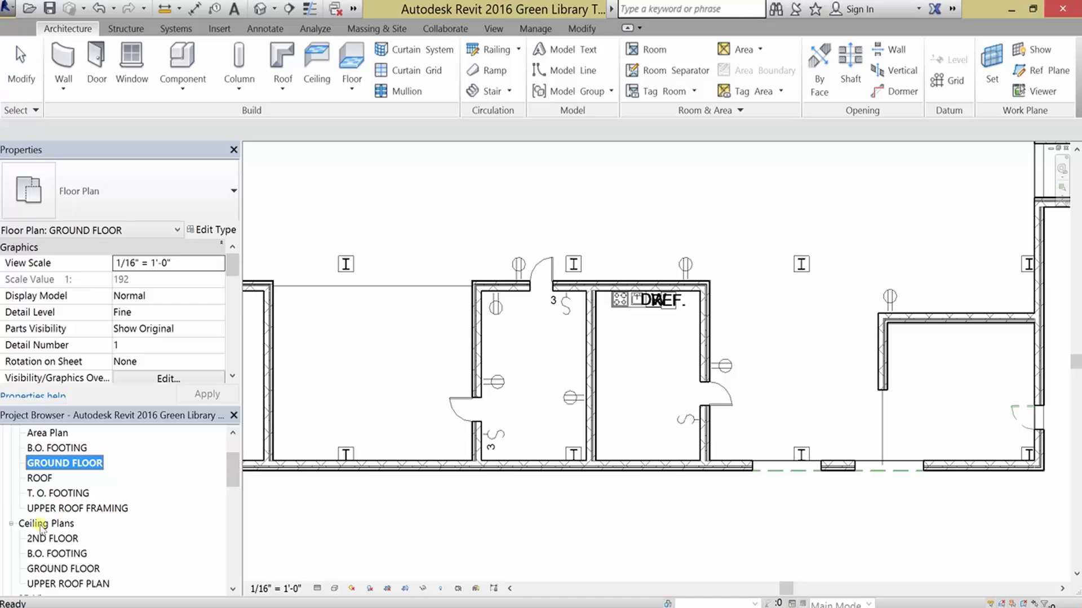
Open the GROUND FLOOR ceiling plan from the Project Browser
double_click(65, 569)
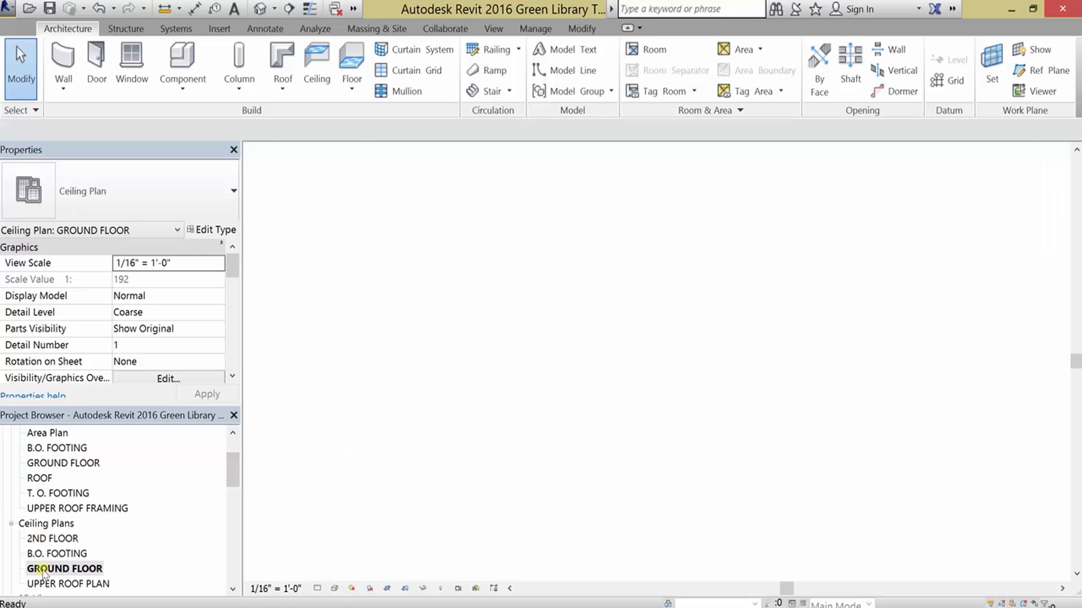
double_click(64, 569)
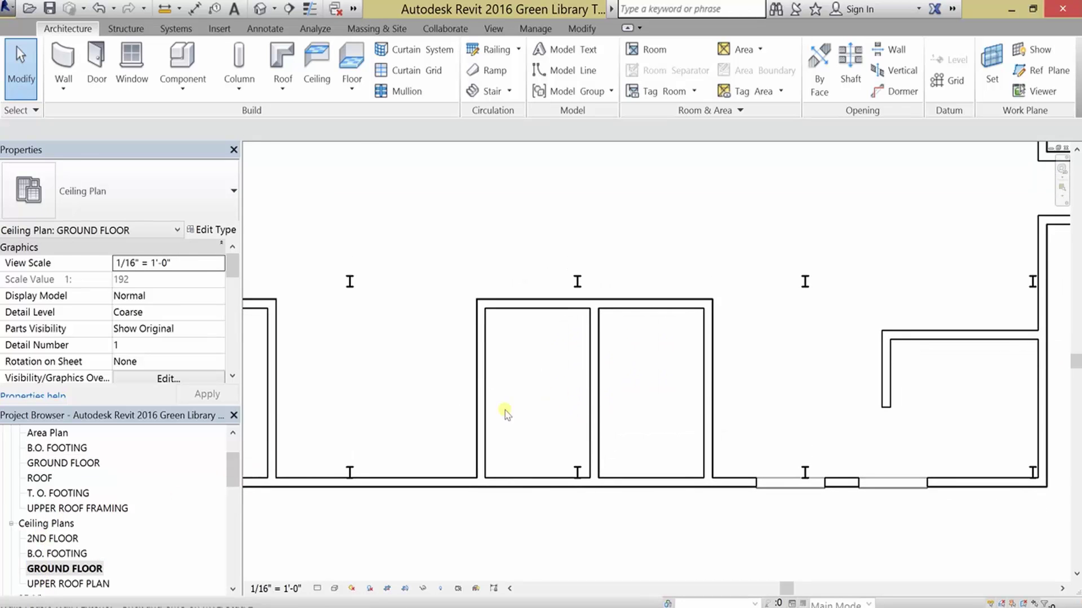
mouse_move(740, 383)
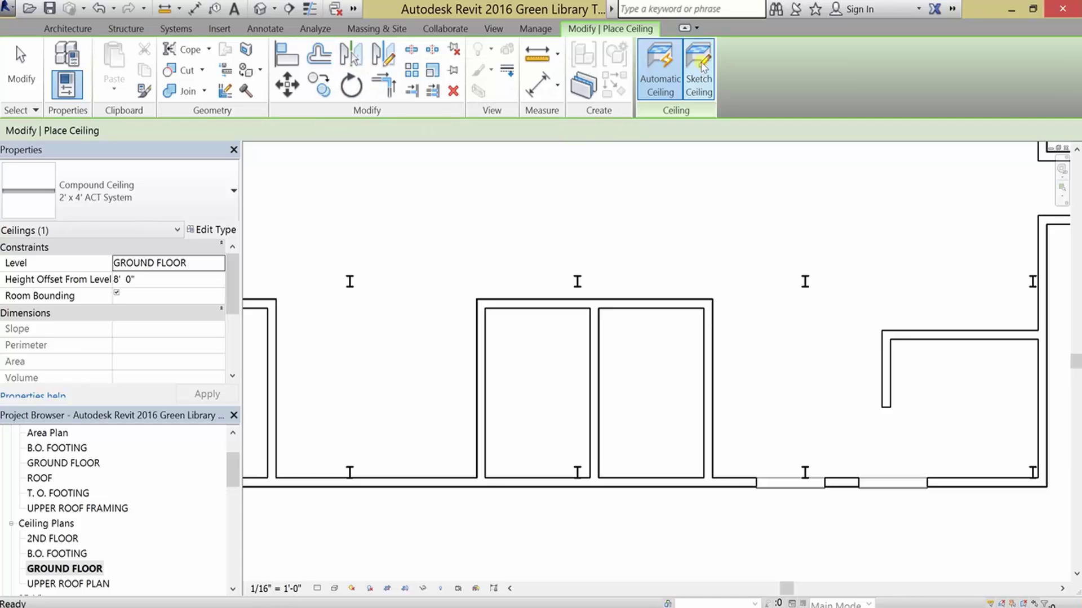
Sketch a rectangular ceiling boundary over the rooms and finish it as GWB on Mtl. Stud
left_click(697, 69)
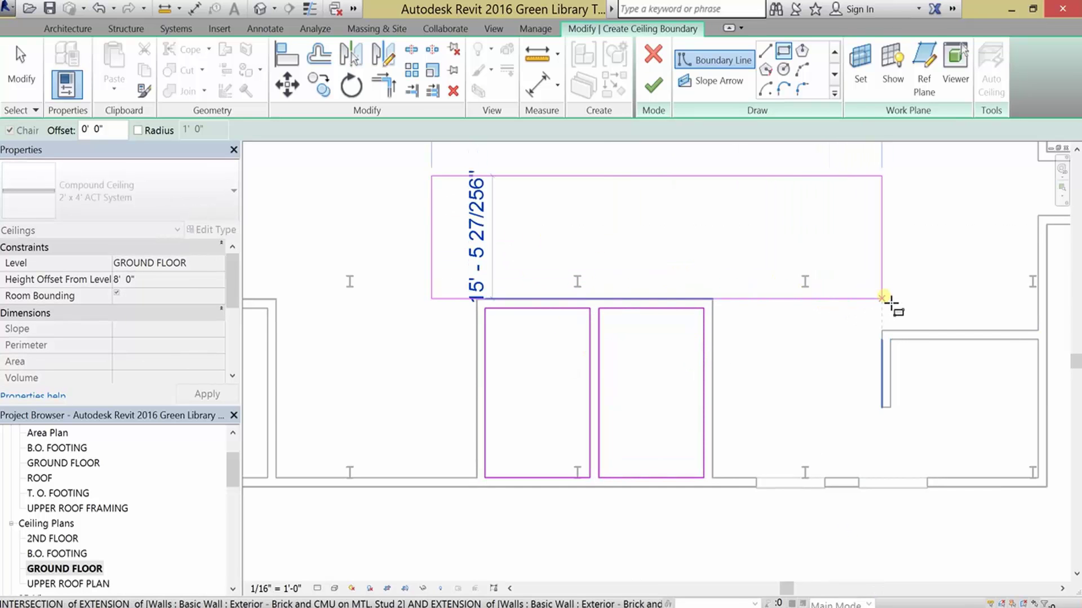
left_click(883, 297)
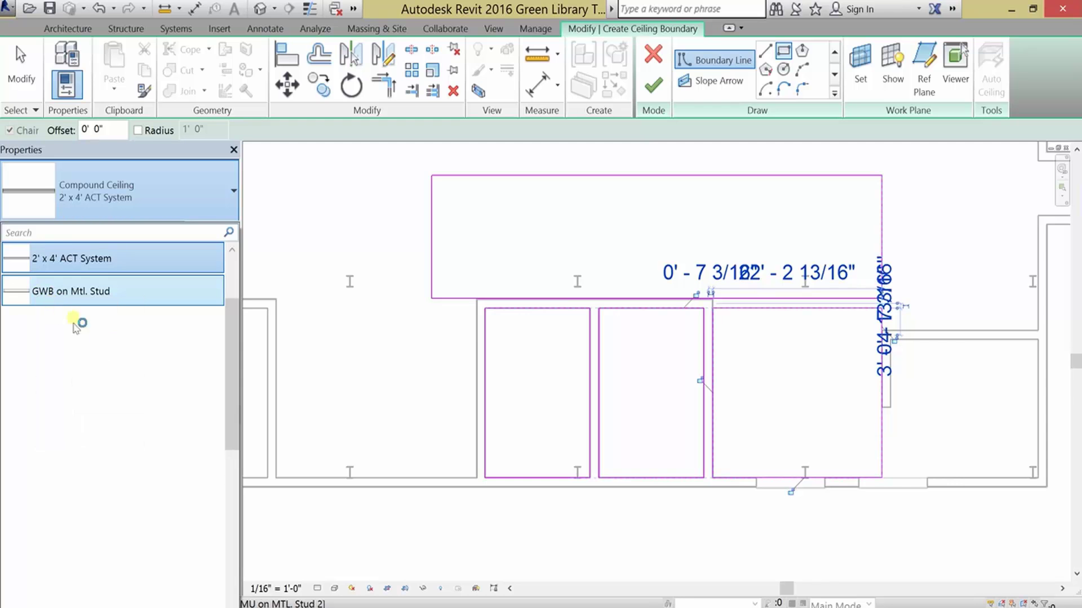
left_click(71, 291)
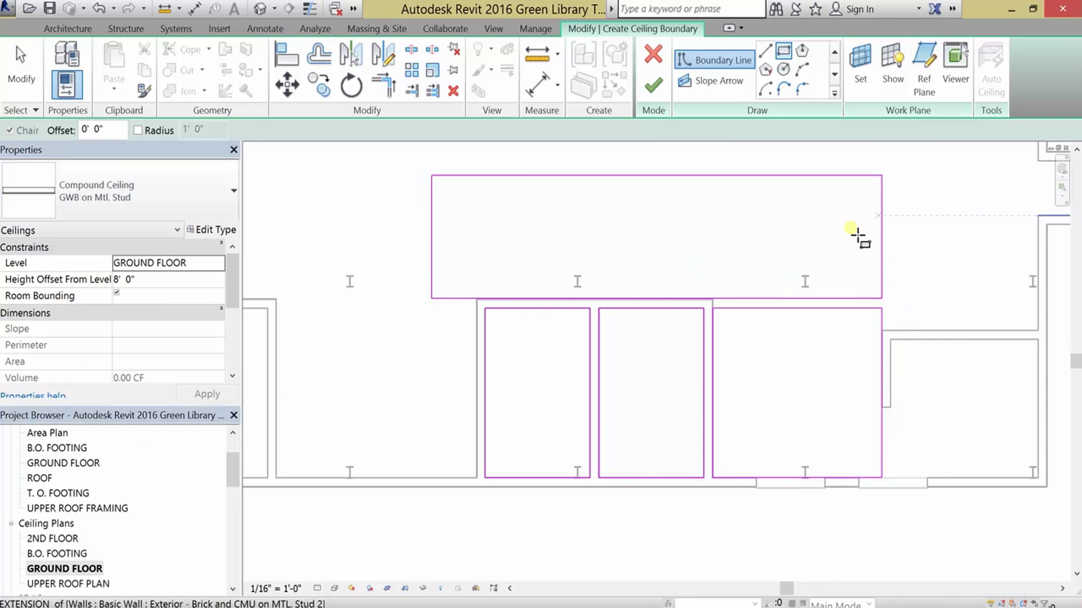
mouse_move(937, 179)
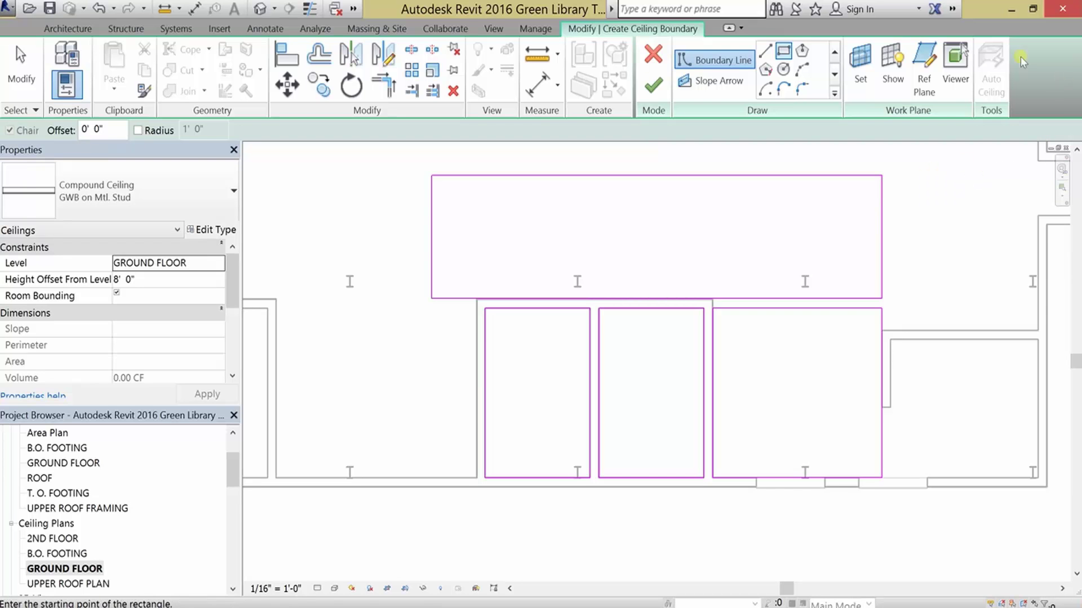
mouse_move(651, 85)
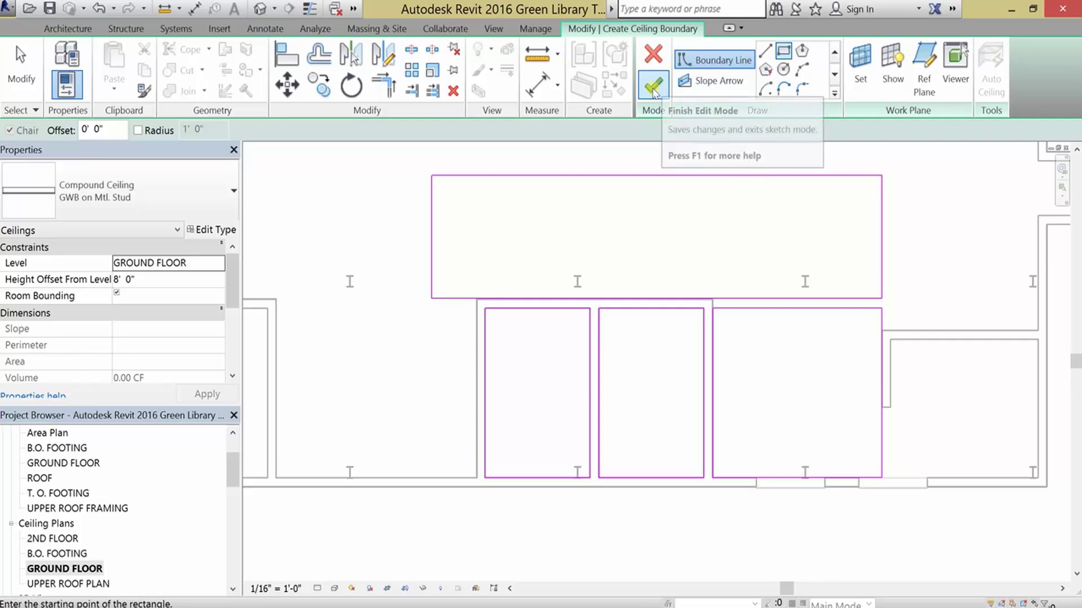
left_click(652, 86)
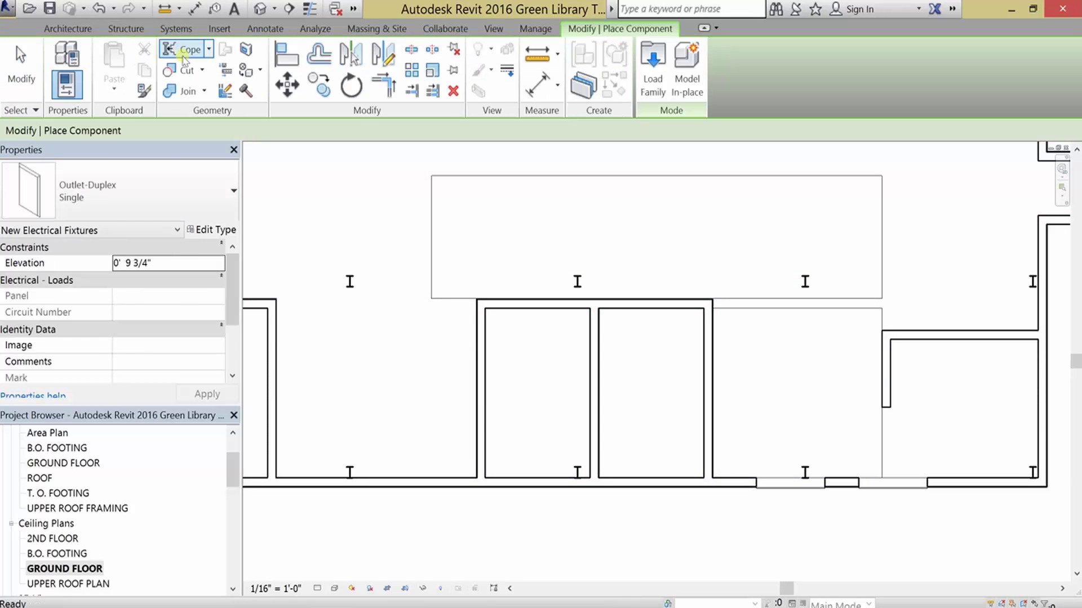
Load the Ceiling Light - Linear Box family from Lighting > Architectural > Internal
left_click(651, 65)
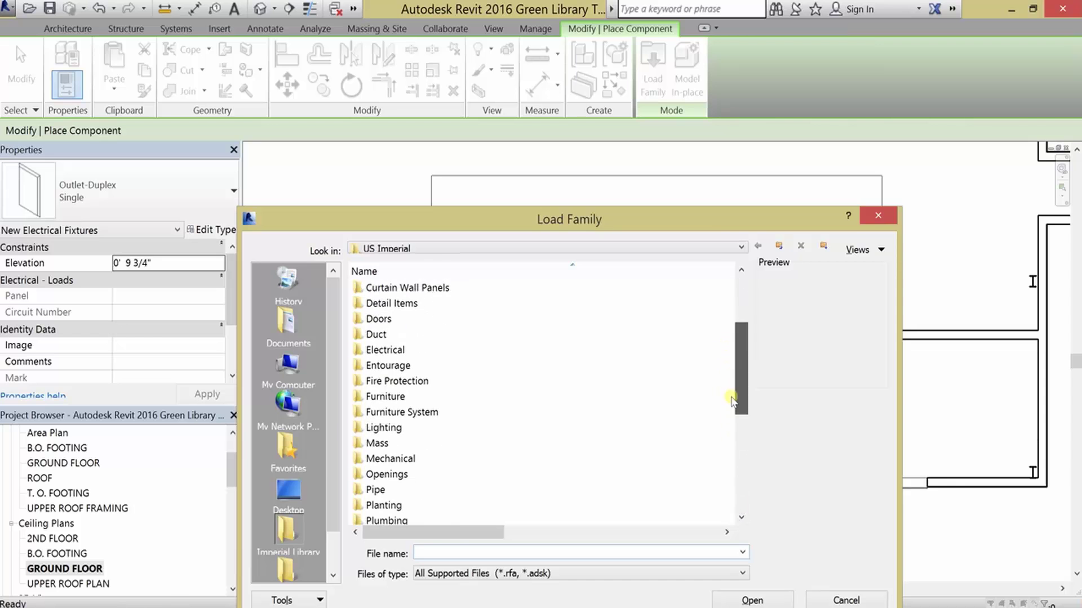
double_click(384, 427)
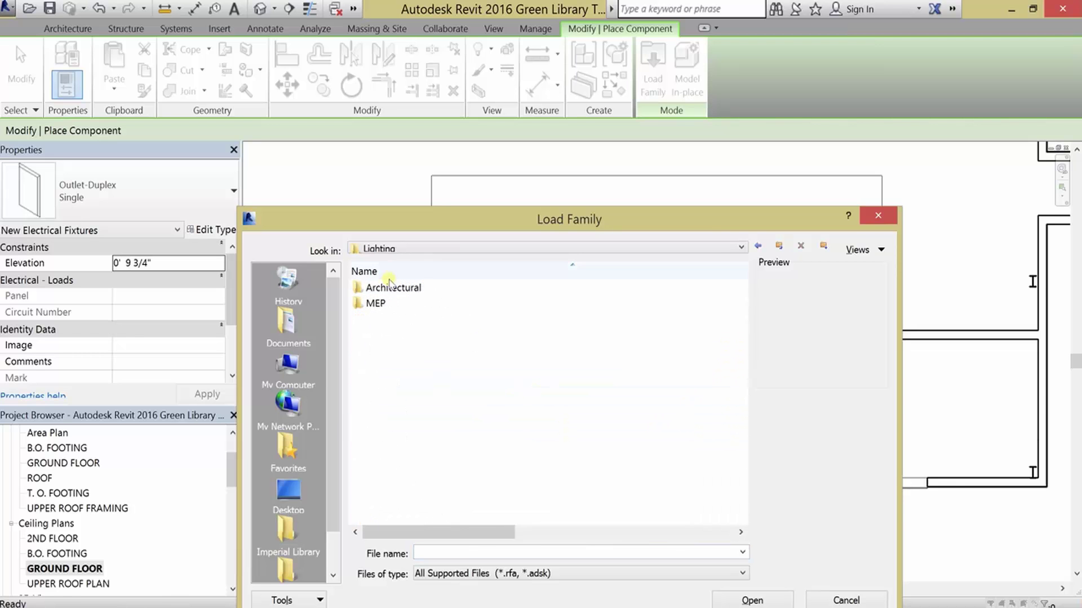
double_click(399, 288)
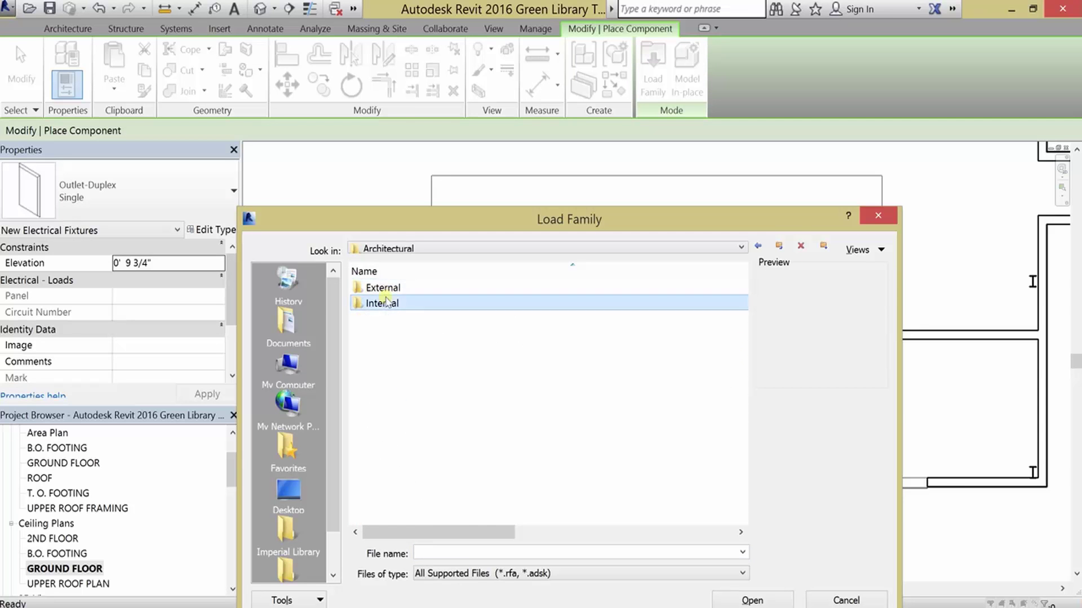
double_click(381, 303)
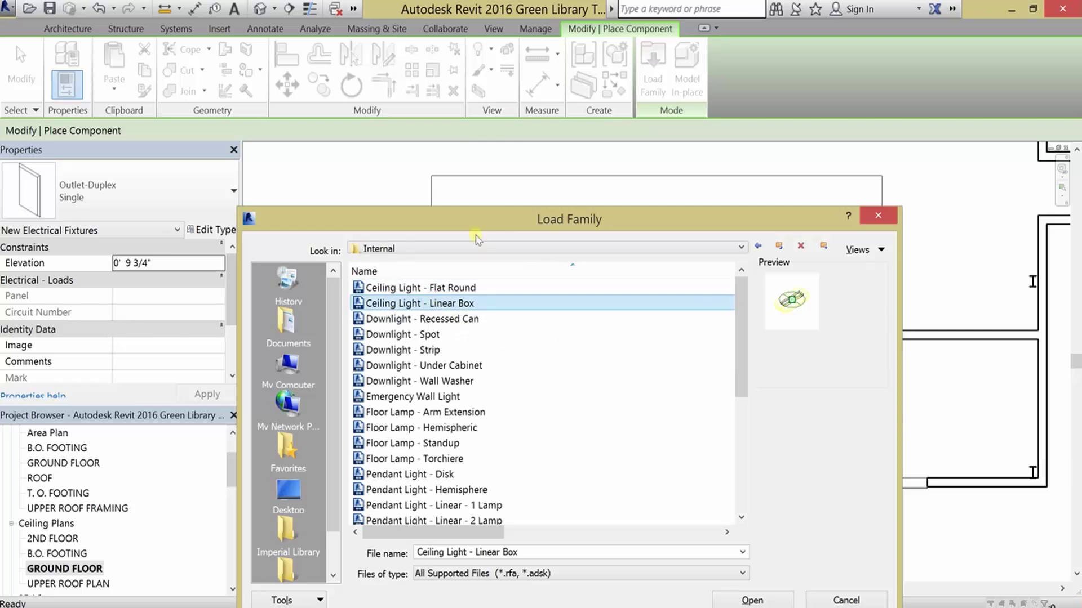
mouse_move(388, 309)
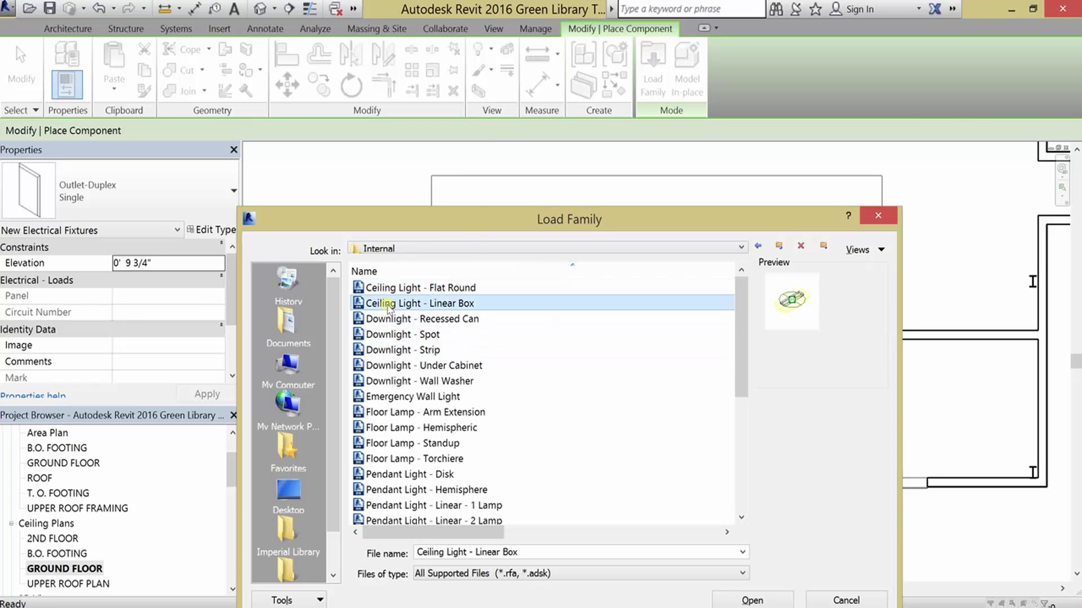
left_click(751, 600)
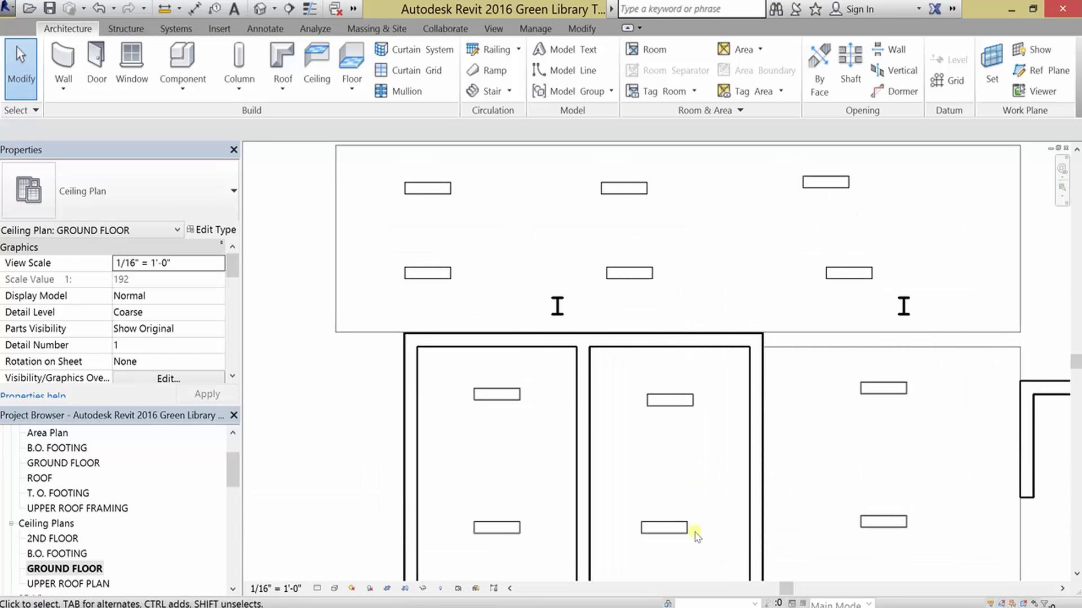
Reopen the GROUND FLOOR floor plan view
double_click(64, 463)
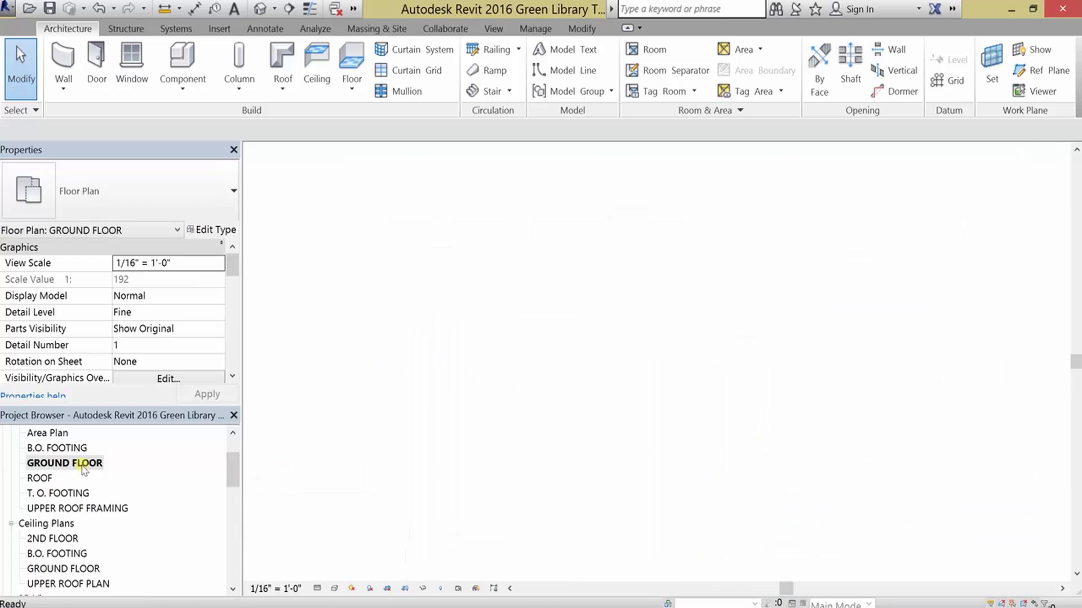
double_click(65, 463)
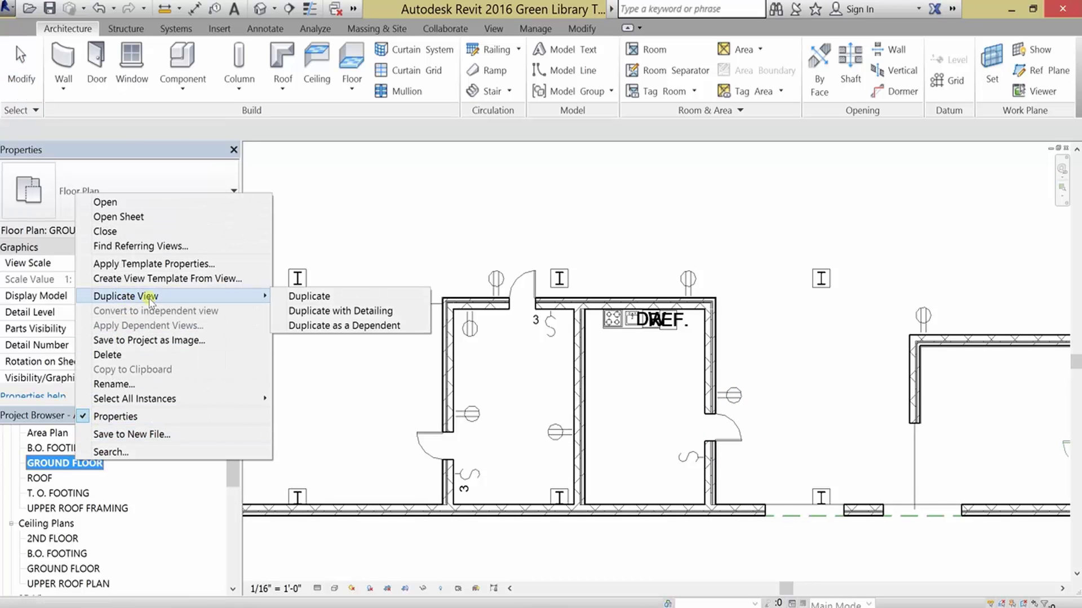
Duplicate the GROUND FLOOR plan and rename the copy 'Electrical Plan Floor 1'
left_click(310, 295)
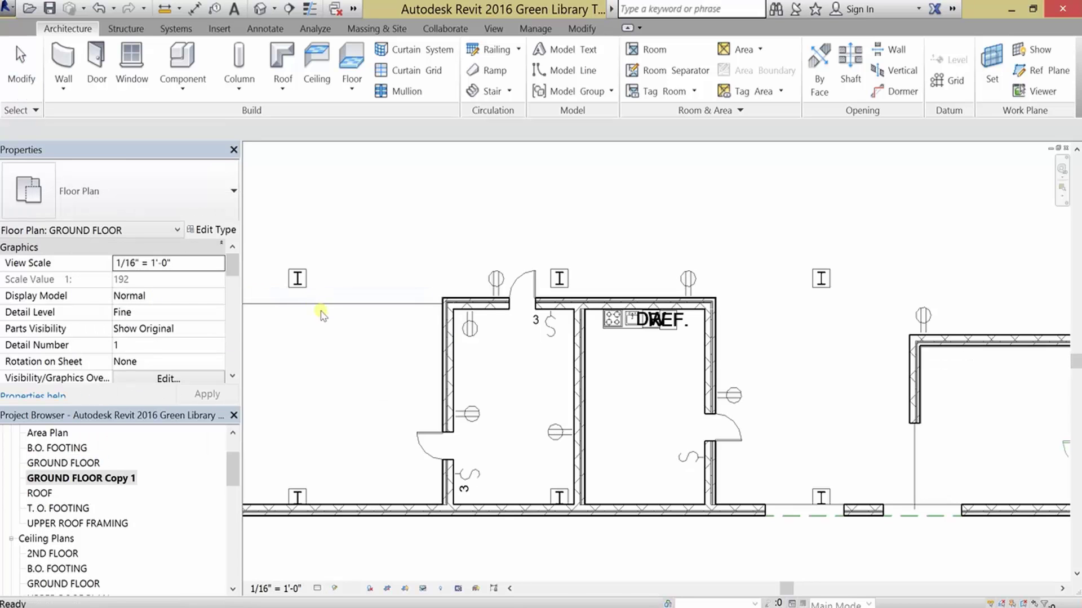
right_click(81, 479)
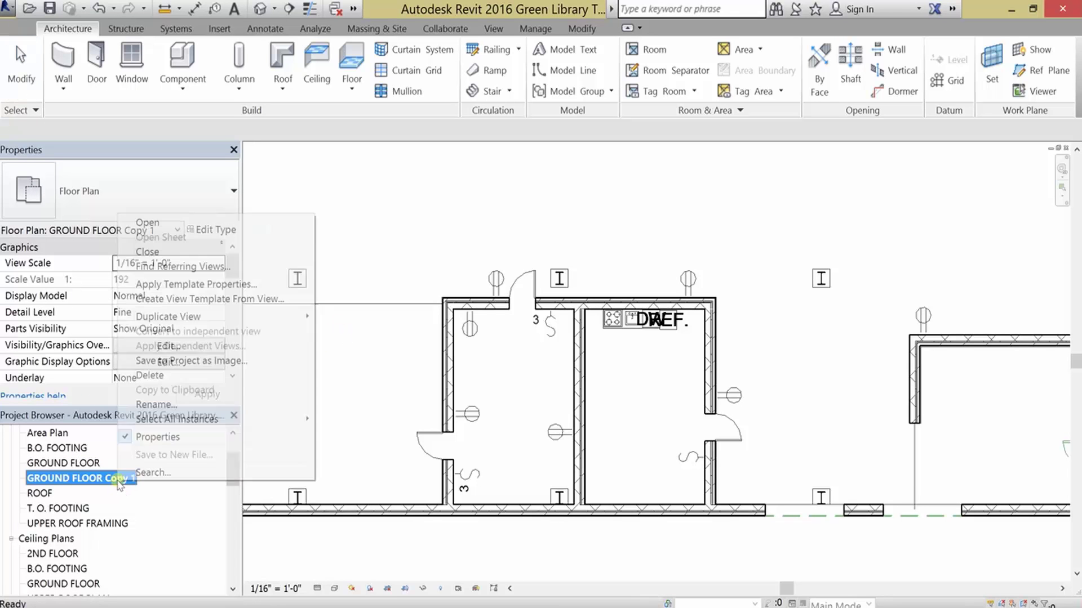
left_click(155, 404)
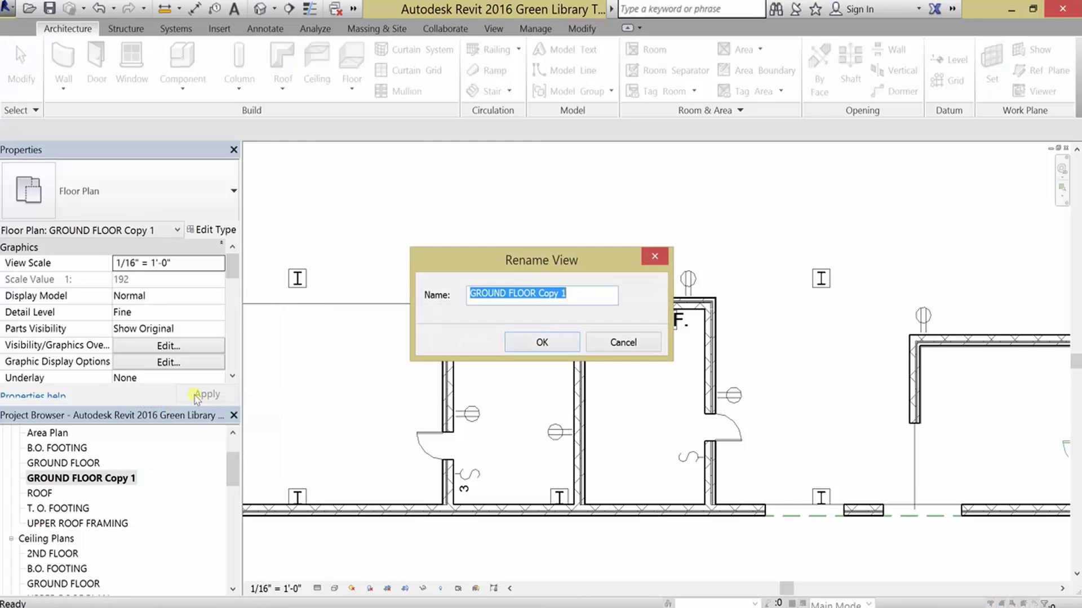
type("Electrical Plan F")
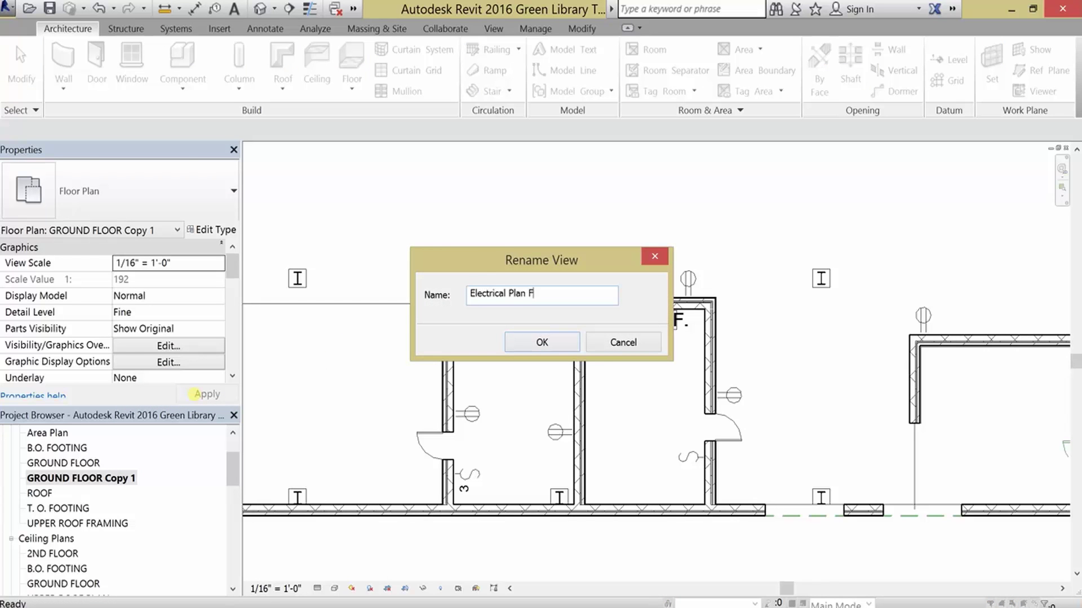
type("loor 1")
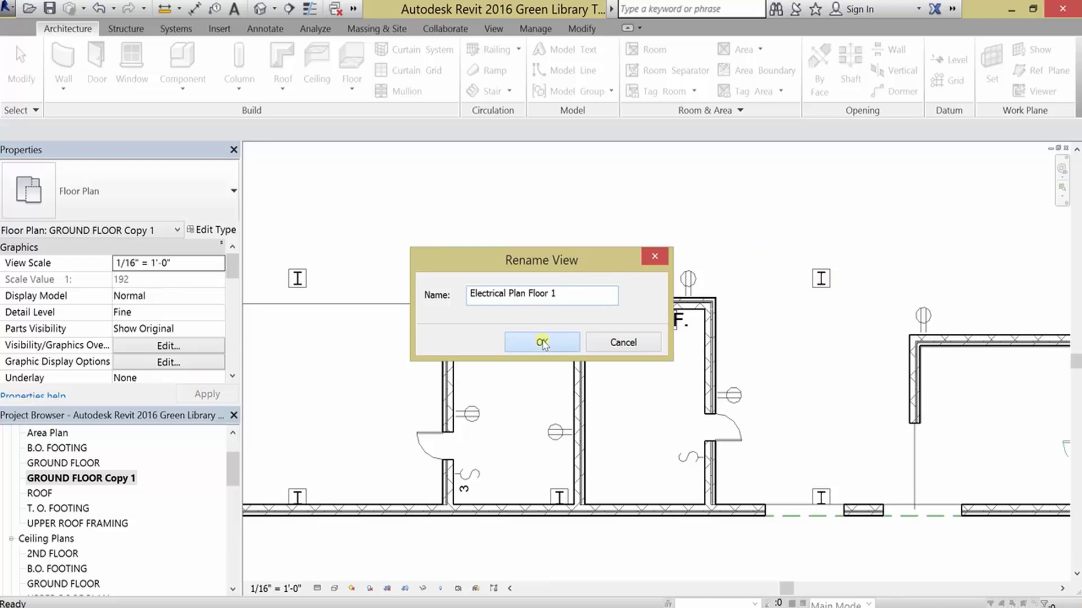
left_click(541, 342)
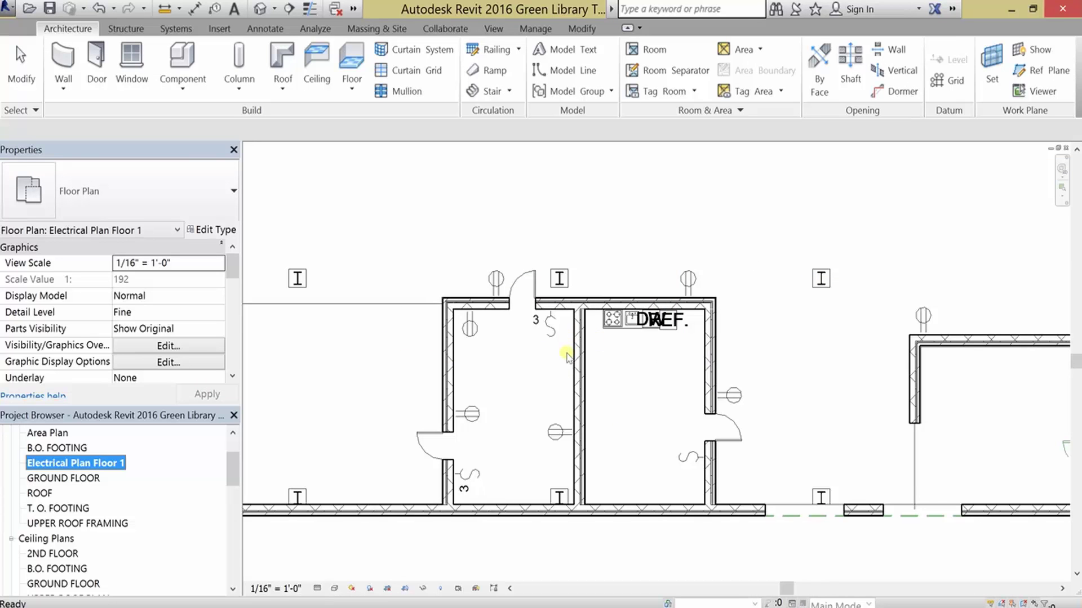
mouse_move(648, 390)
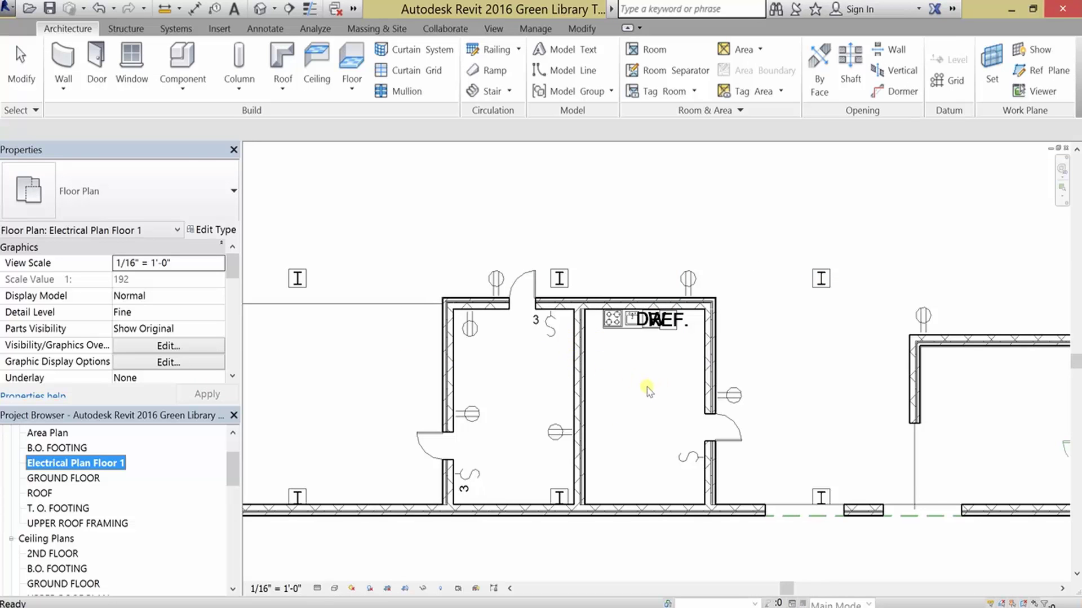
mouse_move(639, 390)
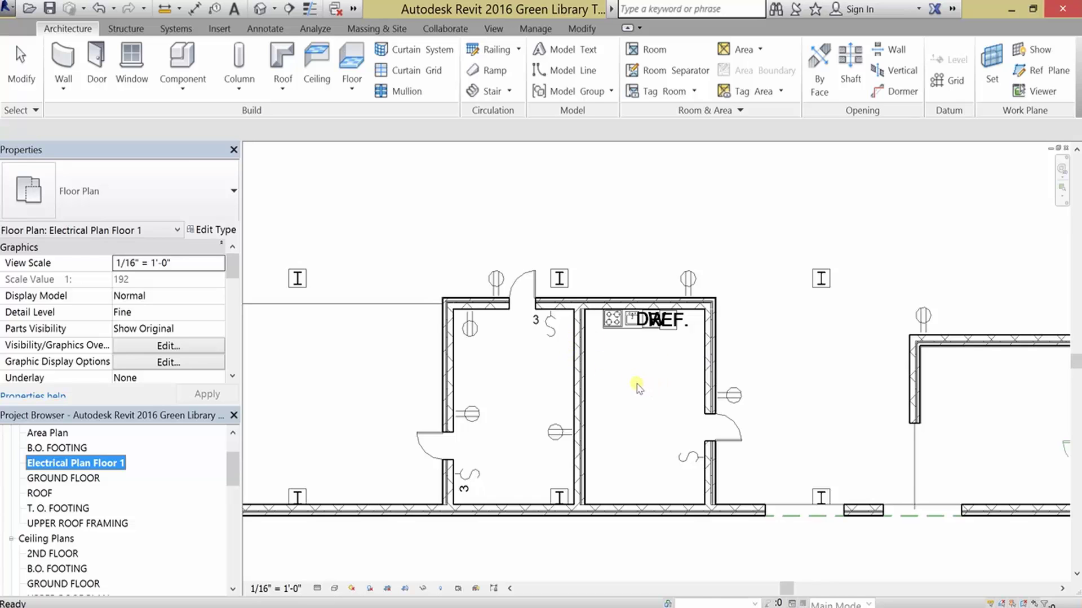
mouse_move(661, 407)
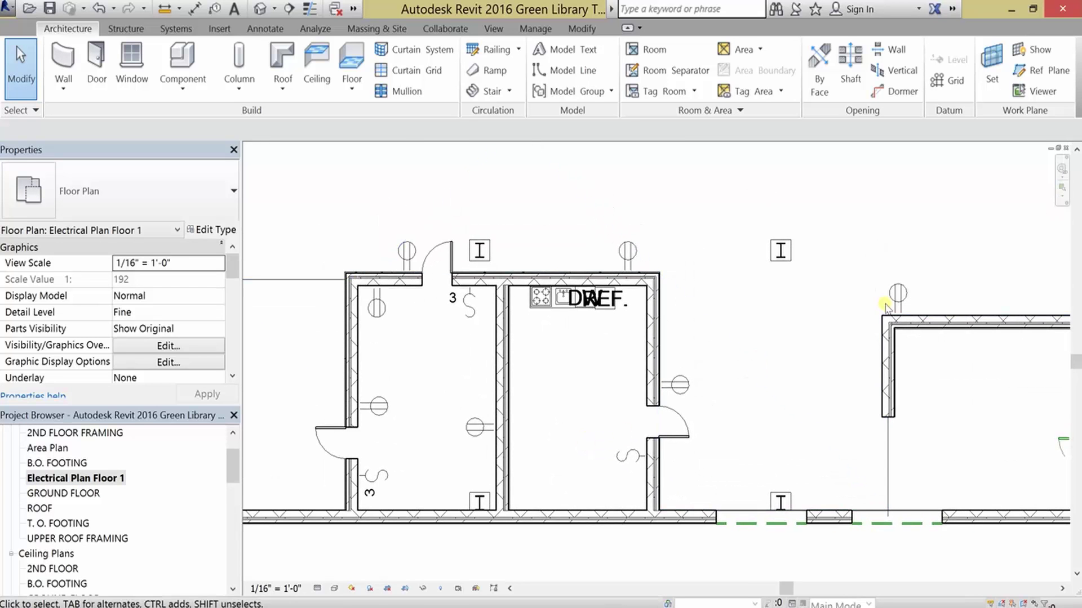
mouse_move(578, 454)
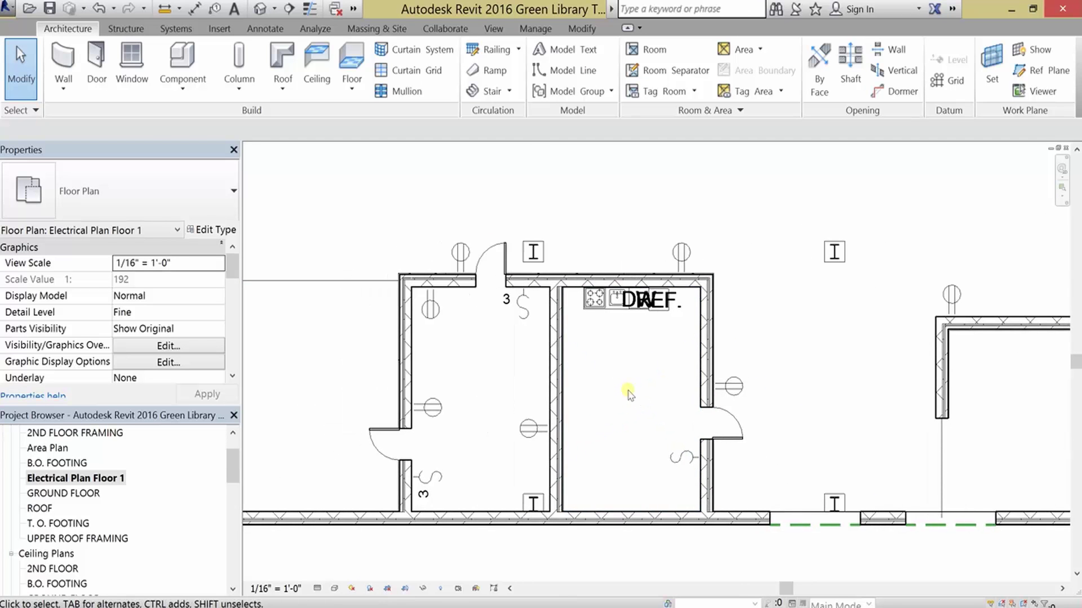
mouse_move(628, 392)
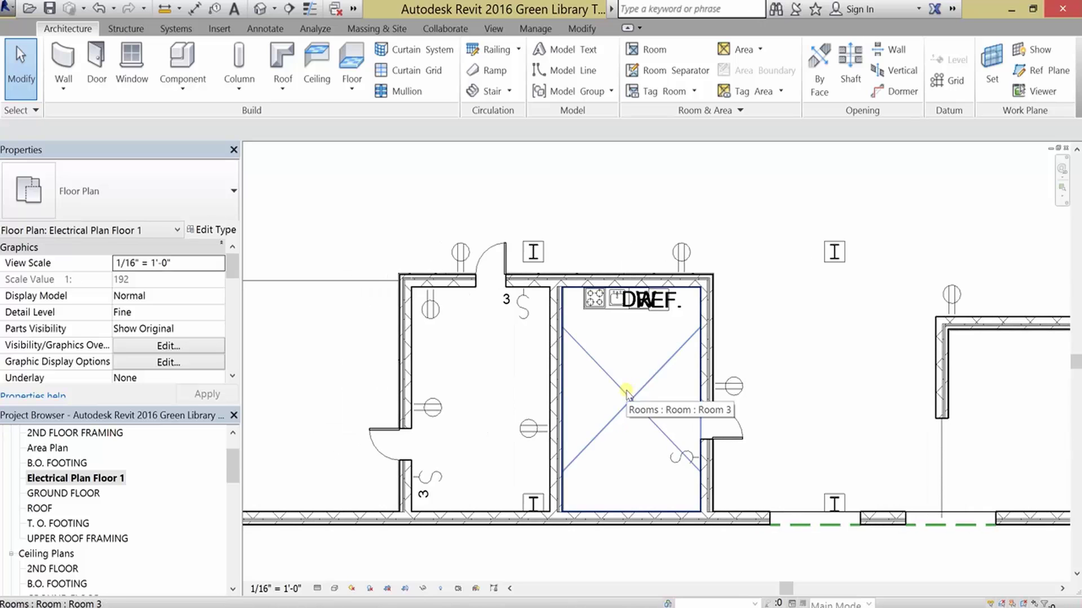
Scroll to adjust the view of Electrical Plan Floor 1
scroll("down", 3)
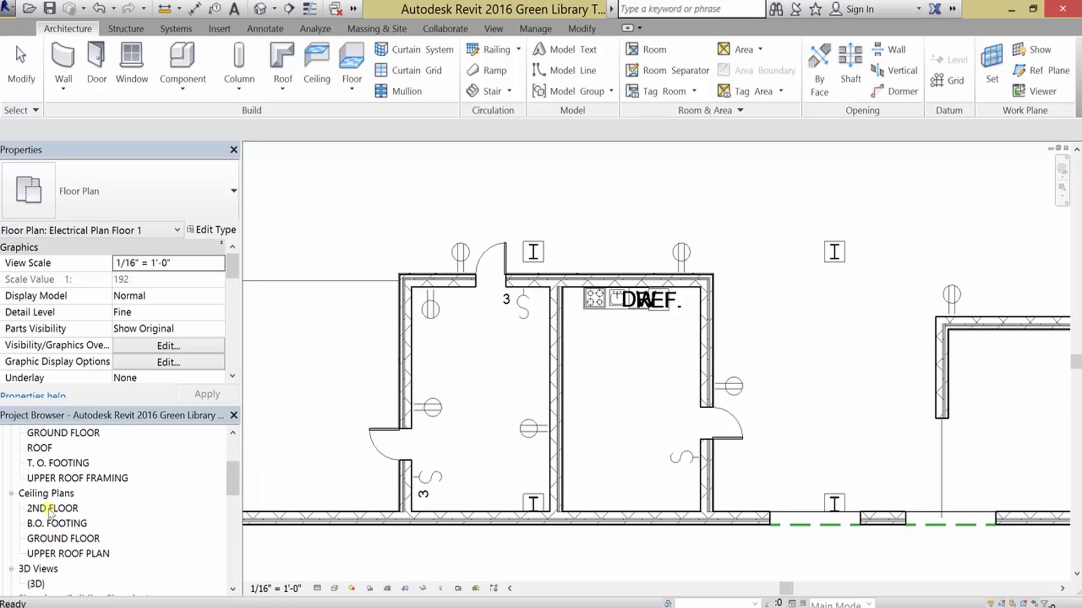
Open the Ceiling Light - Linear Box family for editing and expand its views list
double_click(64, 539)
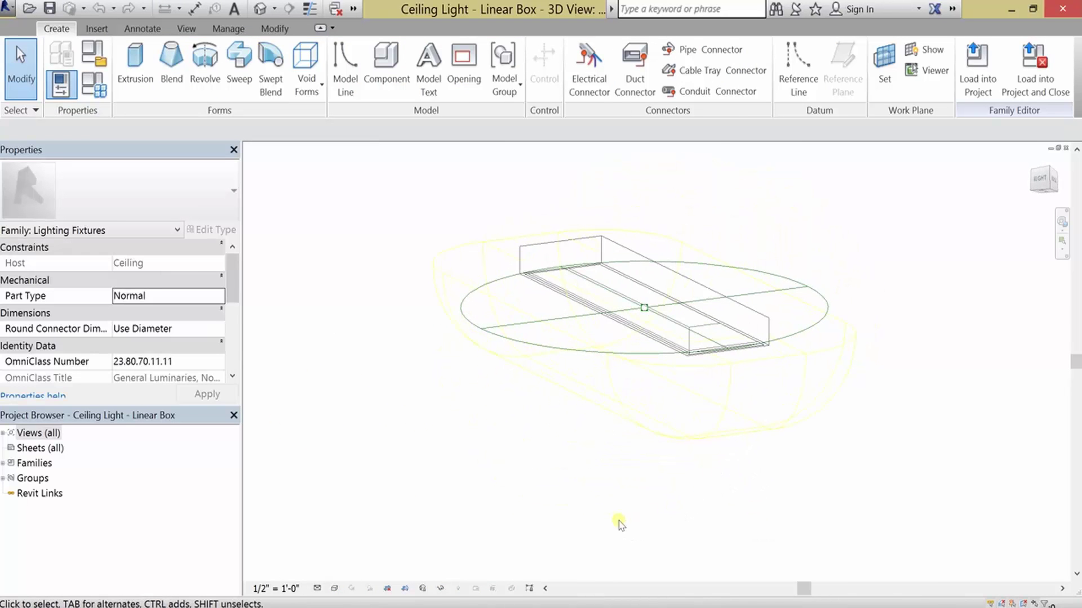
left_click(6, 433)
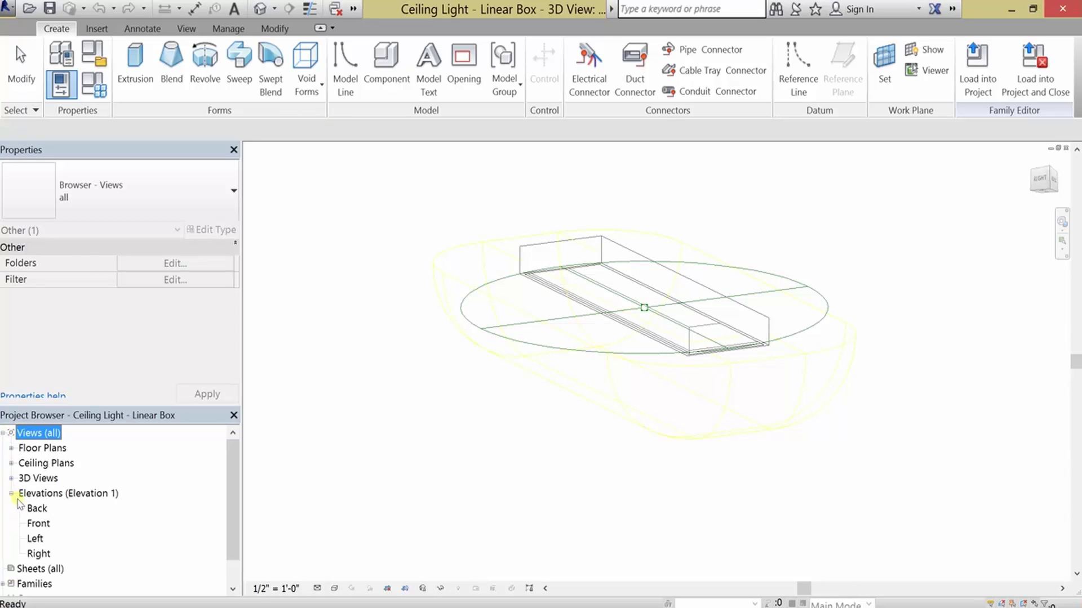
Open the light family's Back elevation view
double_click(37, 508)
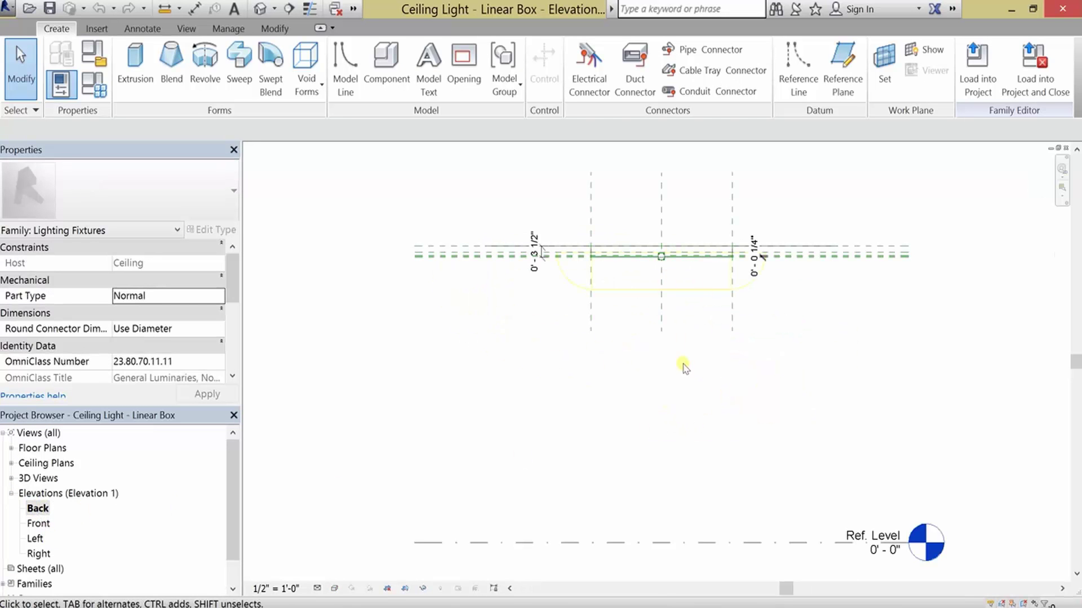
mouse_move(316, 468)
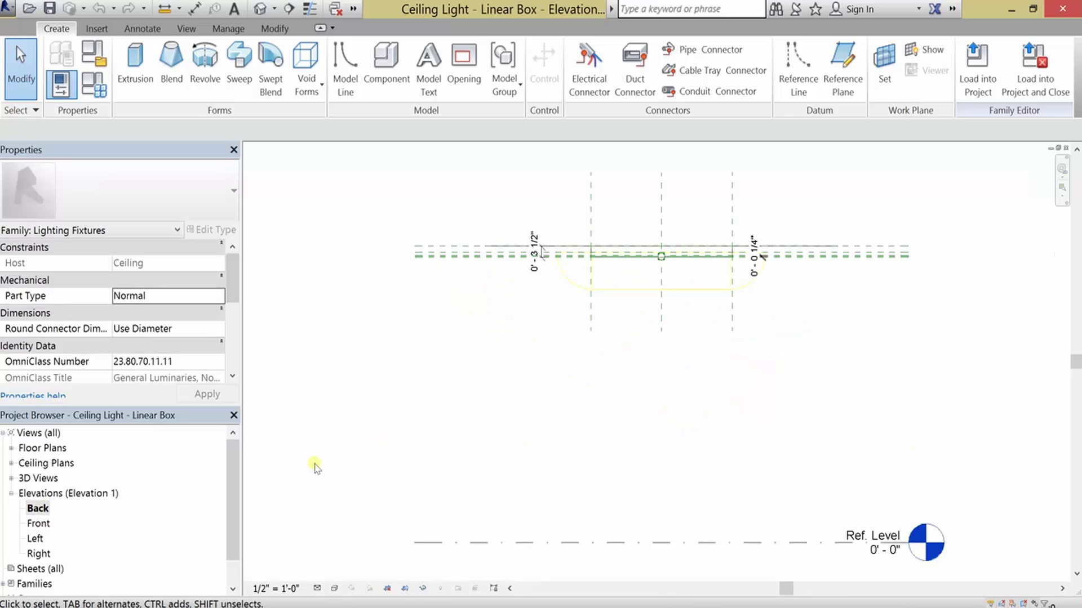
mouse_move(679, 403)
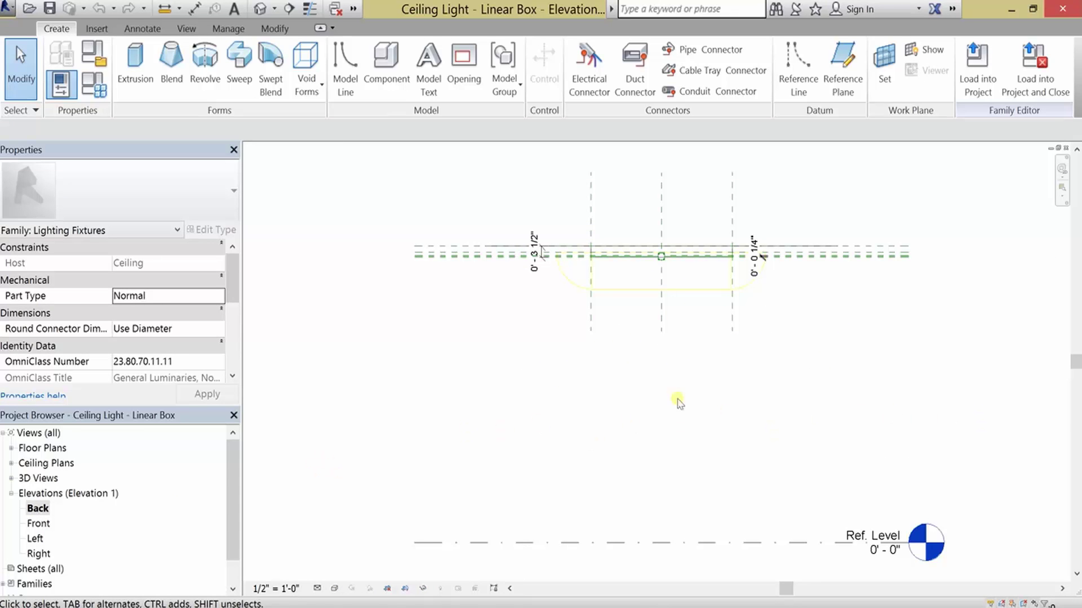
mouse_move(663, 526)
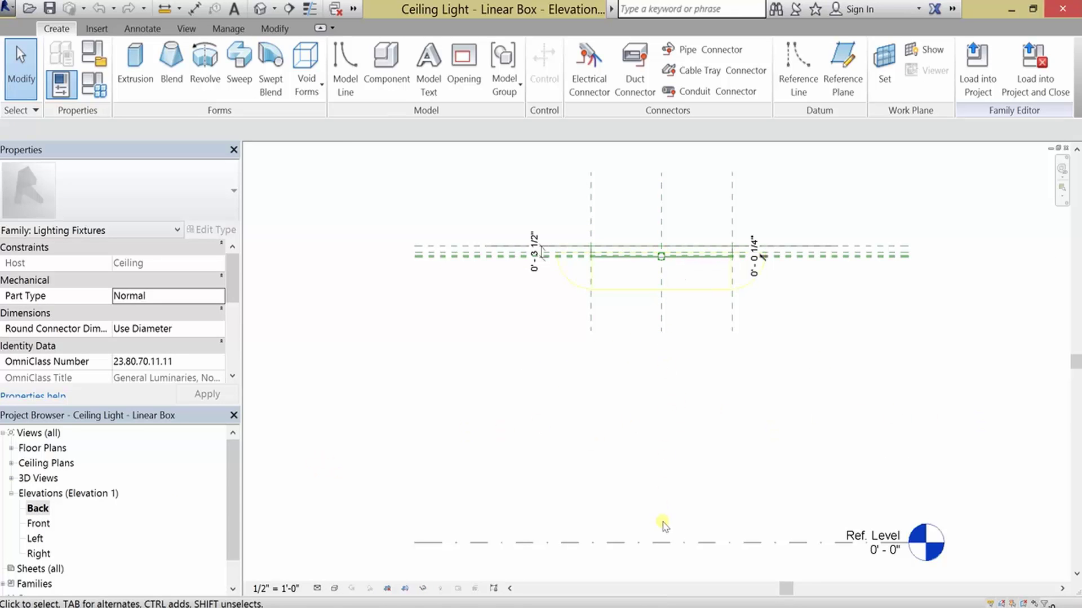
mouse_move(671, 527)
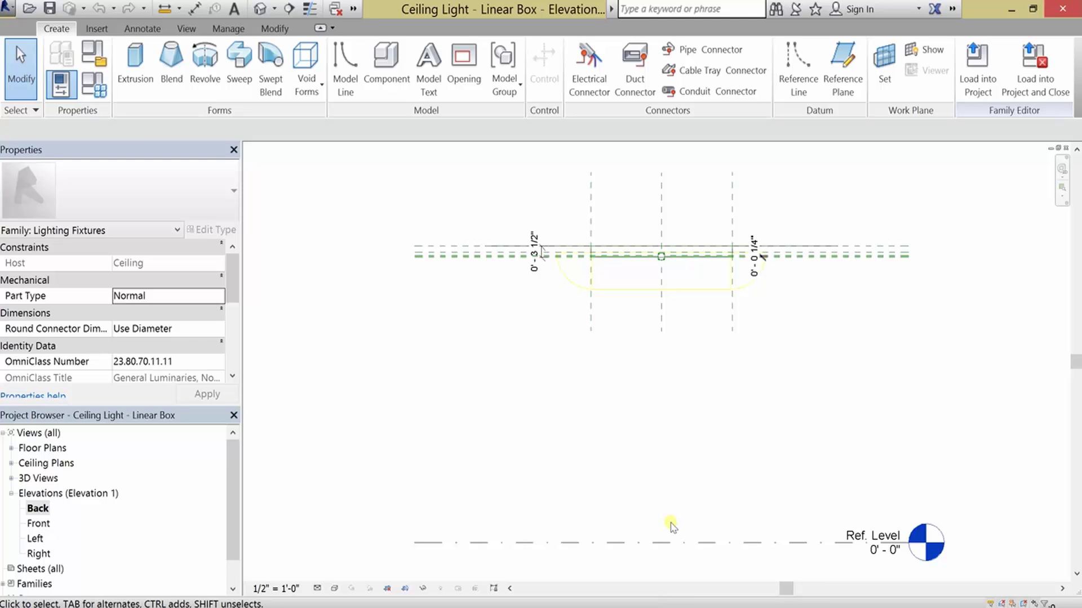
mouse_move(682, 479)
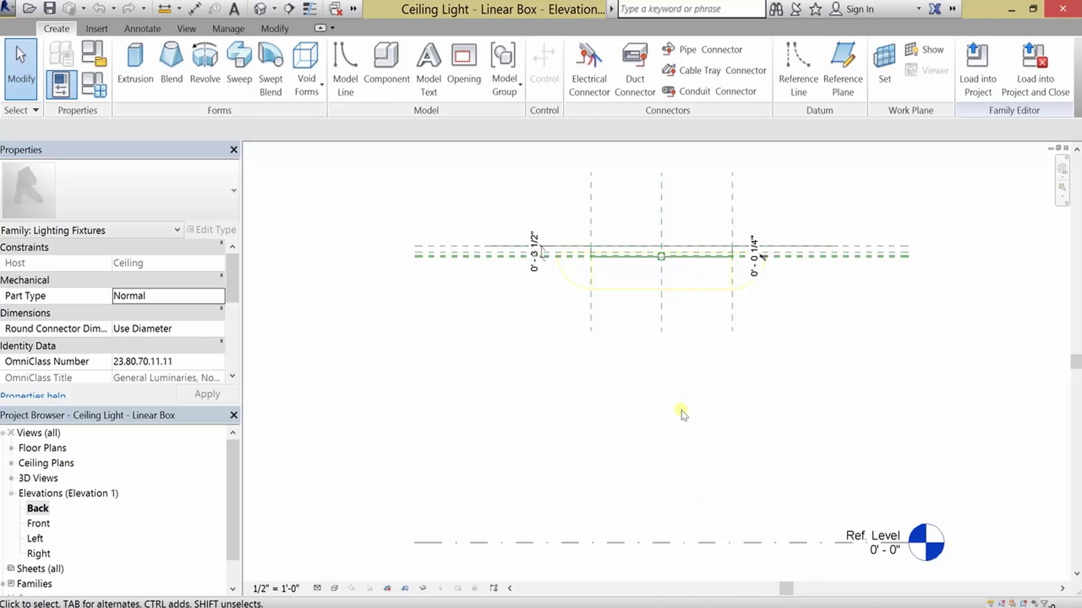
mouse_move(665, 344)
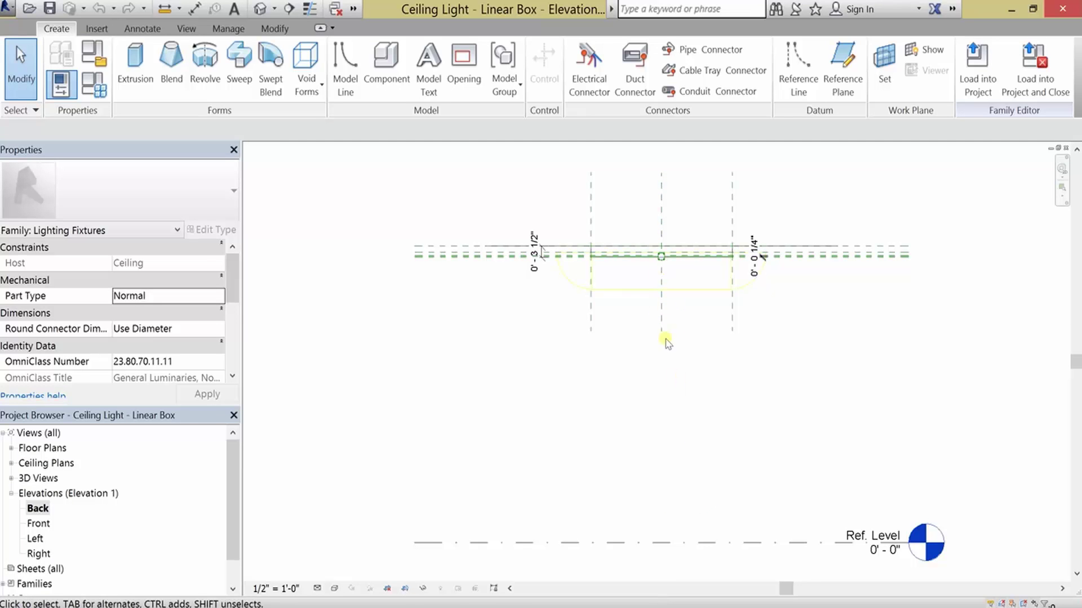
mouse_move(679, 519)
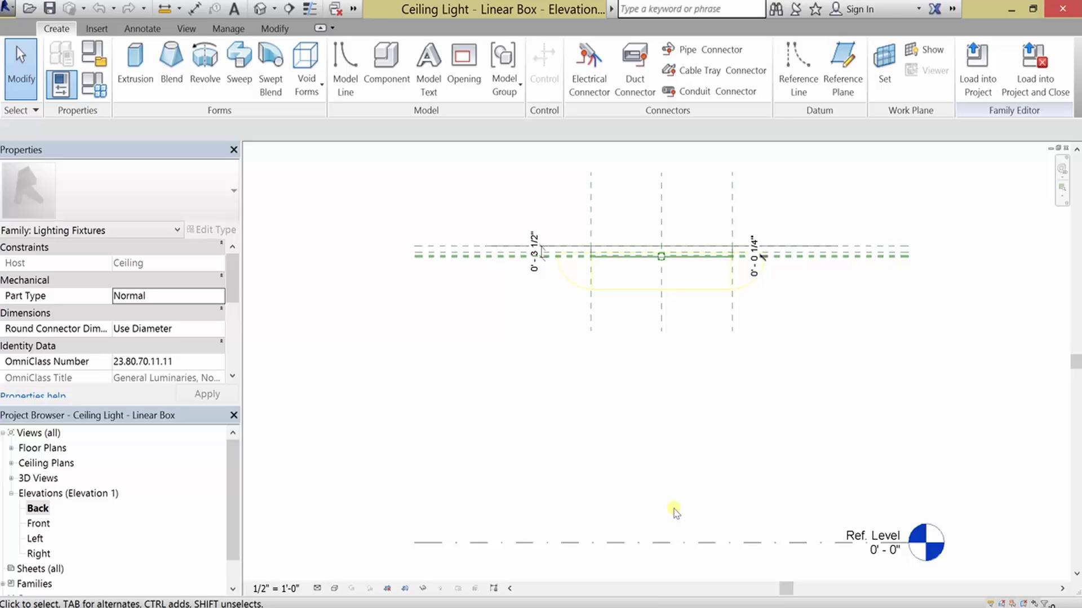
mouse_move(354, 261)
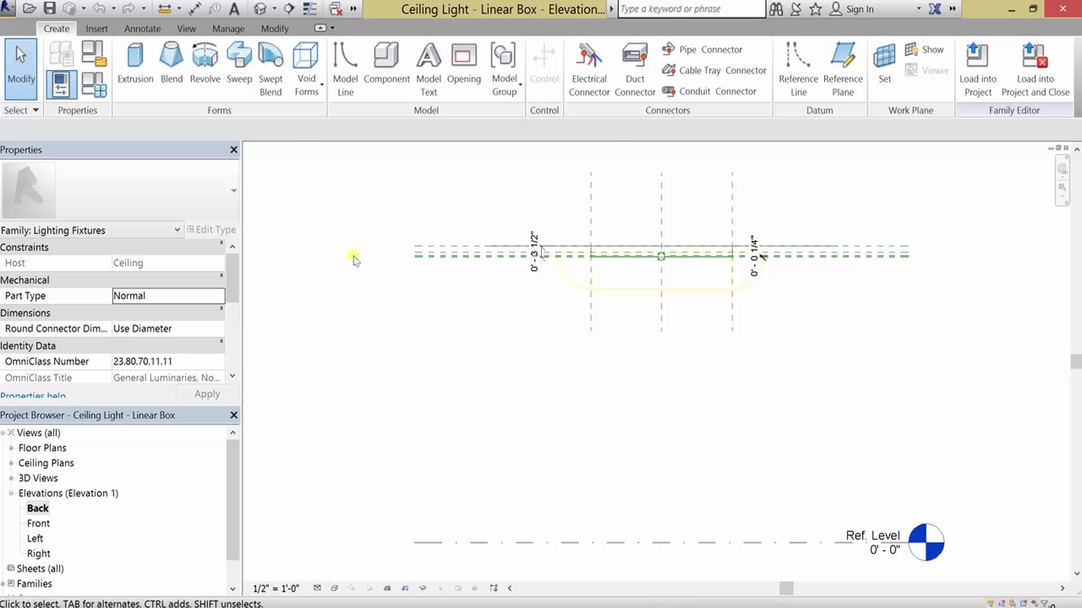
mouse_move(344, 62)
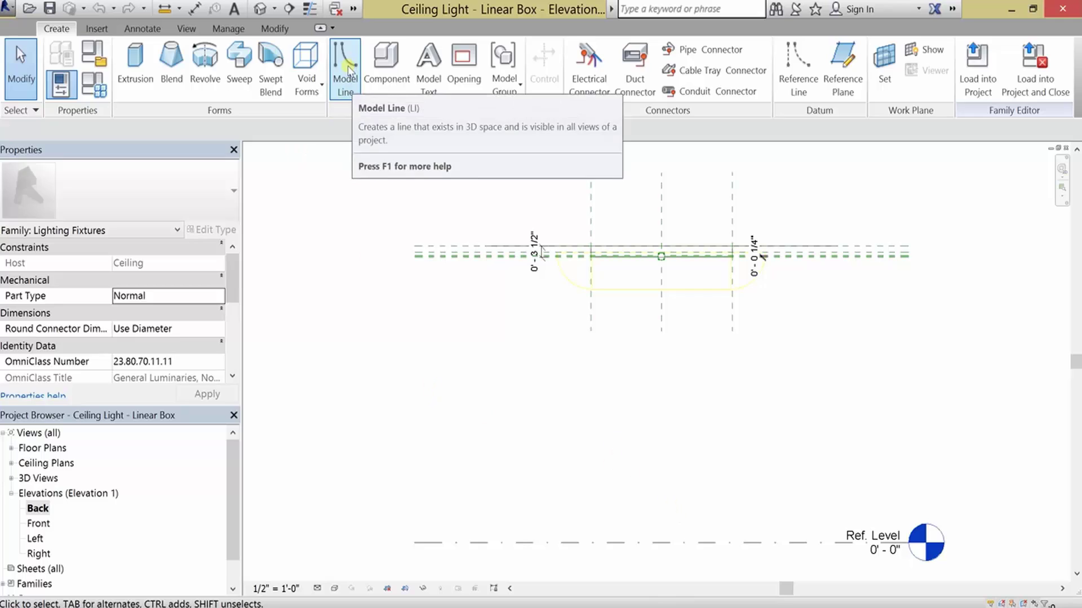
Start a model line on the Light Source Axis plane with the Invisible lines subcategory
left_click(345, 65)
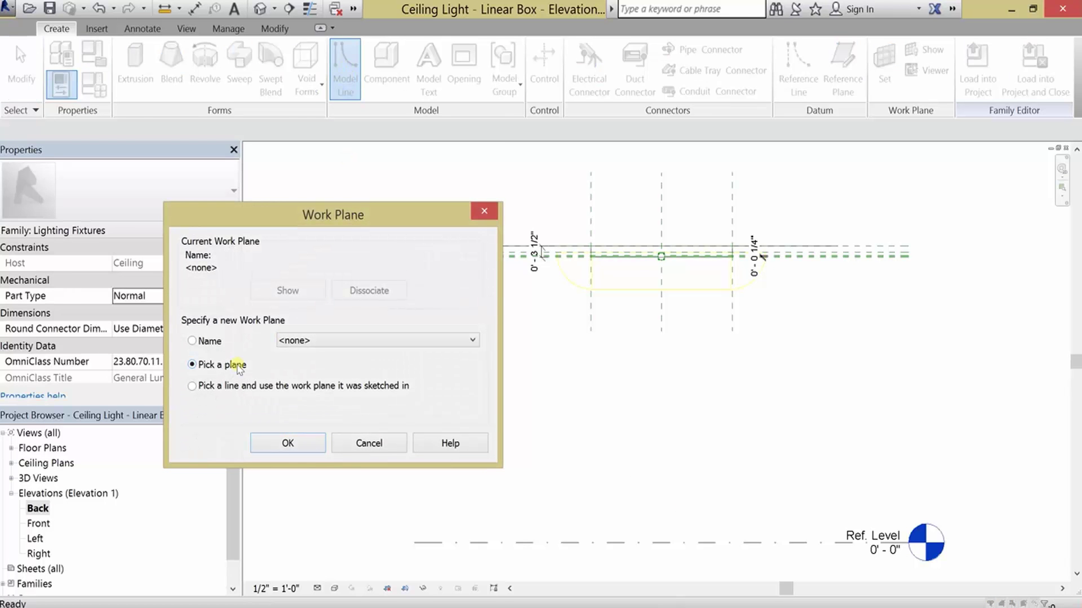
left_click(471, 340)
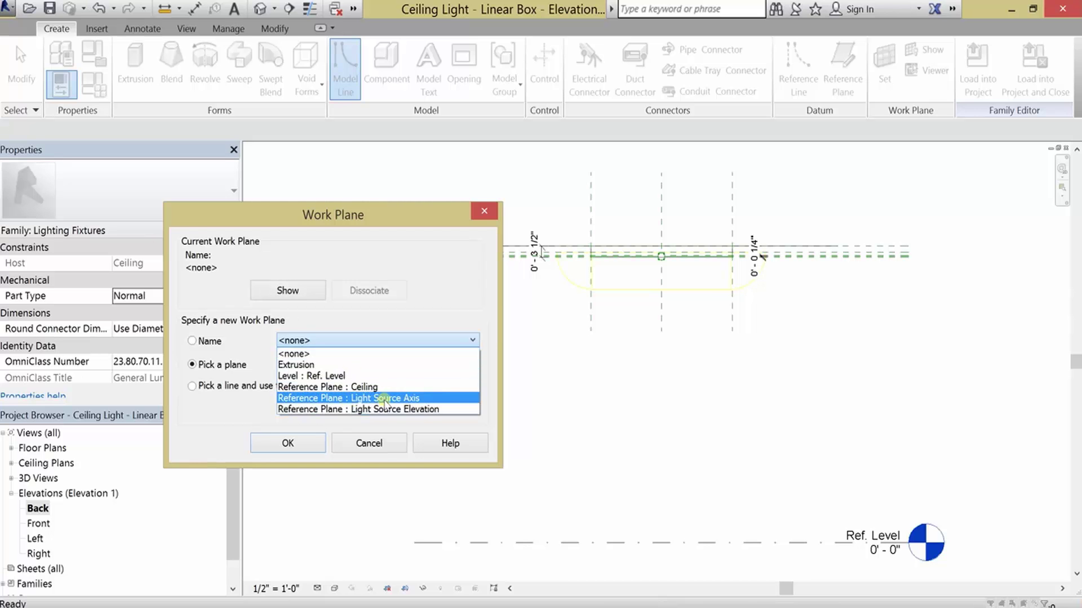
left_click(350, 398)
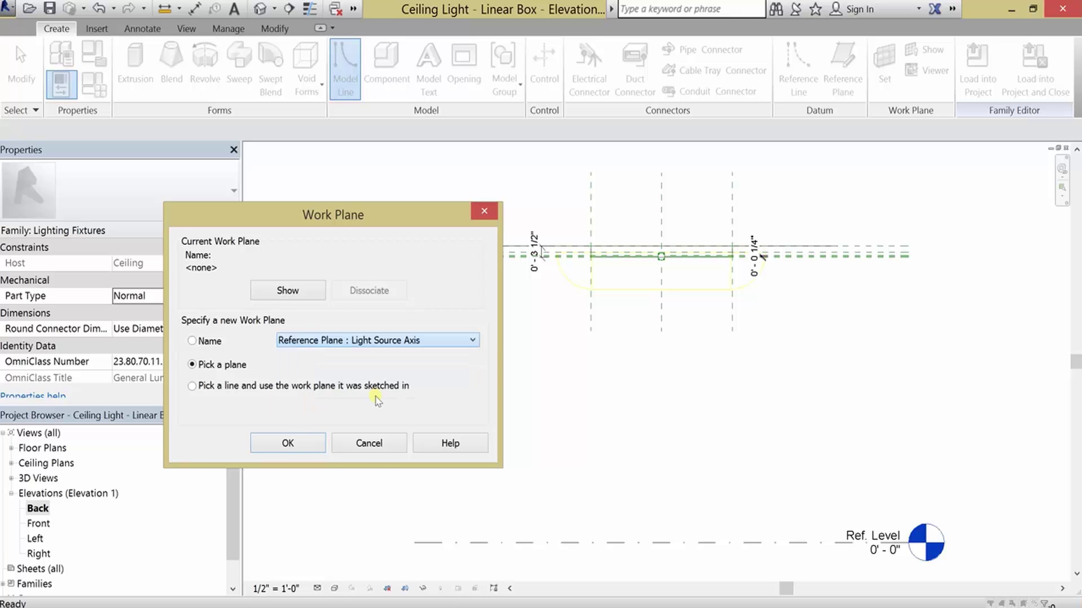
left_click(286, 442)
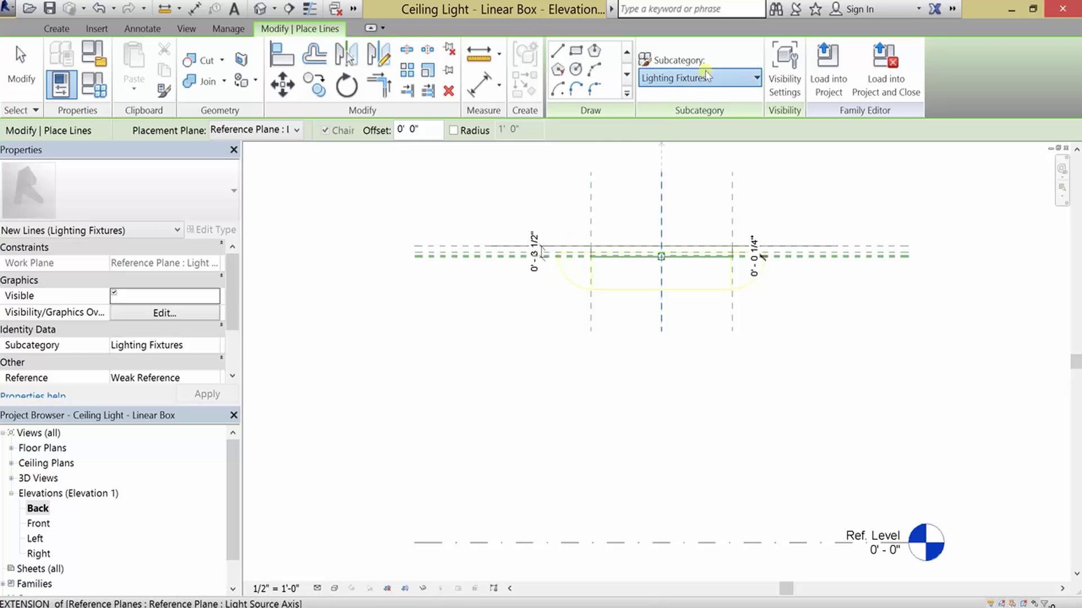
left_click(755, 77)
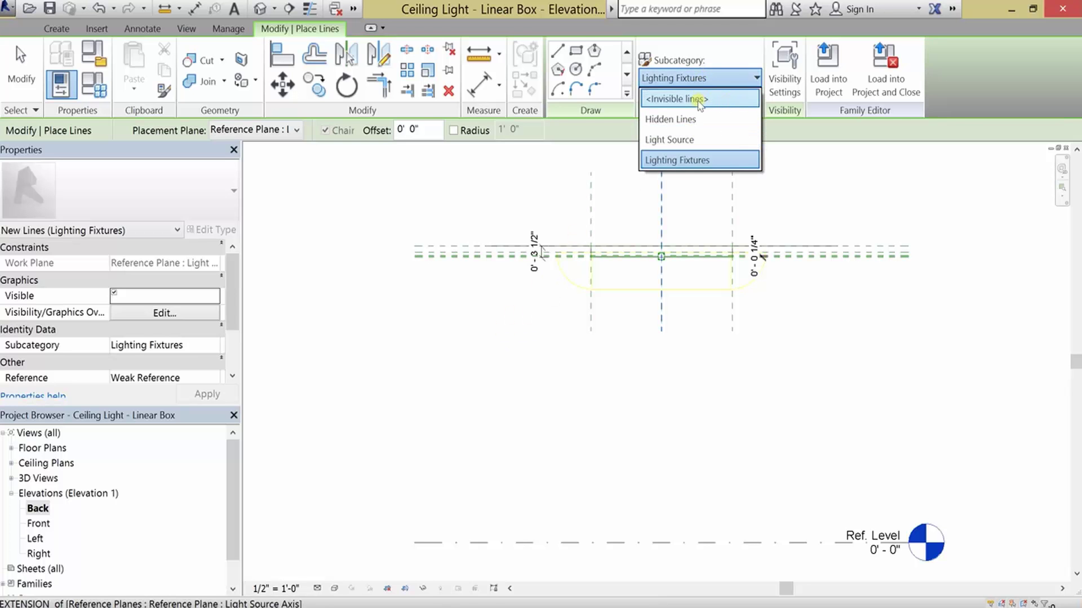
left_click(681, 98)
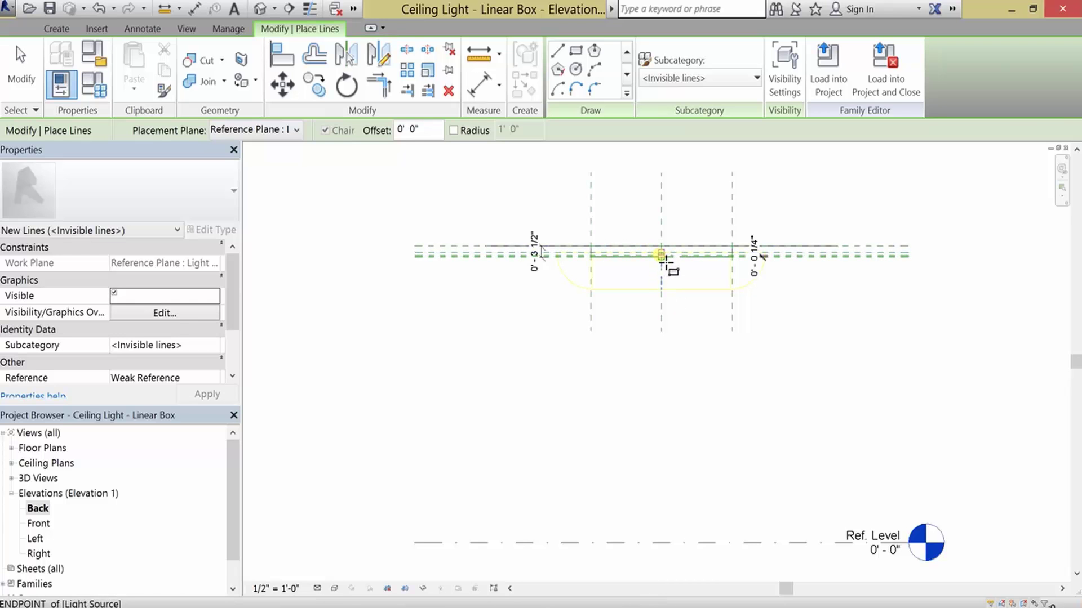
mouse_move(666, 265)
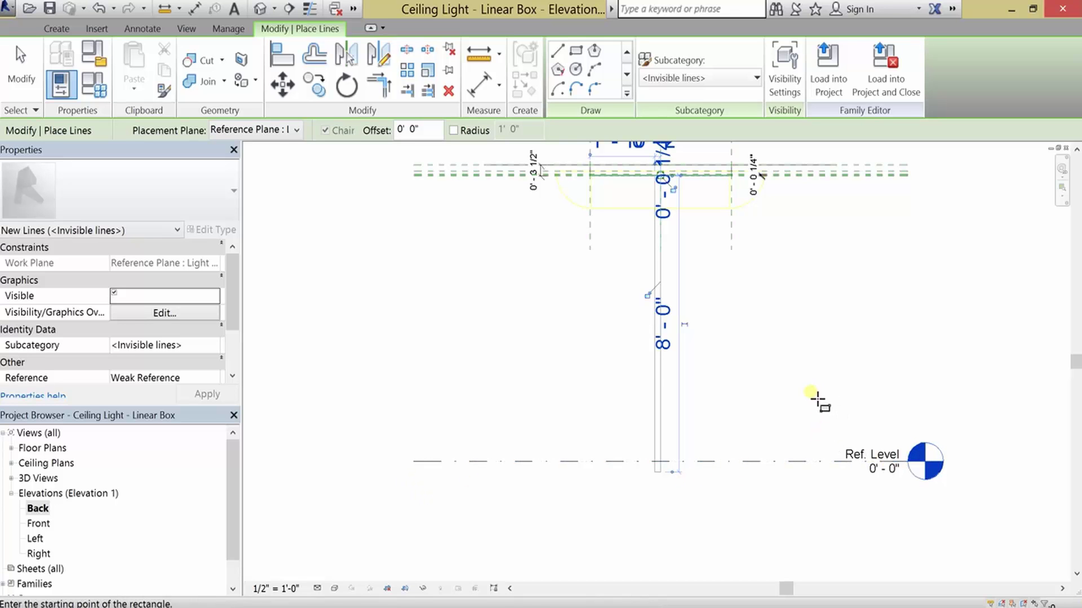
mouse_move(799, 363)
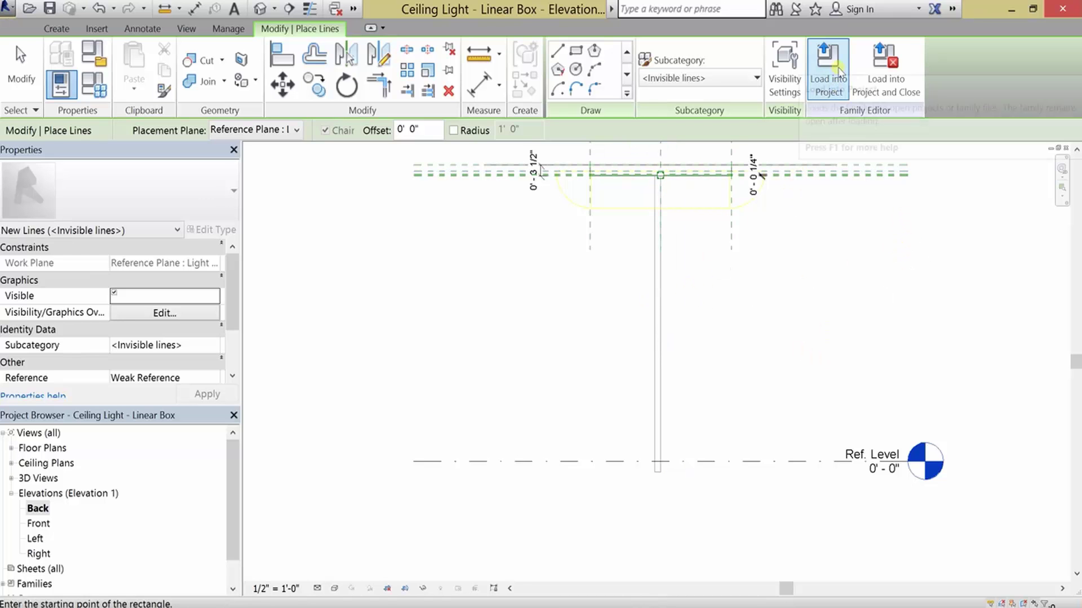
Load the edited light family into Green Library Template, overwriting the existing version
left_click(827, 69)
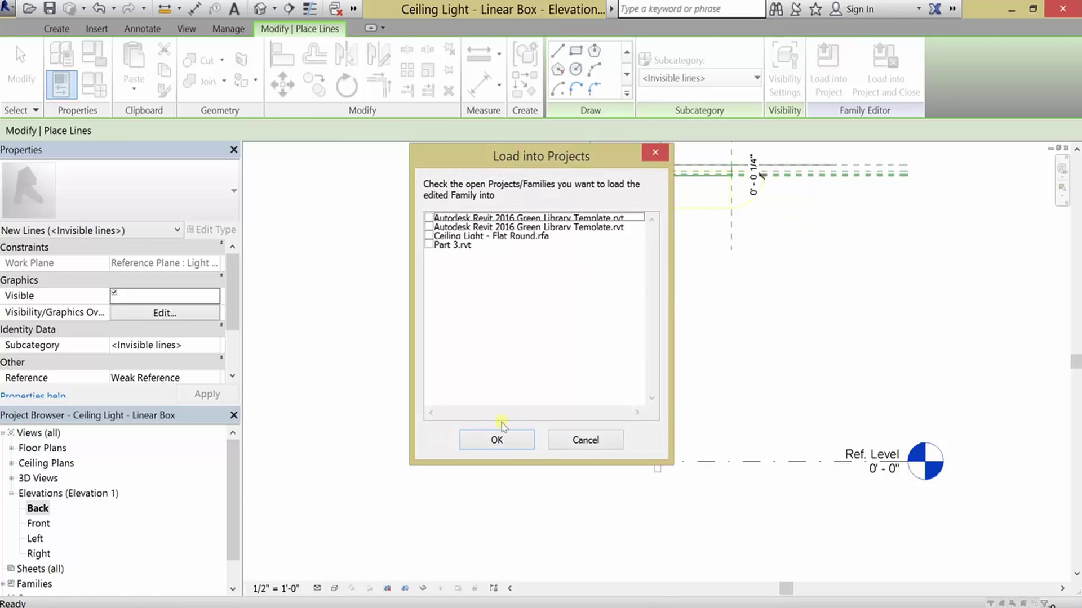
mouse_move(544, 195)
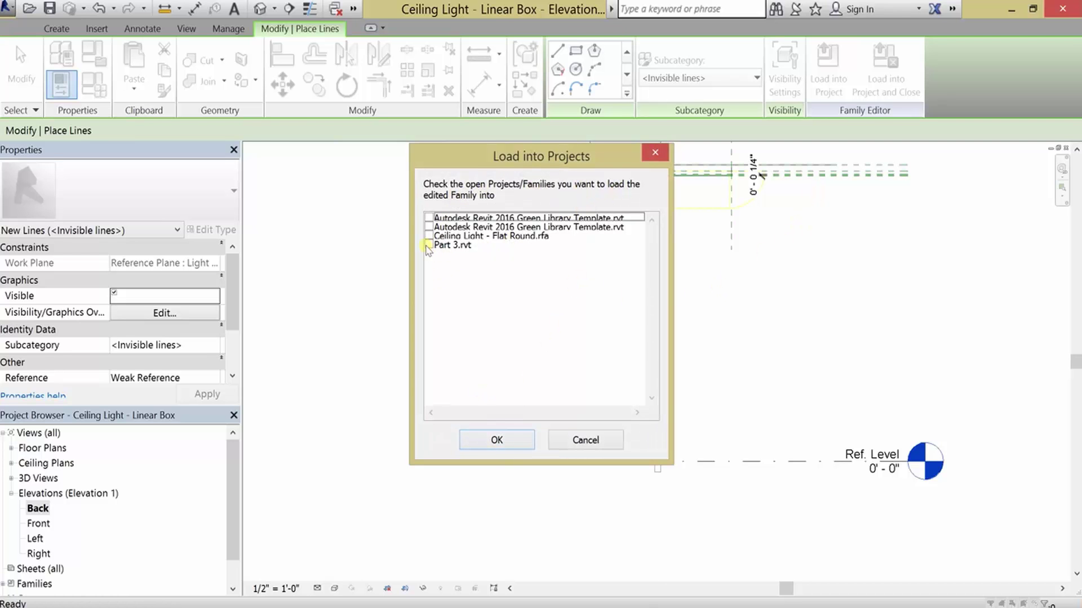
left_click(452, 245)
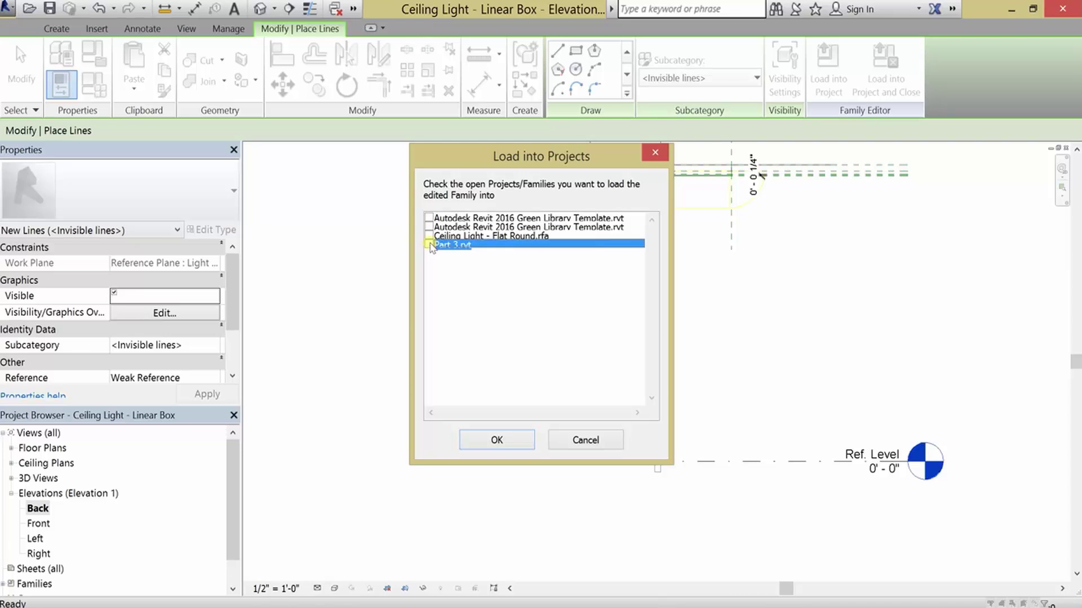
left_click(531, 218)
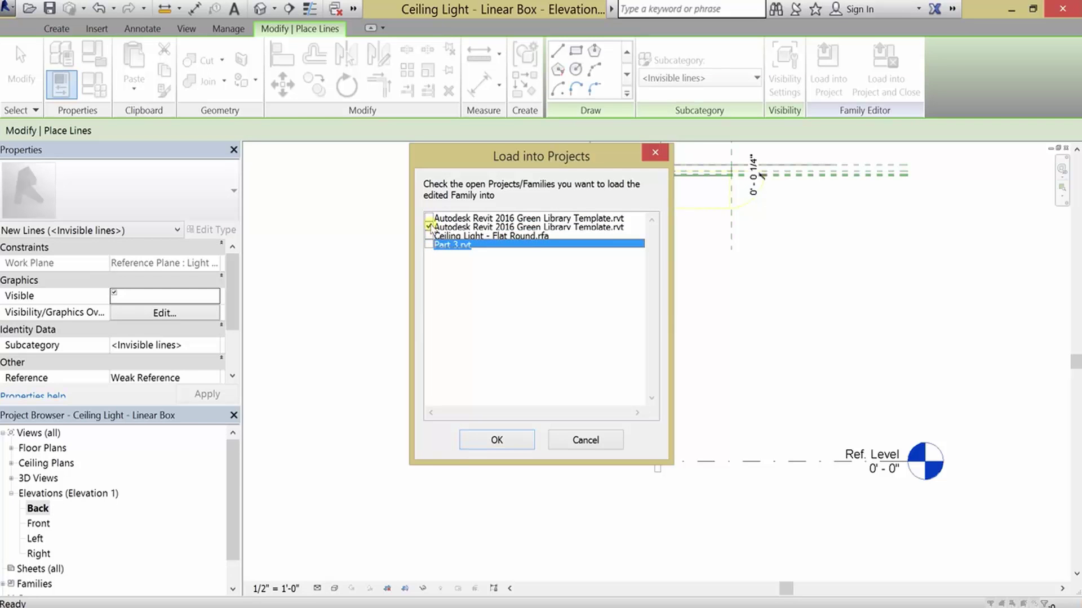
left_click(428, 217)
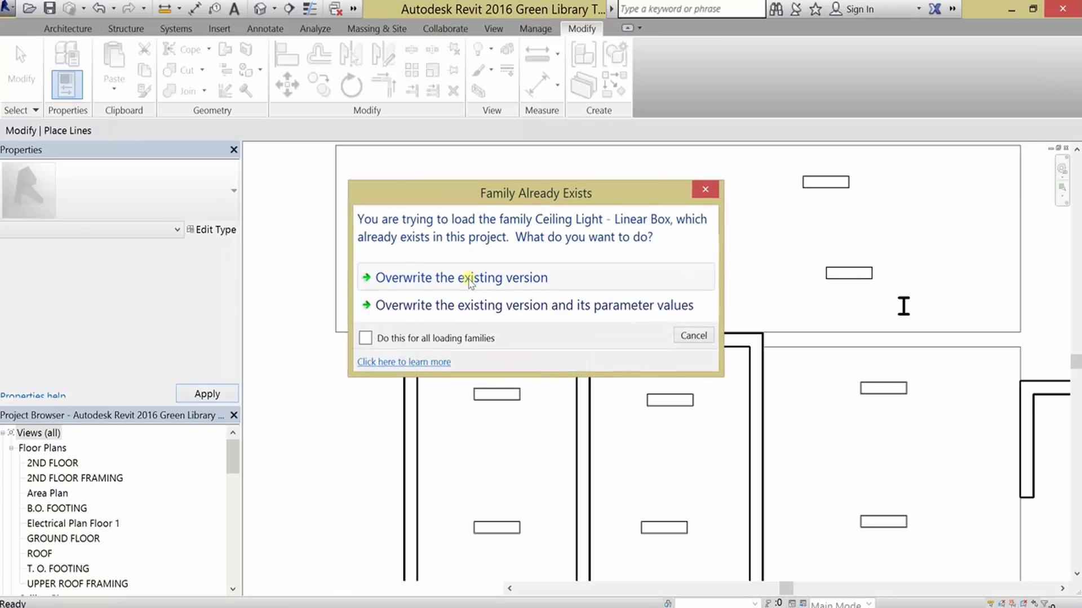
left_click(461, 277)
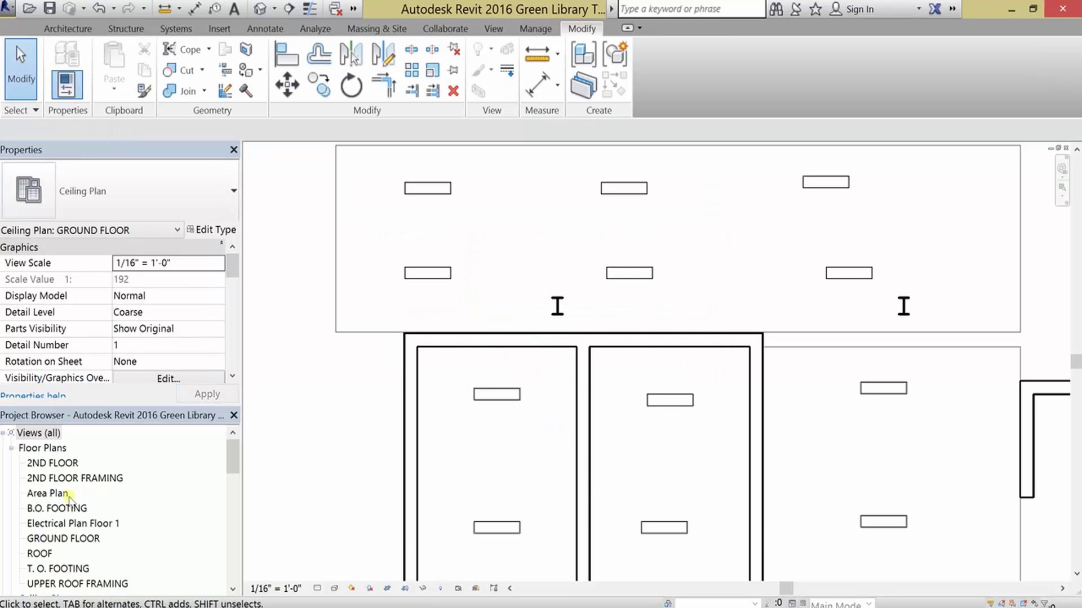
double_click(63, 539)
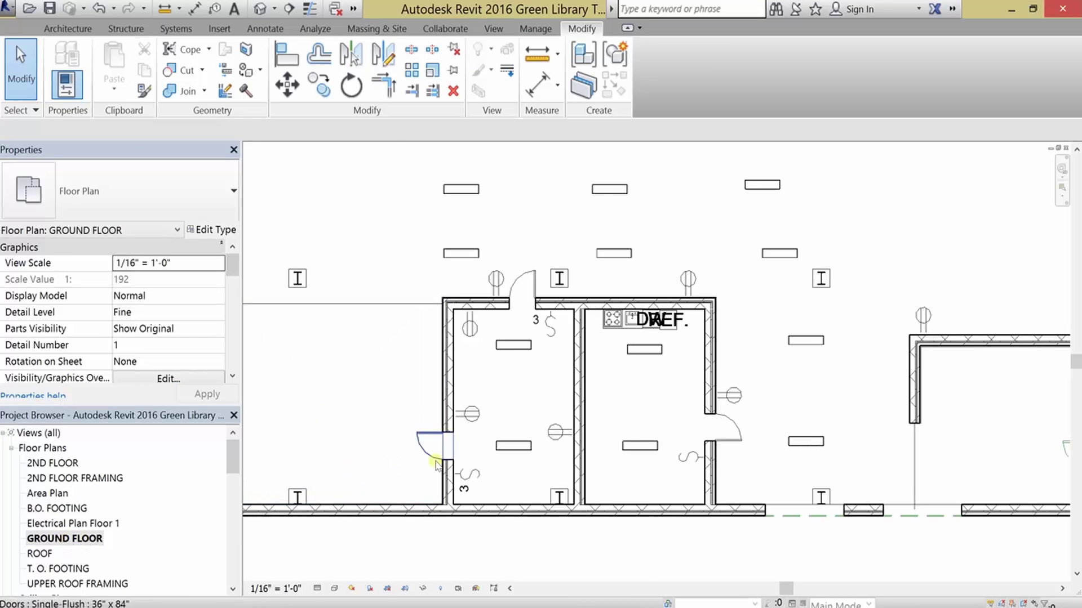
scroll("down", 3)
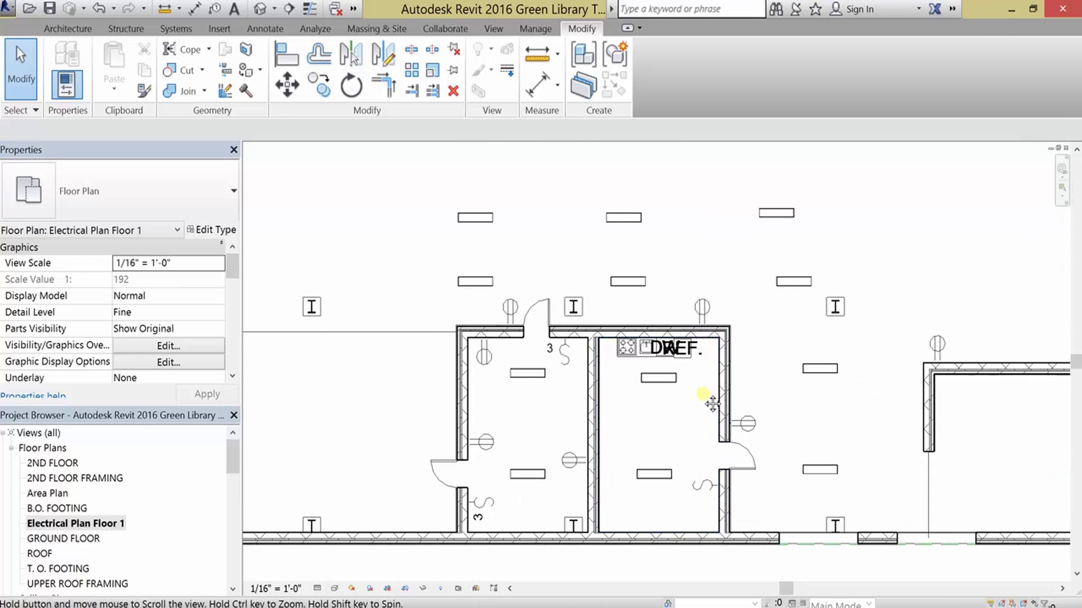
mouse_move(376, 283)
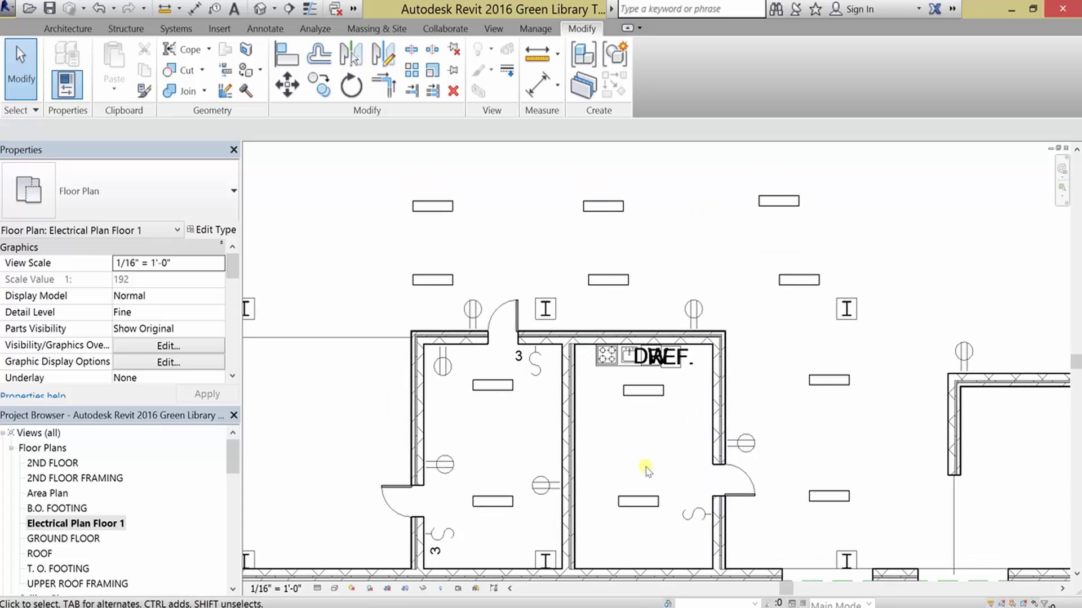
Finish the 5" concrete Ground Floor sketch, attach the walls and dismiss the warning
left_click(67, 28)
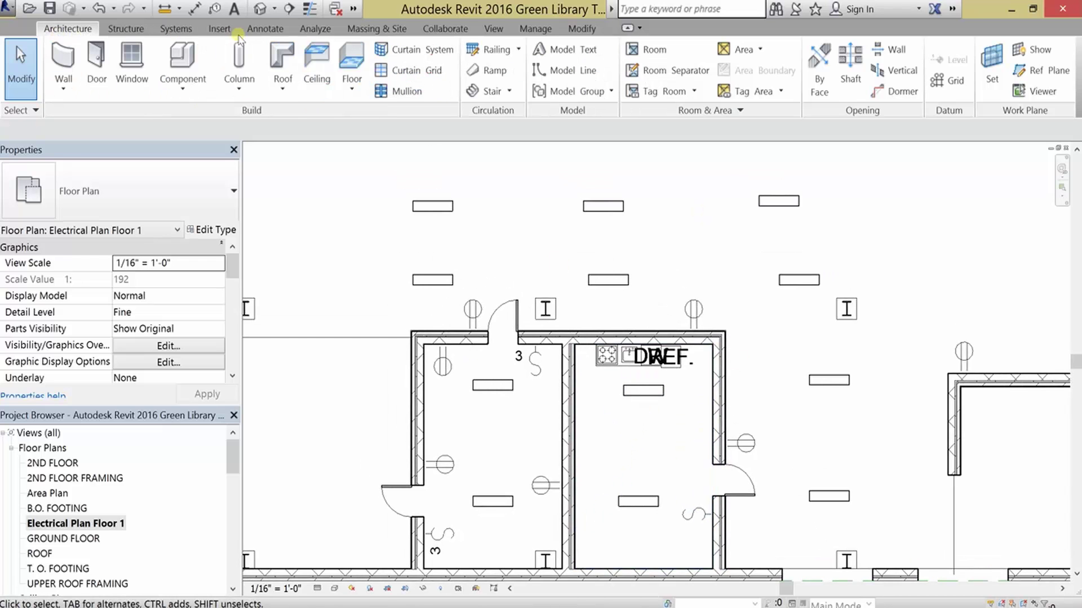
left_click(351, 62)
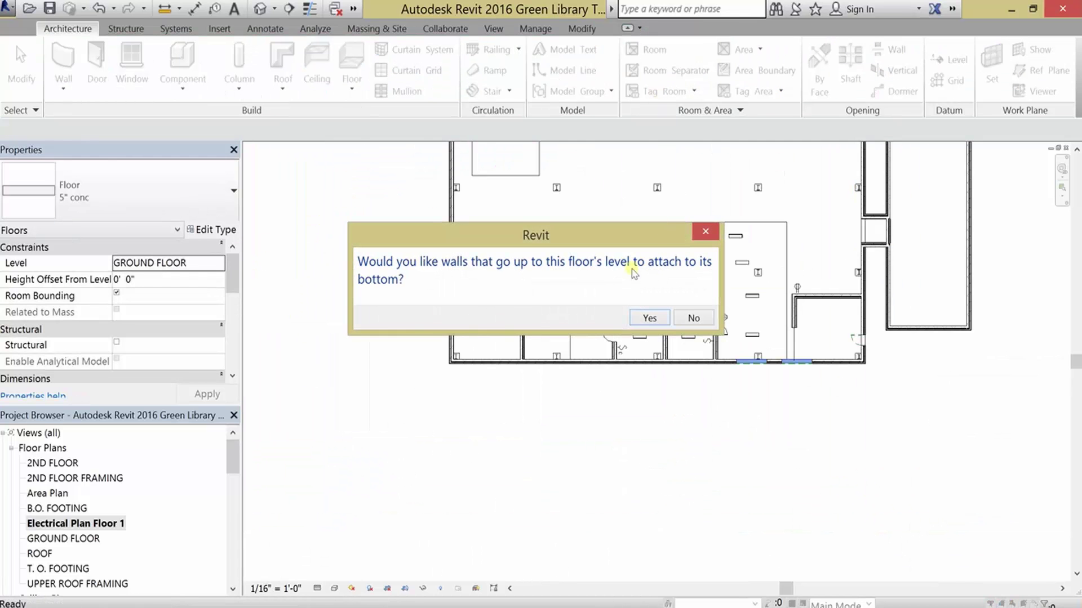
left_click(648, 318)
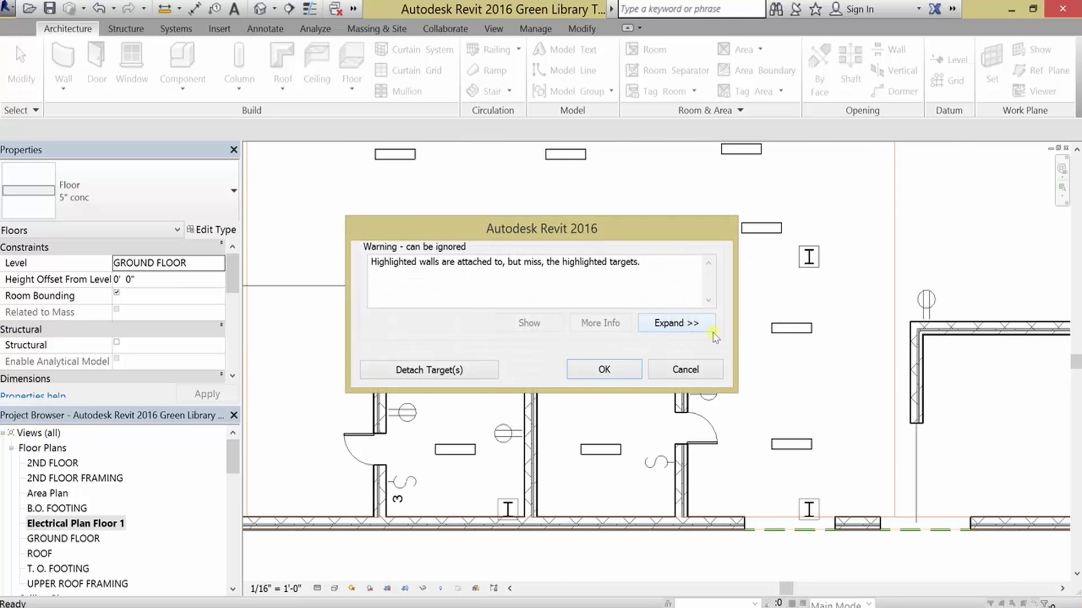
left_click(603, 369)
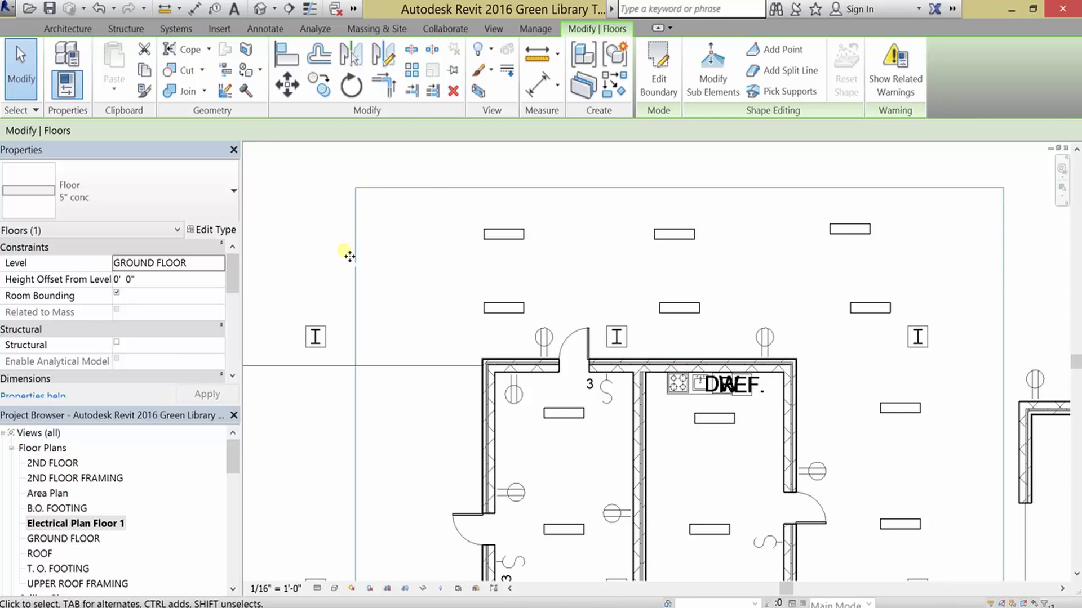
mouse_move(718, 298)
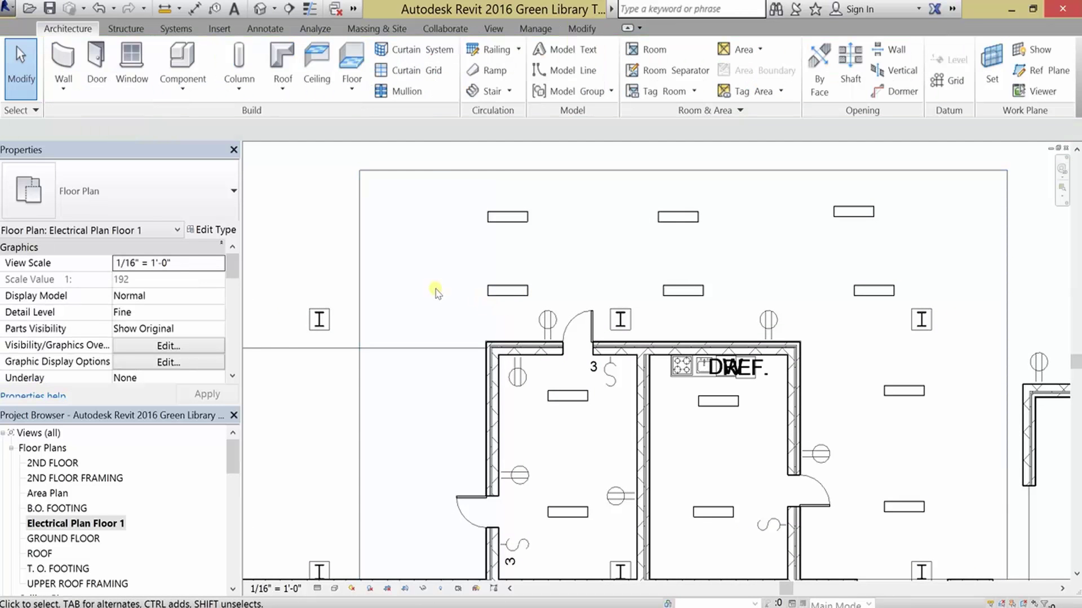
Set Windows, Doors and Walls to Halftone in this view's Visibility/Graphics overrides
scroll("down", 3)
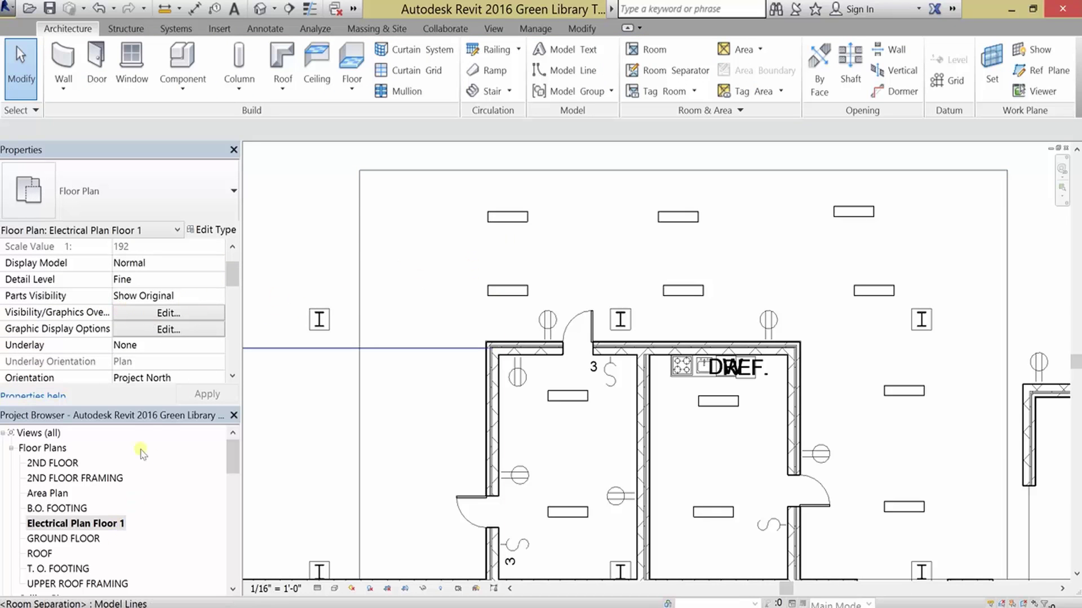
left_click(167, 313)
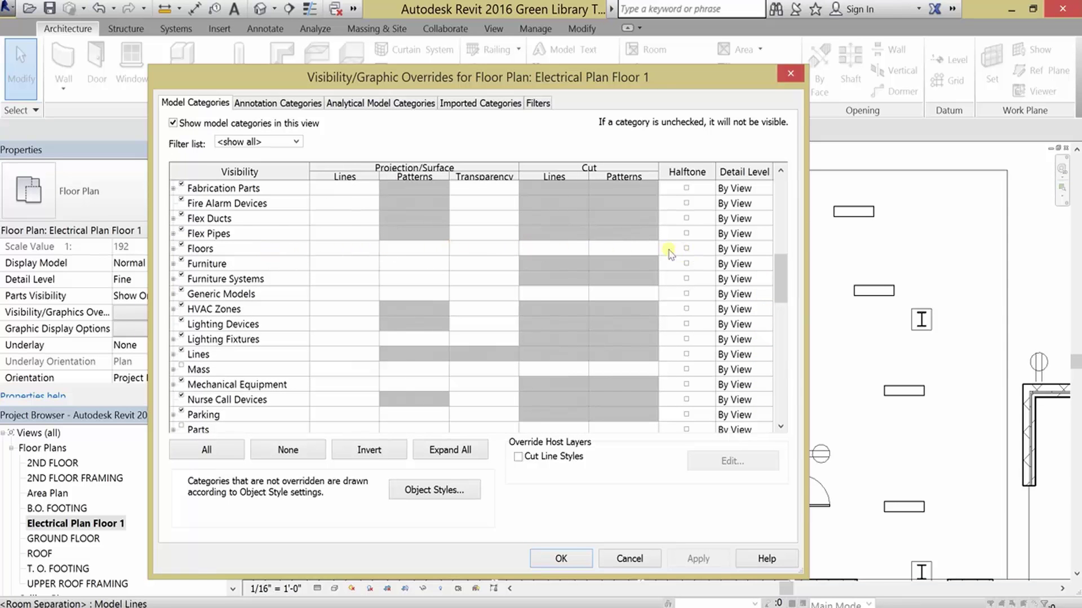
mouse_move(297, 250)
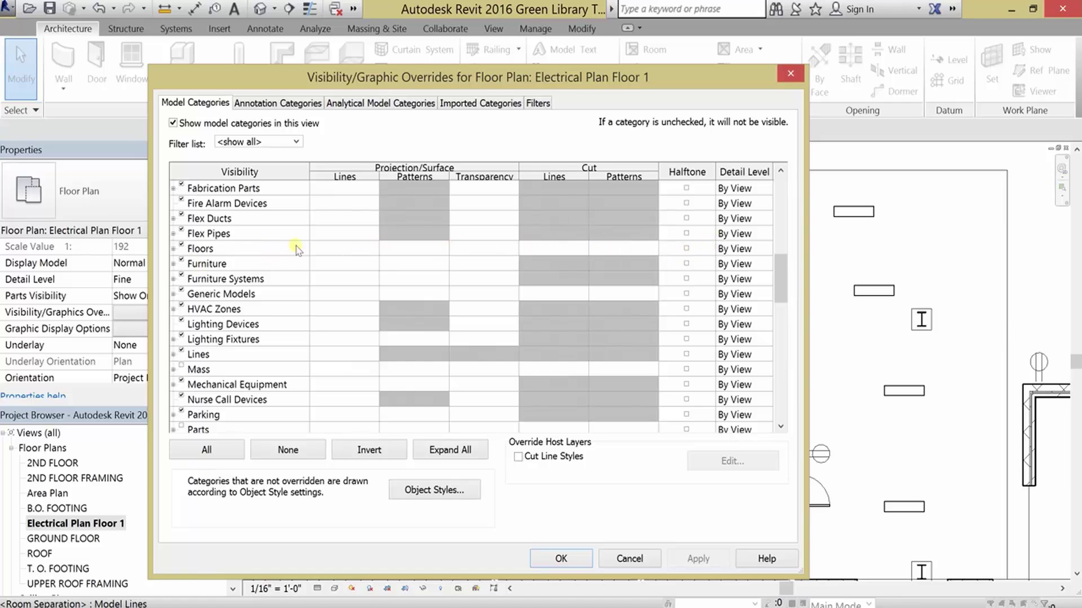
mouse_move(710, 249)
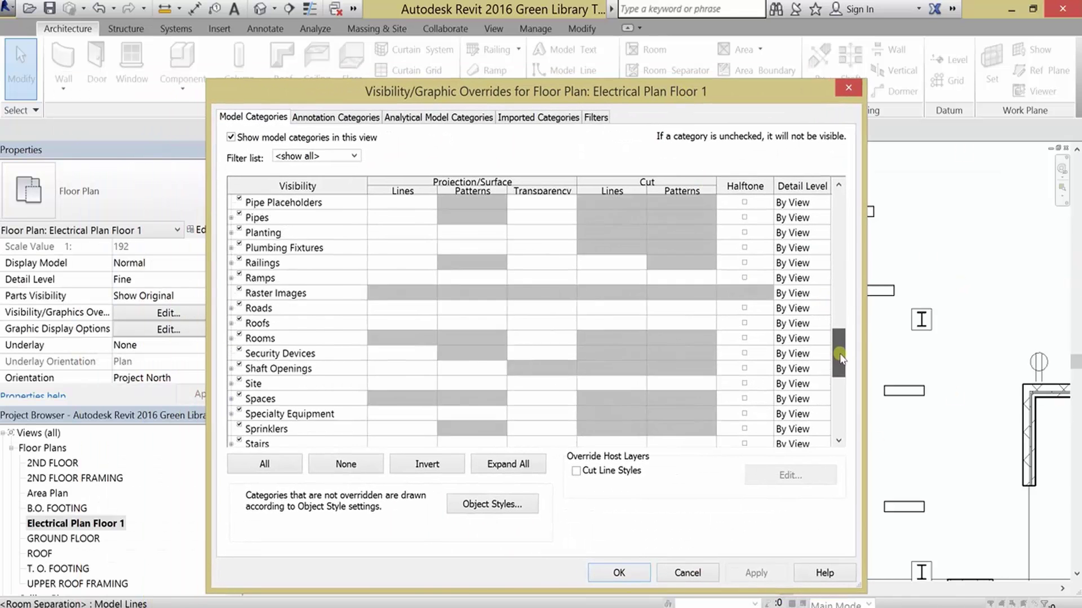
scroll("down", 3)
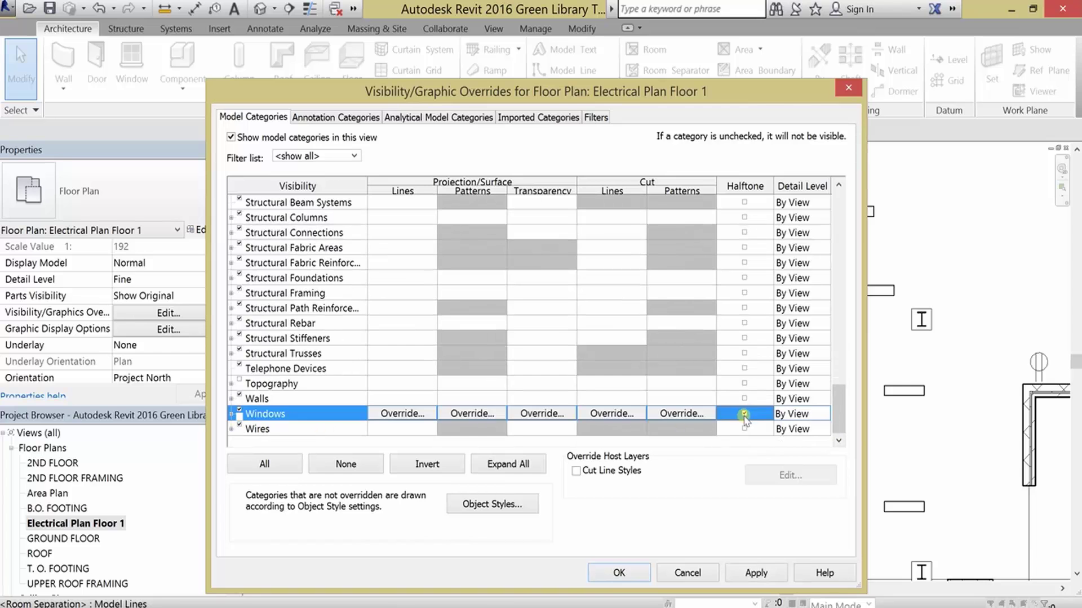
left_click(744, 413)
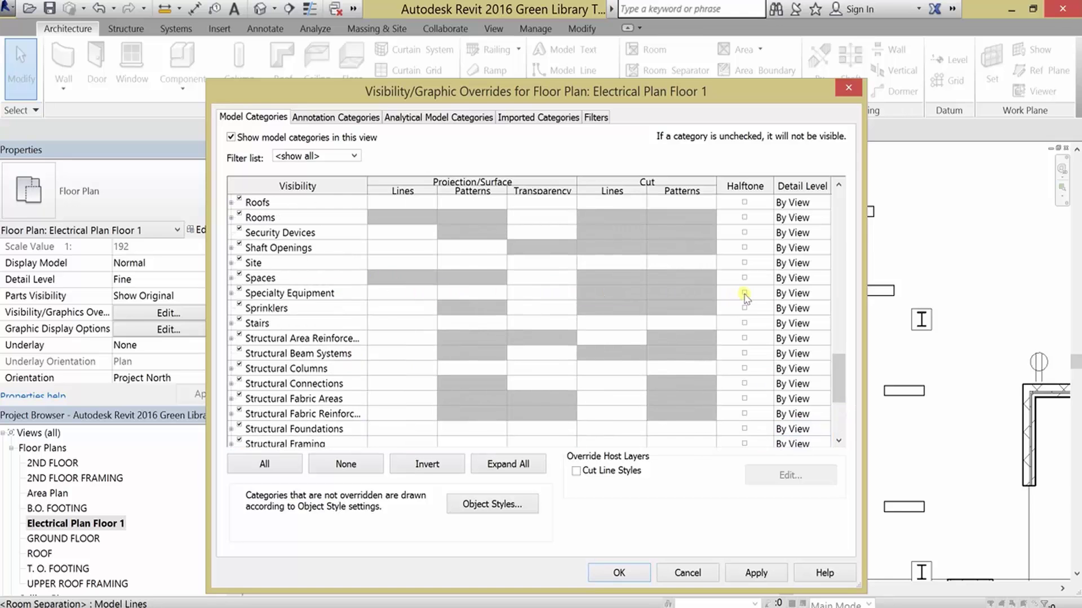
scroll("down", 3)
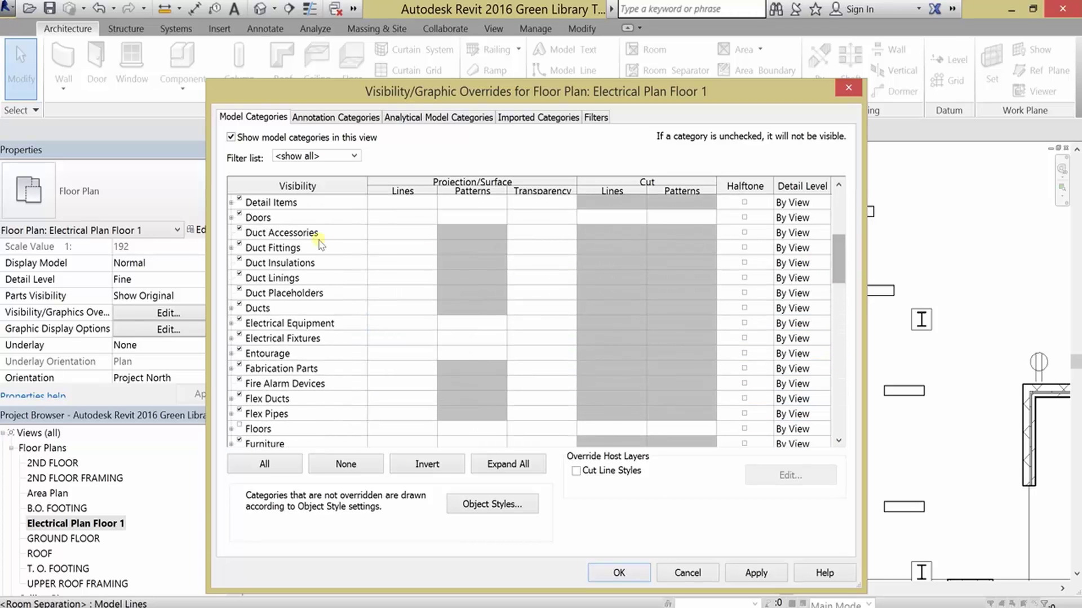
left_click(744, 218)
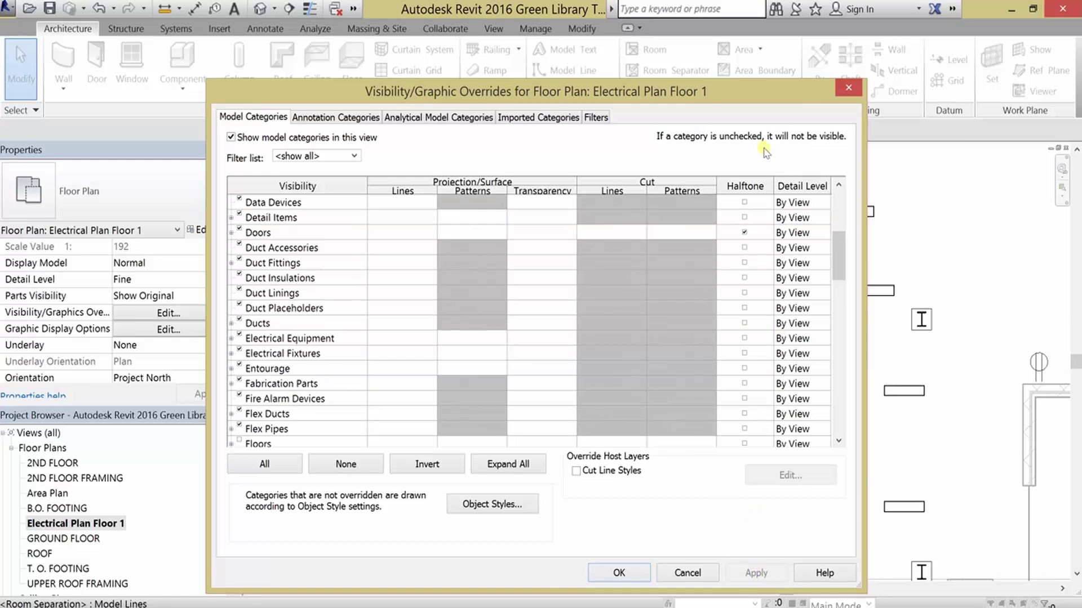
left_click(617, 573)
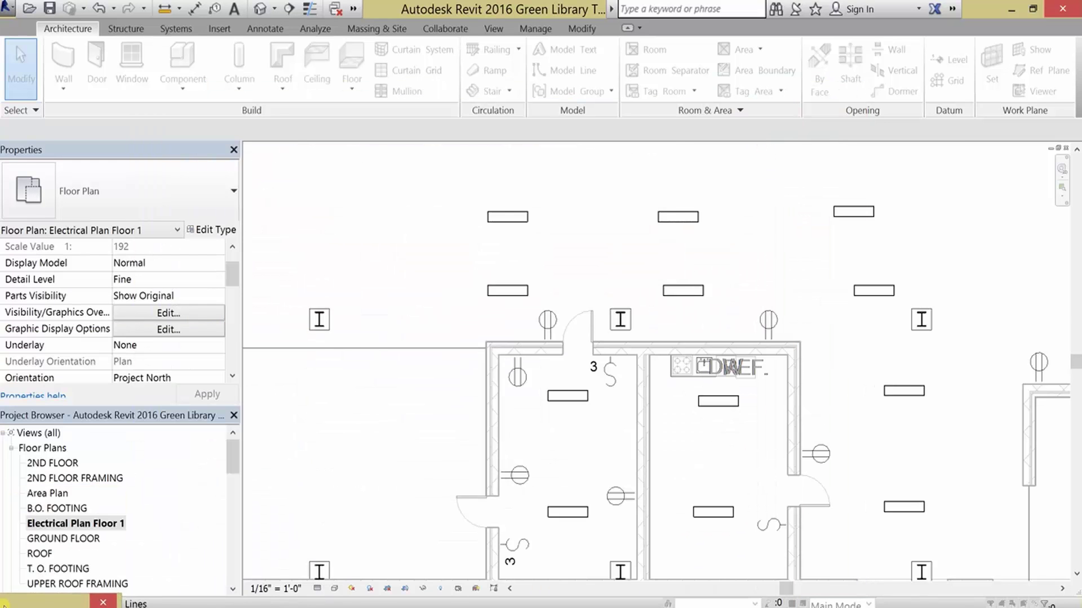
left_click(167, 313)
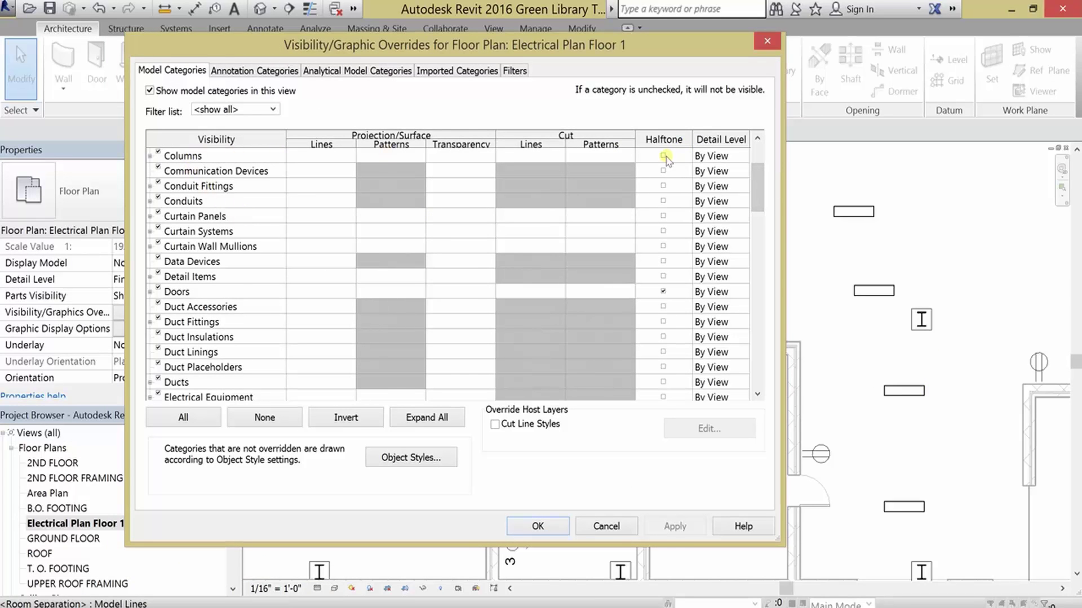
left_click(193, 170)
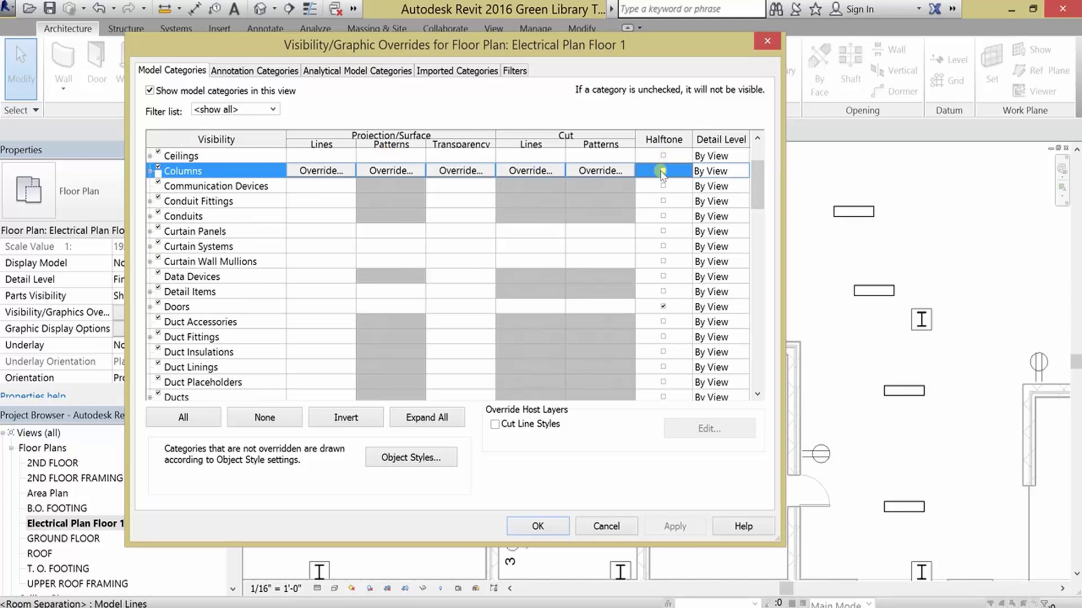
left_click(663, 171)
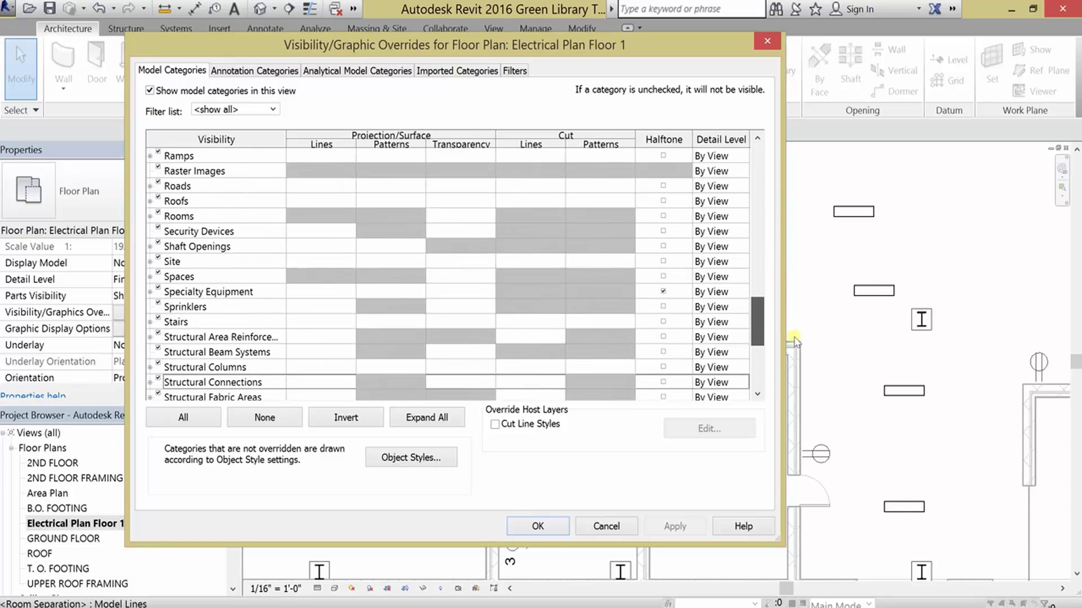
scroll("down", 3)
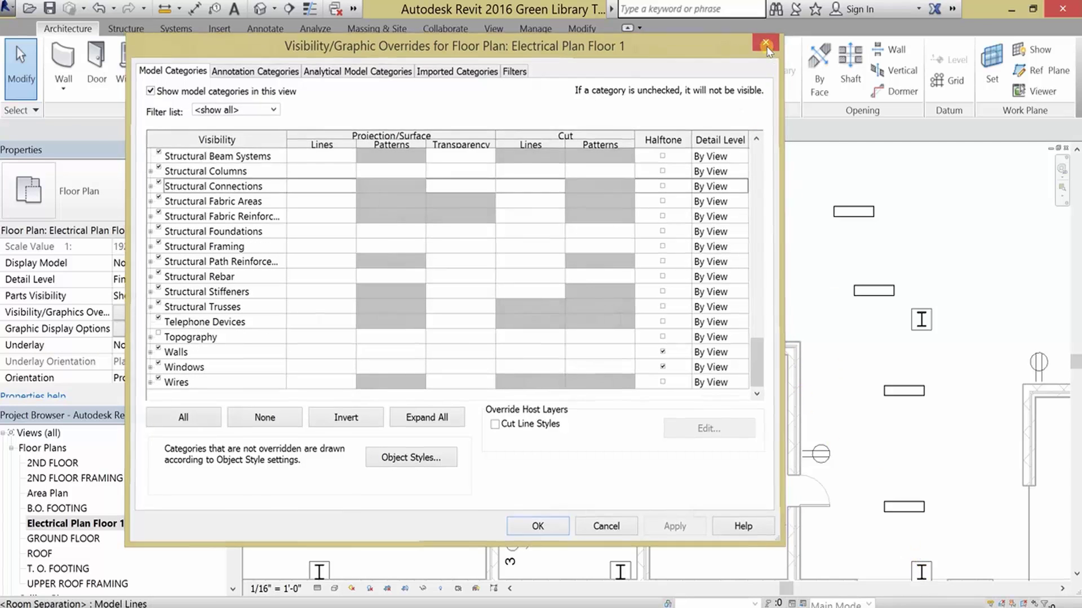
left_click(765, 44)
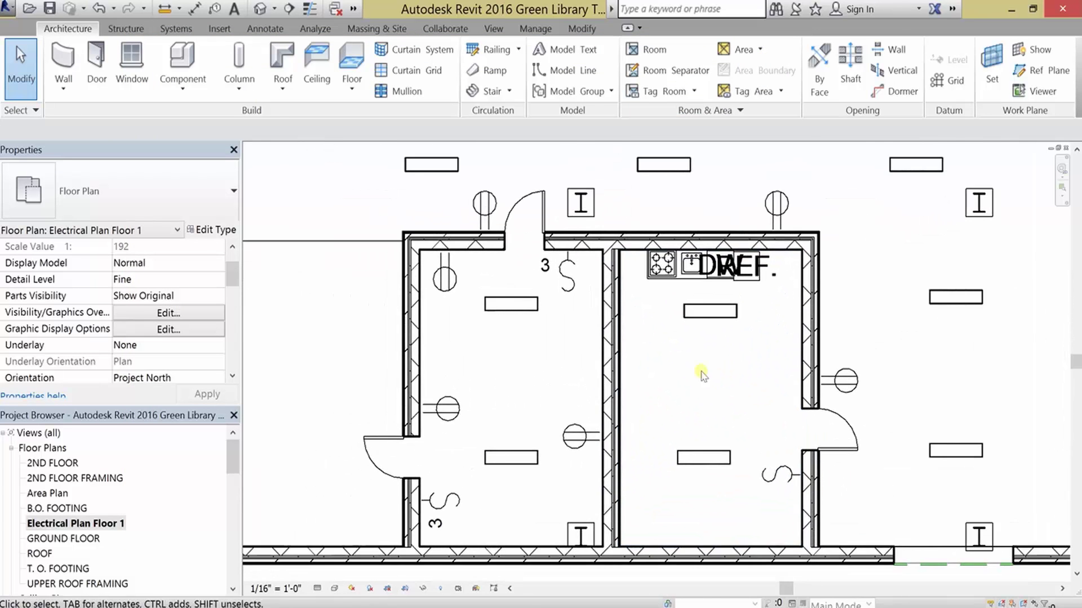
left_click(168, 313)
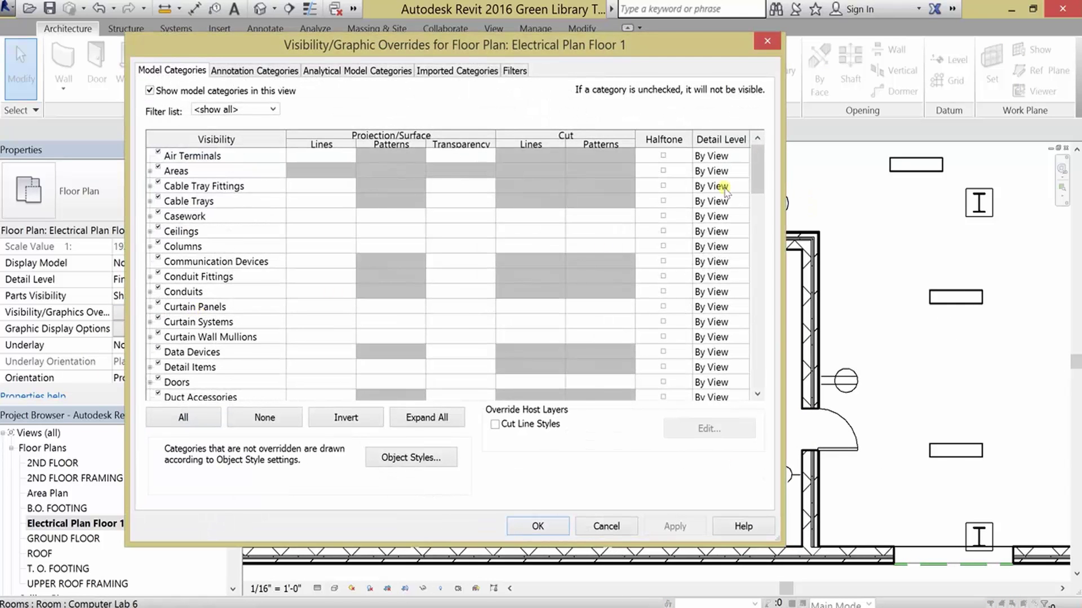
scroll("down", 3)
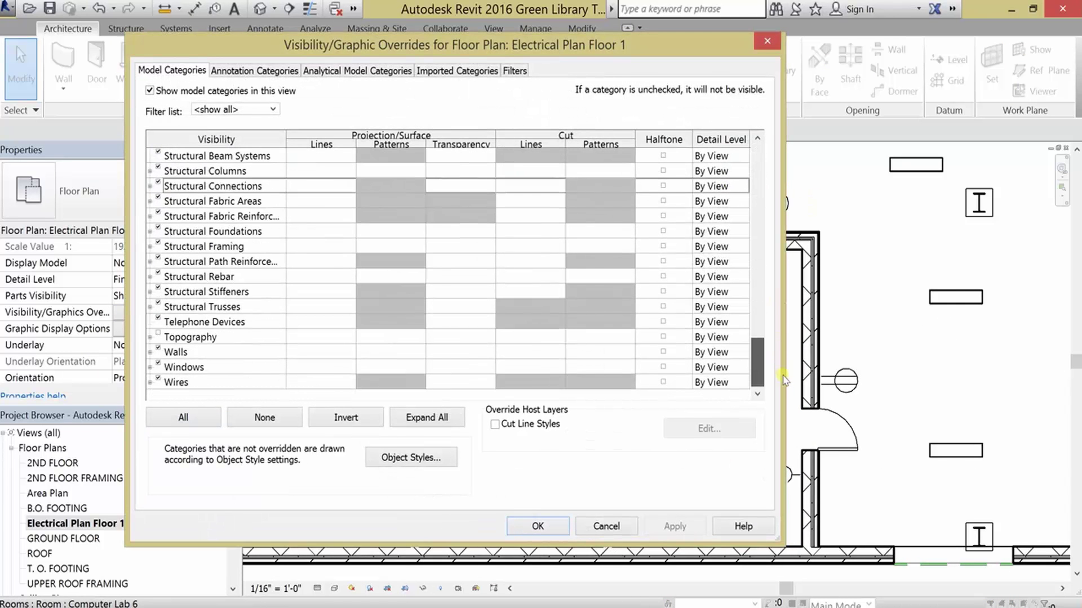
left_click(176, 351)
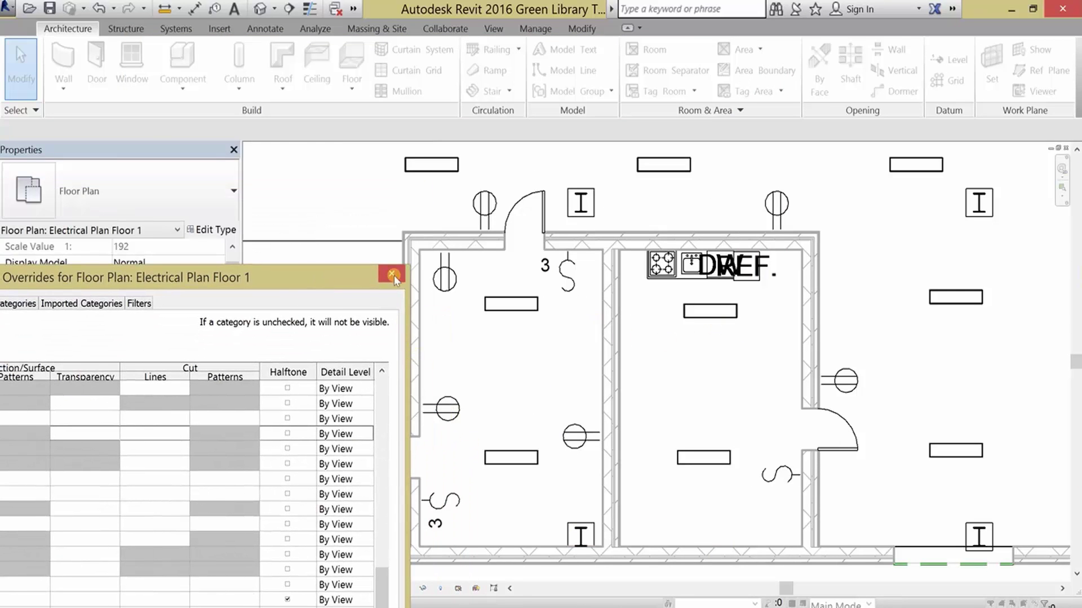
left_click(393, 277)
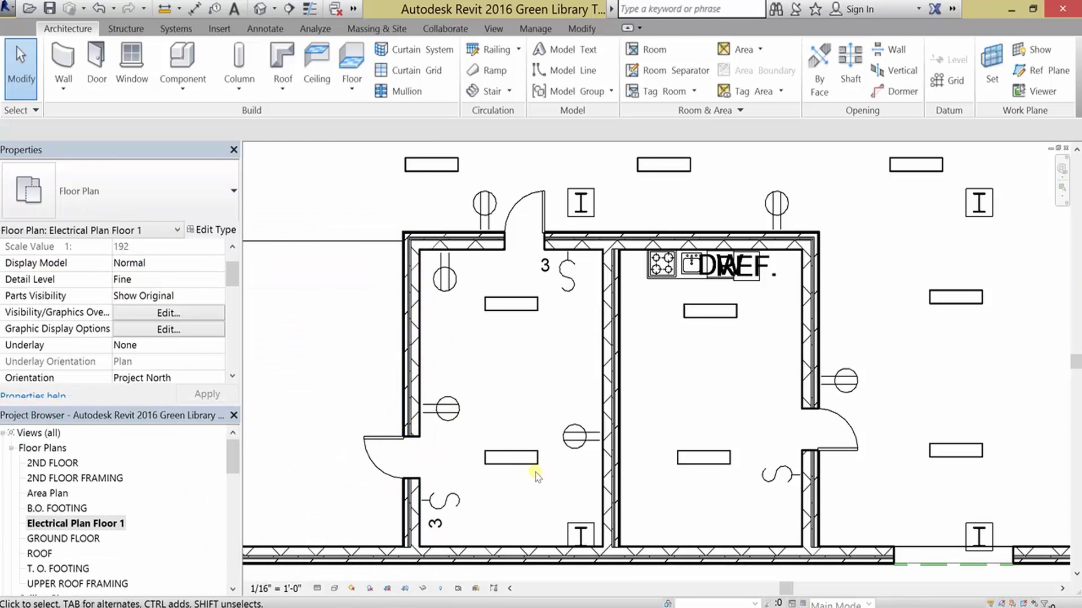
left_click(167, 313)
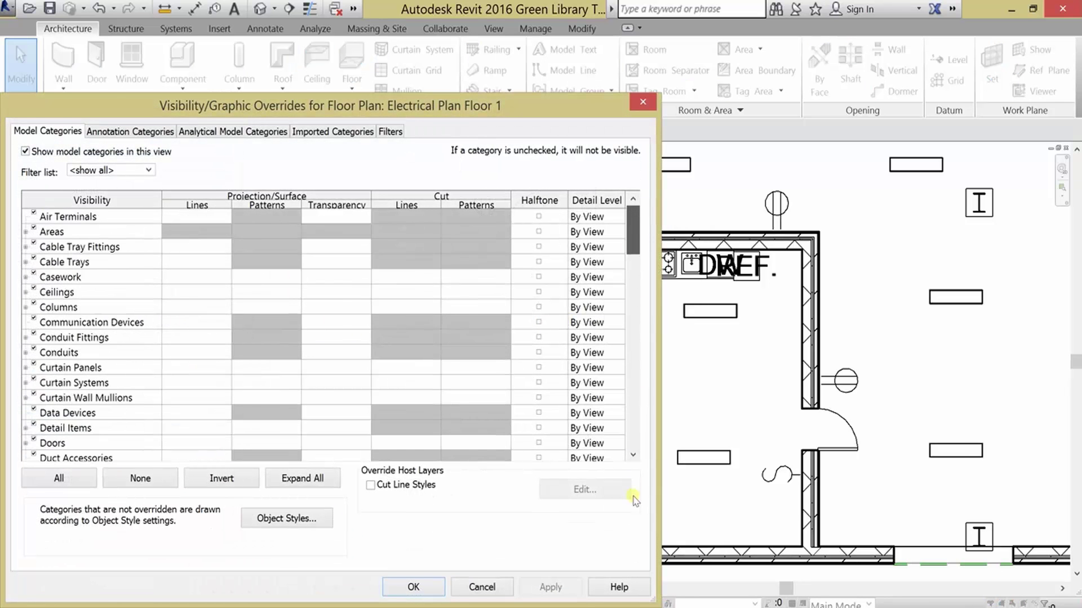
left_click(539, 412)
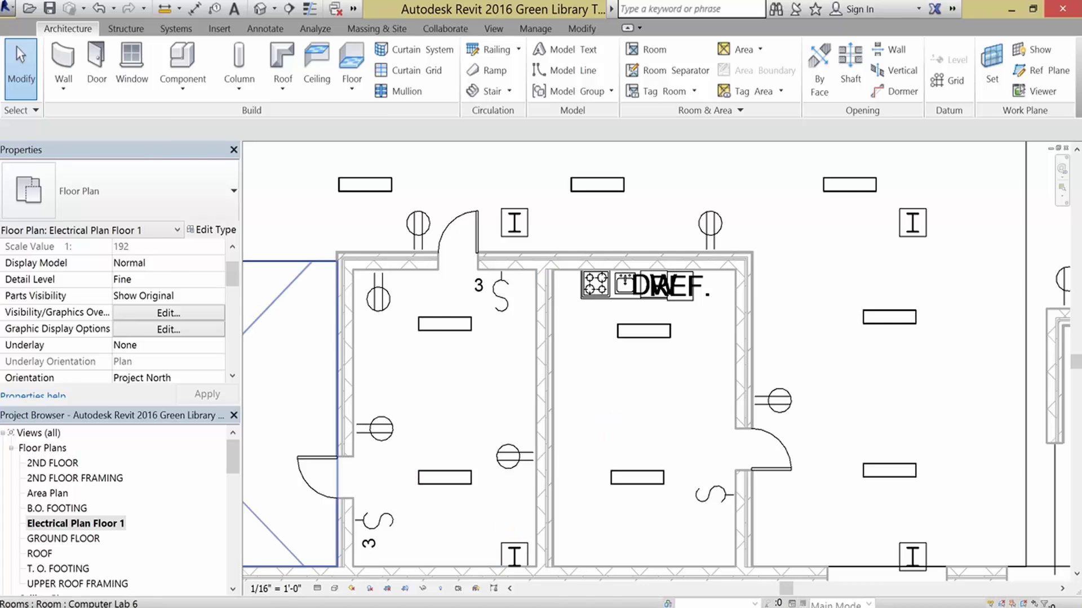
left_click(182, 62)
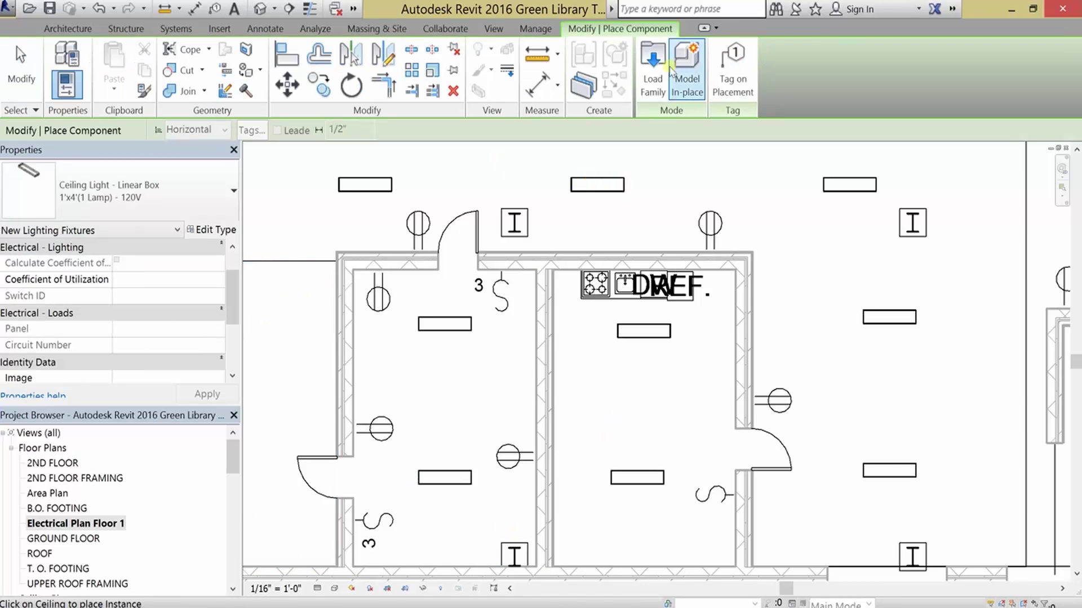
left_click(651, 65)
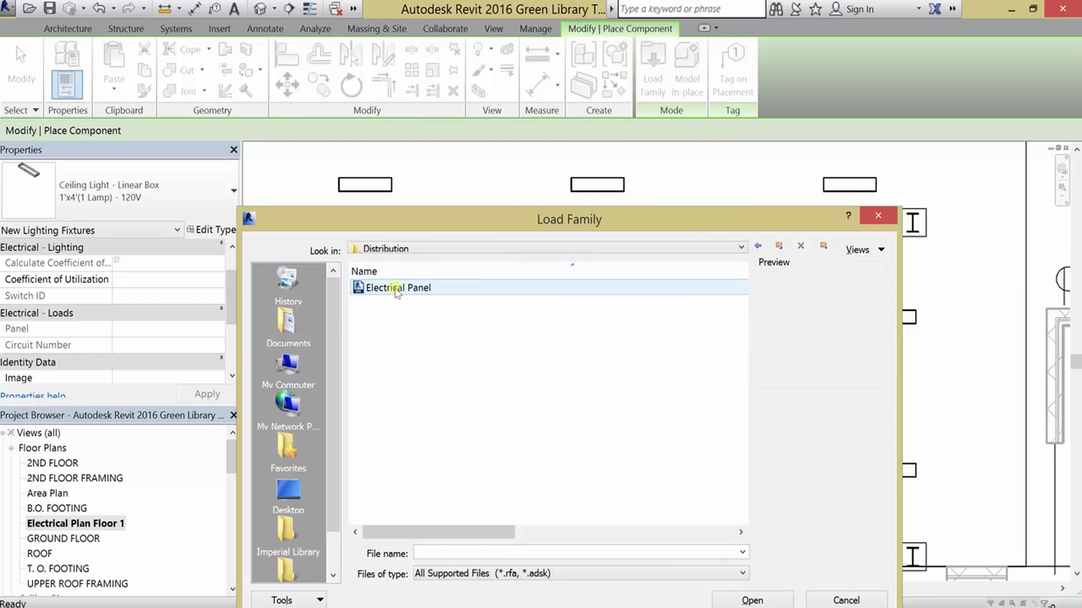
left_click(751, 600)
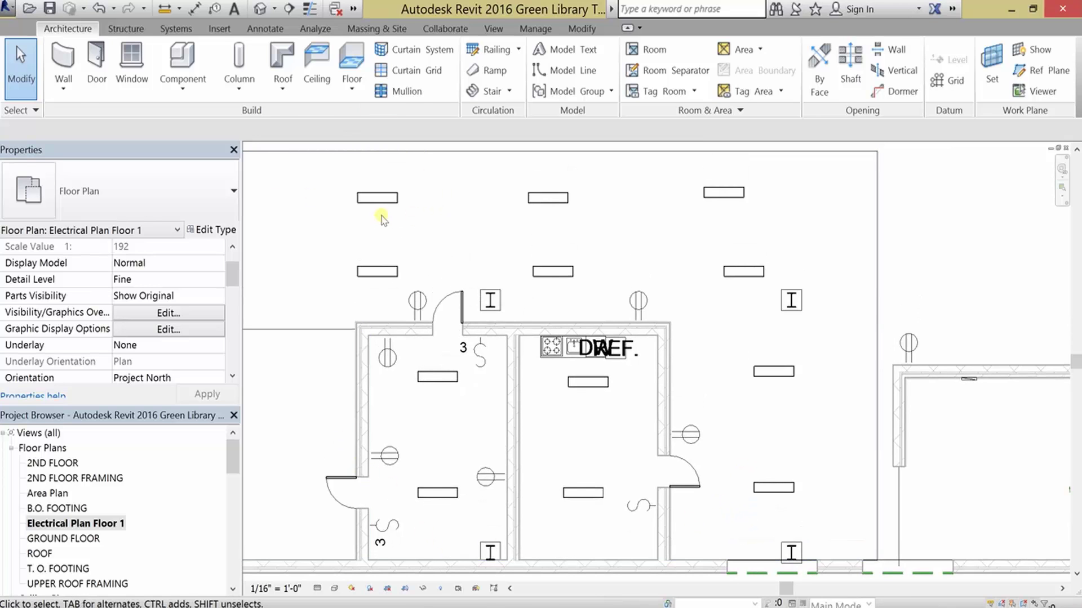
Start a view-specific Detail Line using the Hidden Lines line style
left_click(264, 28)
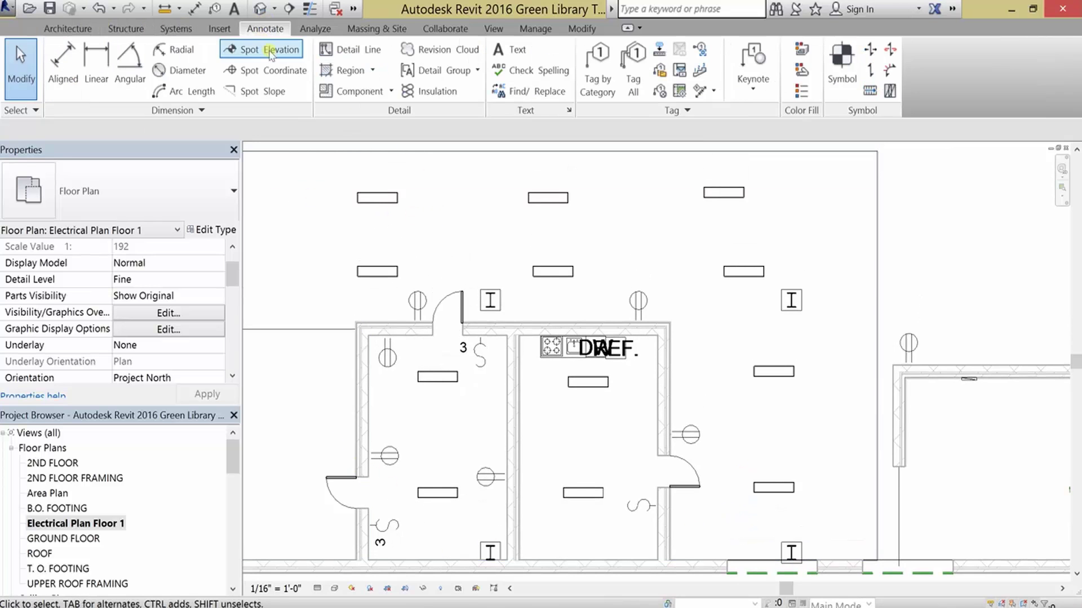
mouse_move(348, 49)
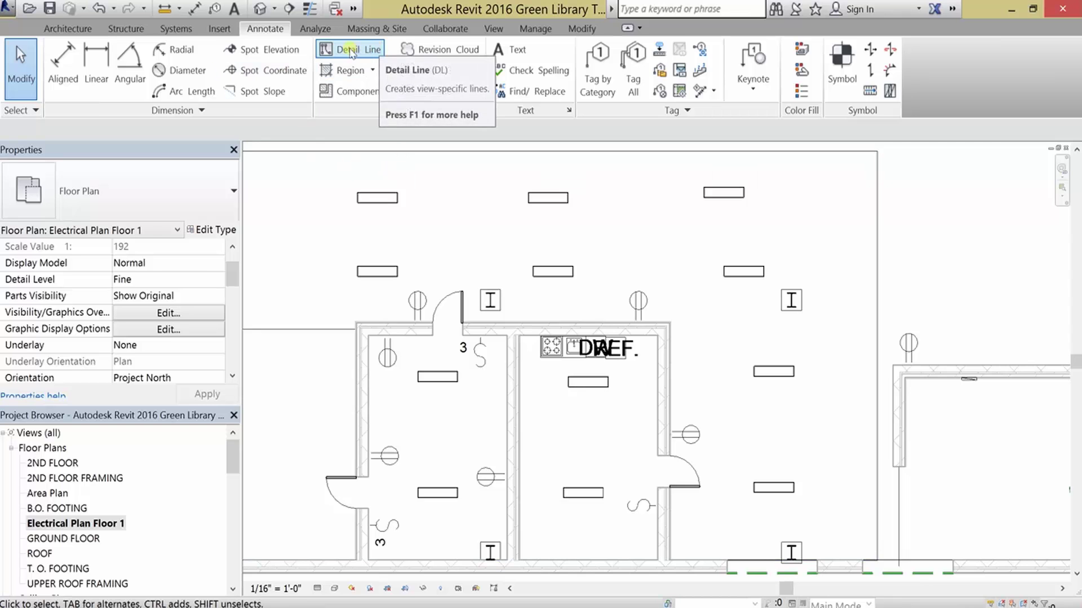
left_click(350, 49)
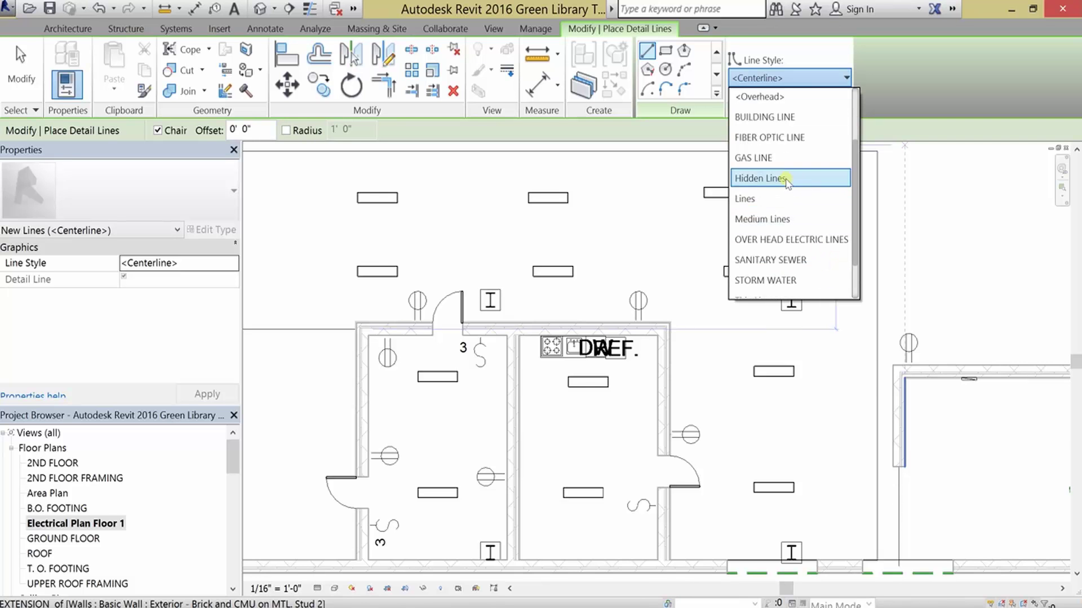
left_click(764, 178)
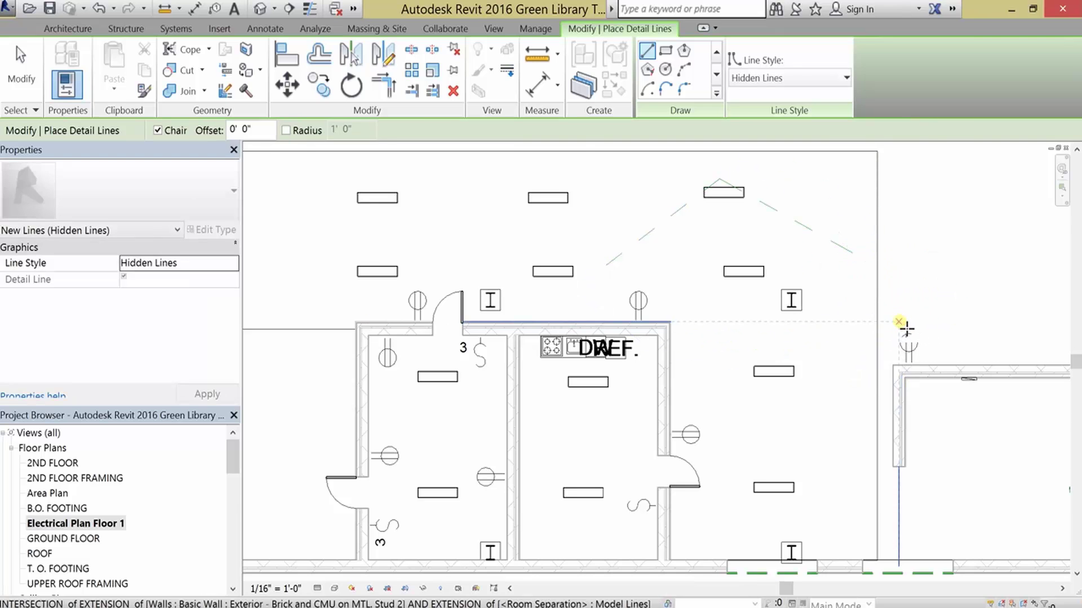
left_click(845, 77)
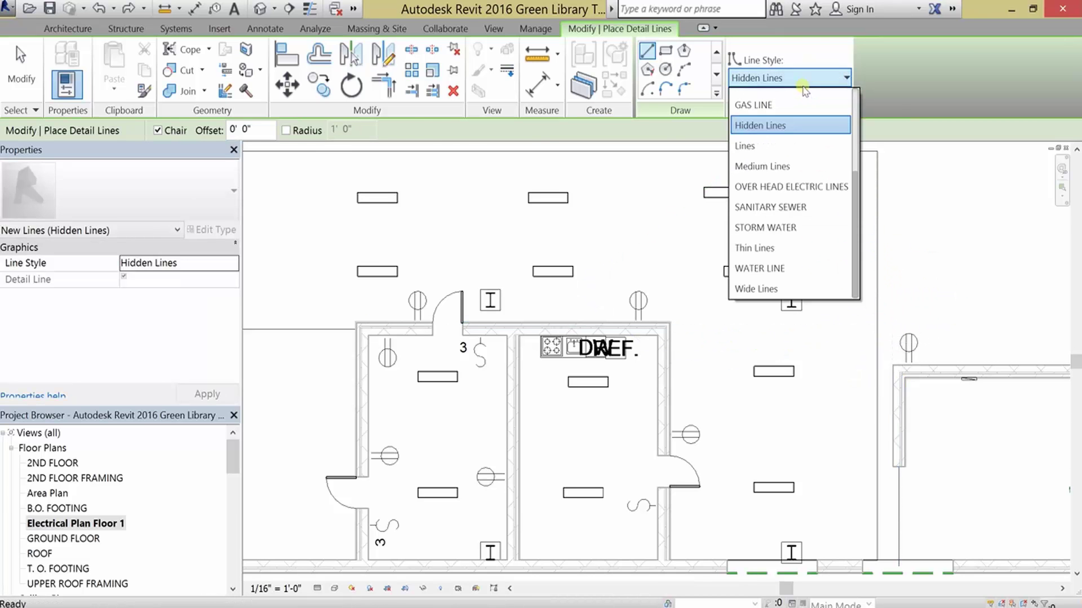
left_click(790, 125)
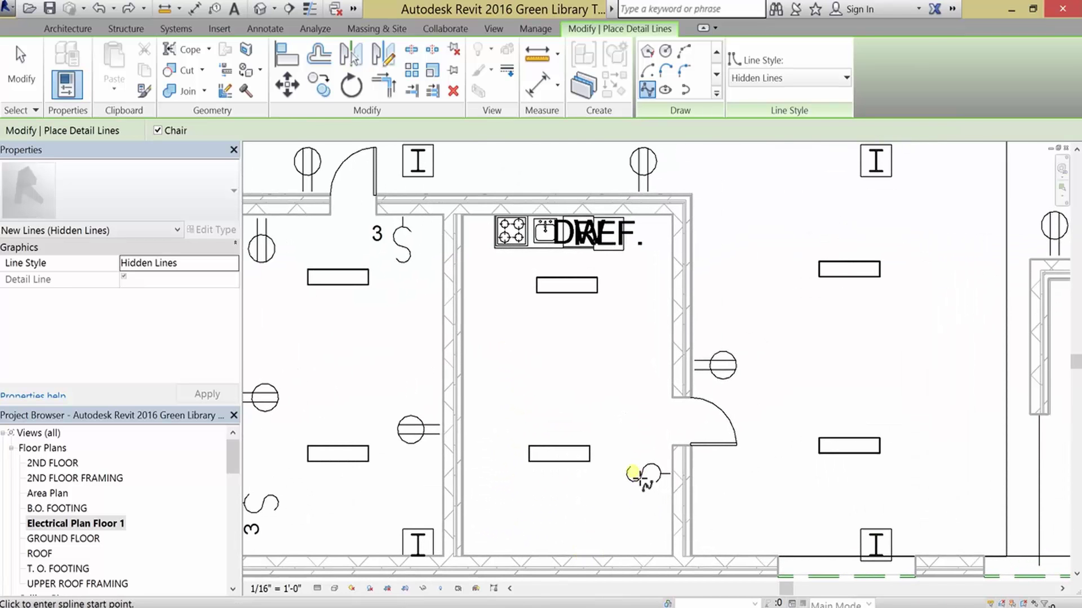
mouse_move(611, 473)
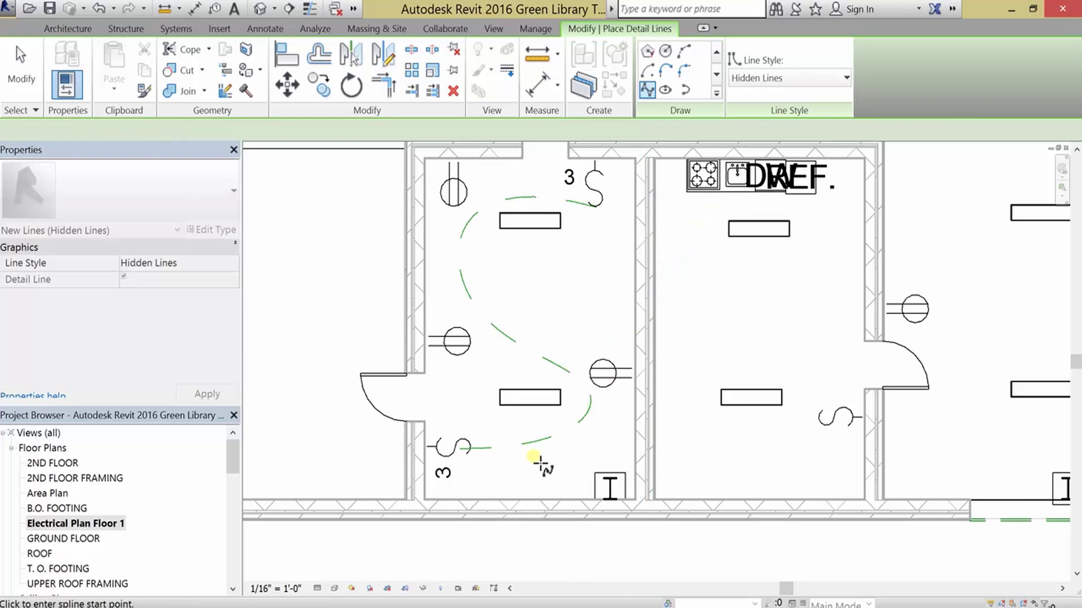
mouse_move(627, 157)
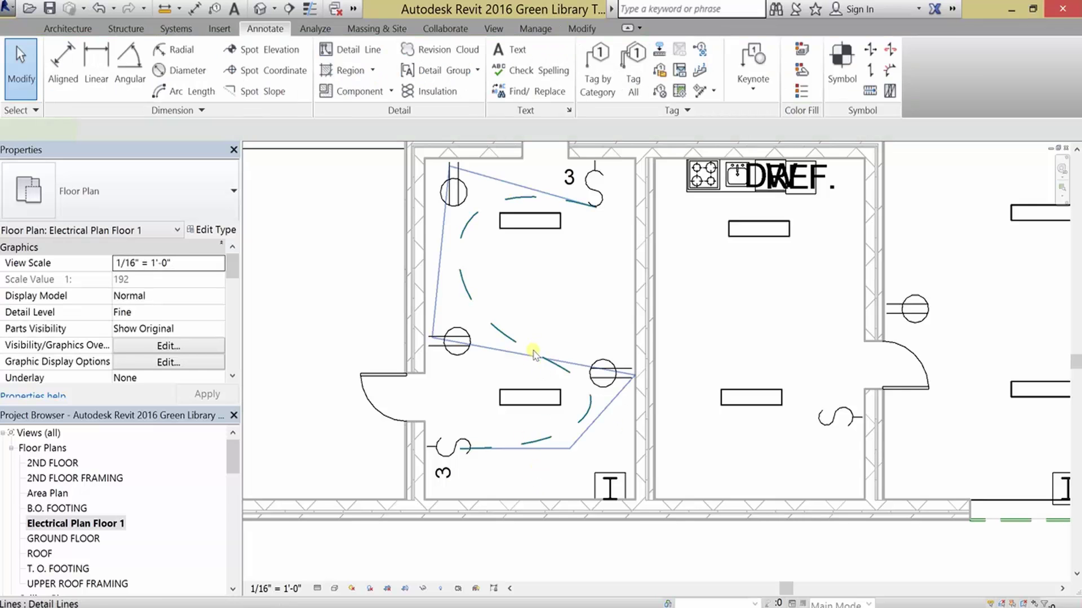
Reshape the left room's hidden-line spline by dragging its control points, then pan toward the kitchen
left_click(531, 351)
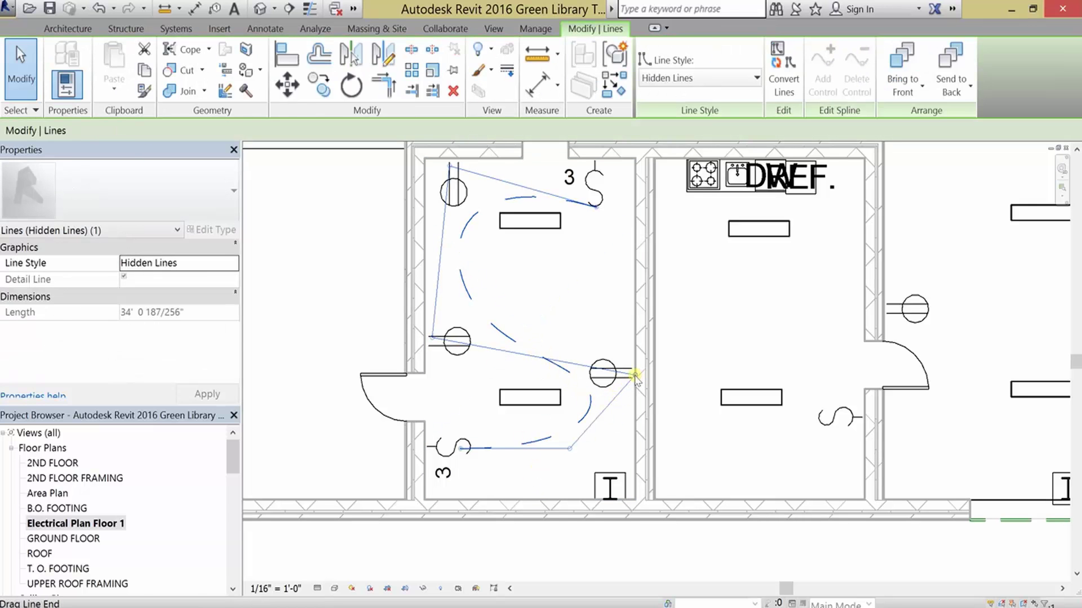
left_click_drag(635, 375, 700, 341)
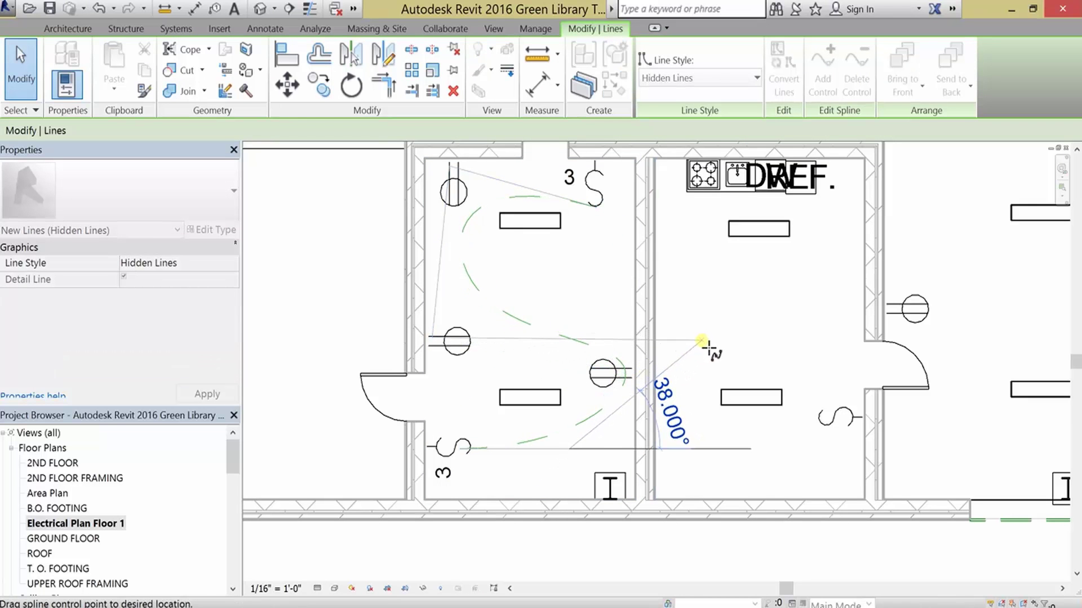
left_click_drag(700, 341, 435, 343)
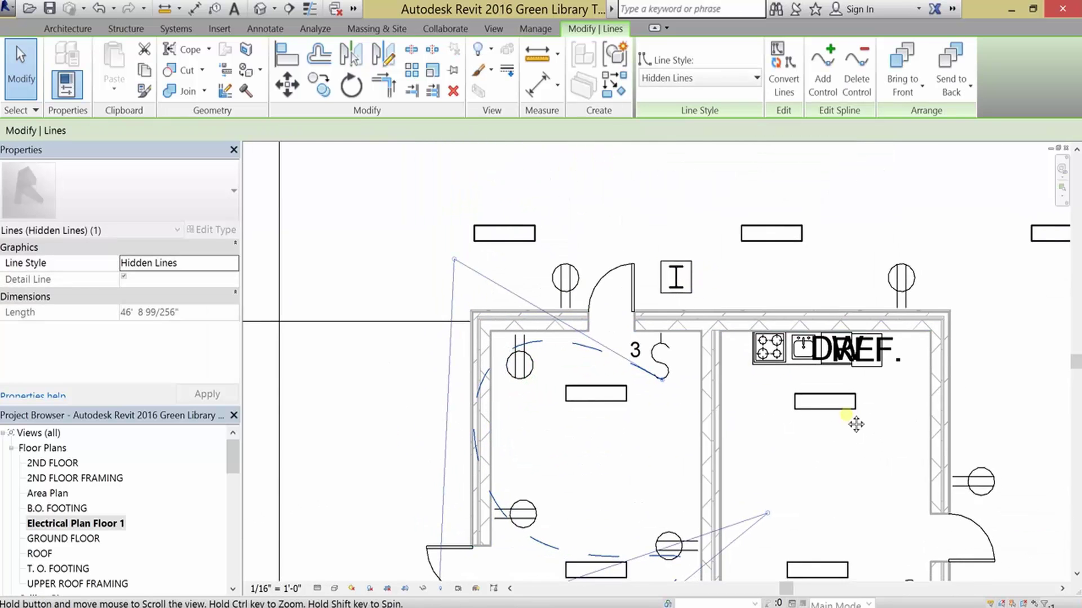
left_click_drag(856, 425, 698, 388)
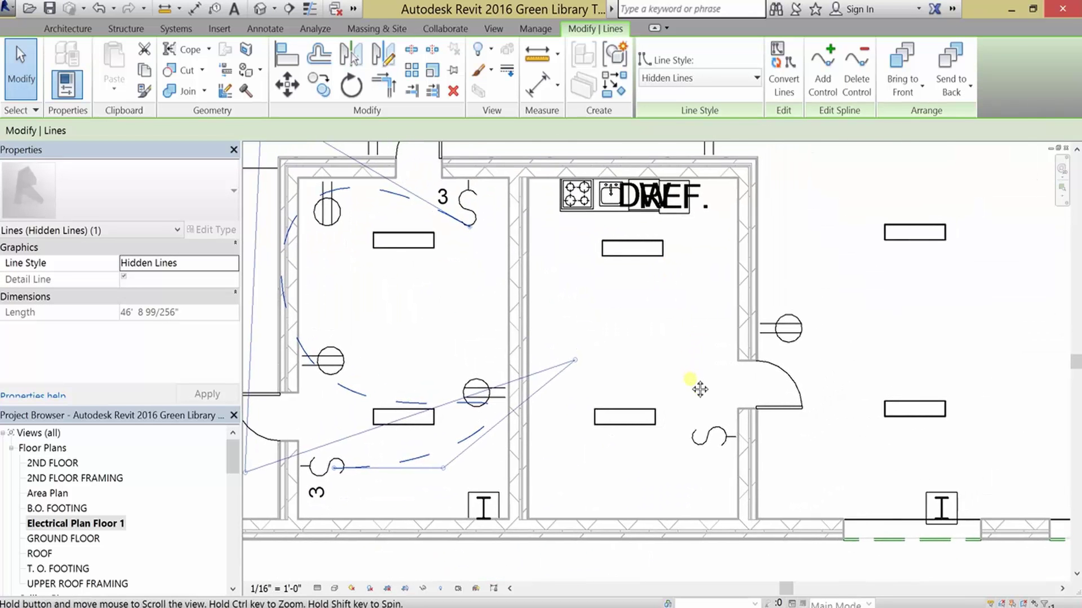
left_click_drag(699, 388, 623, 392)
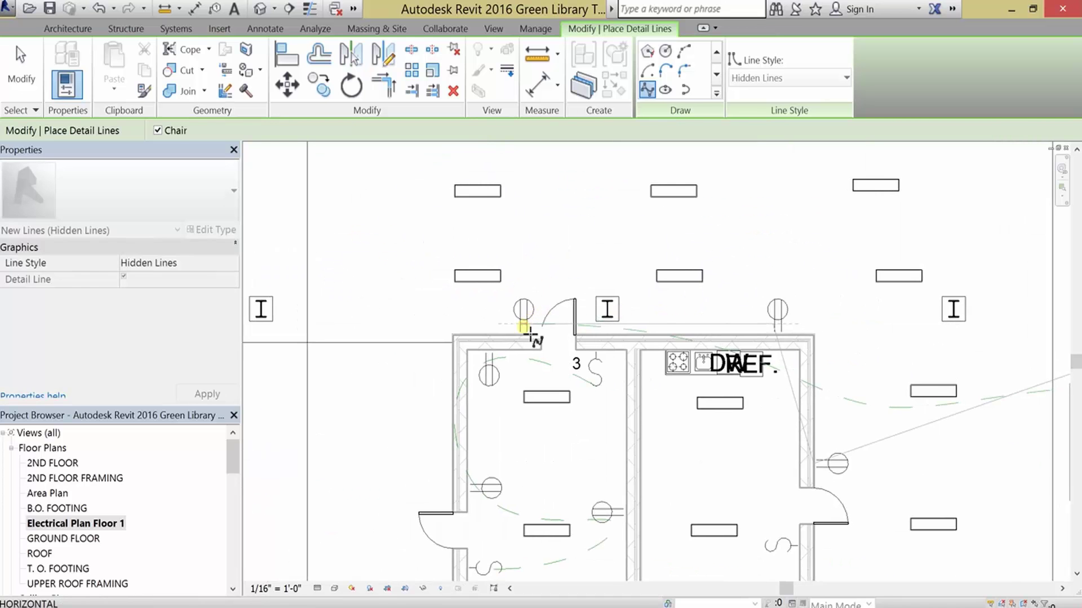
Draw a spline from the left room's doorway past the lower wall and reshape its control points
left_click(731, 397)
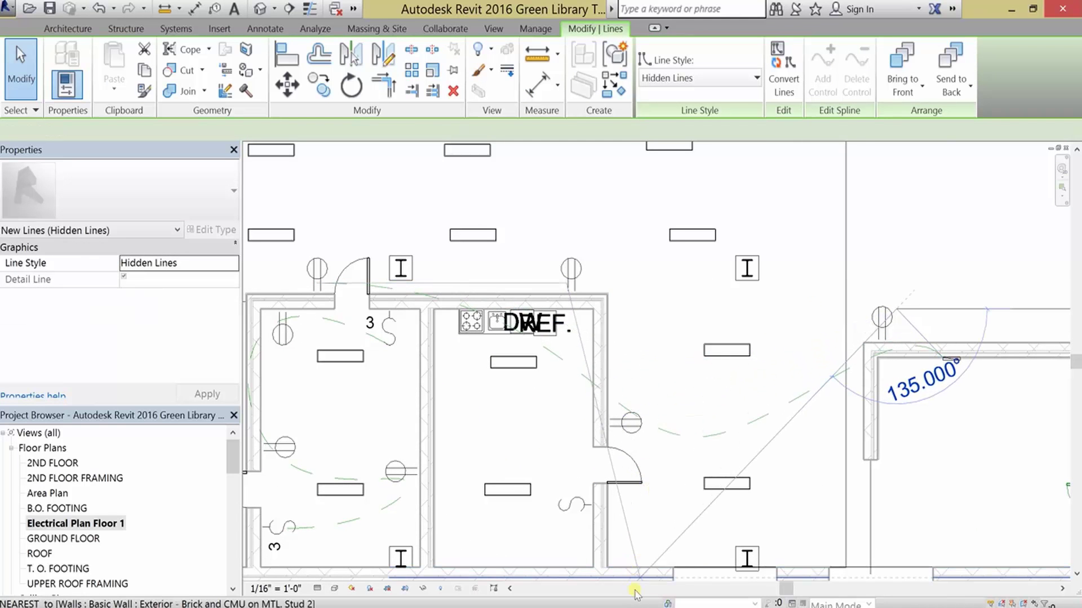
left_click(628, 462)
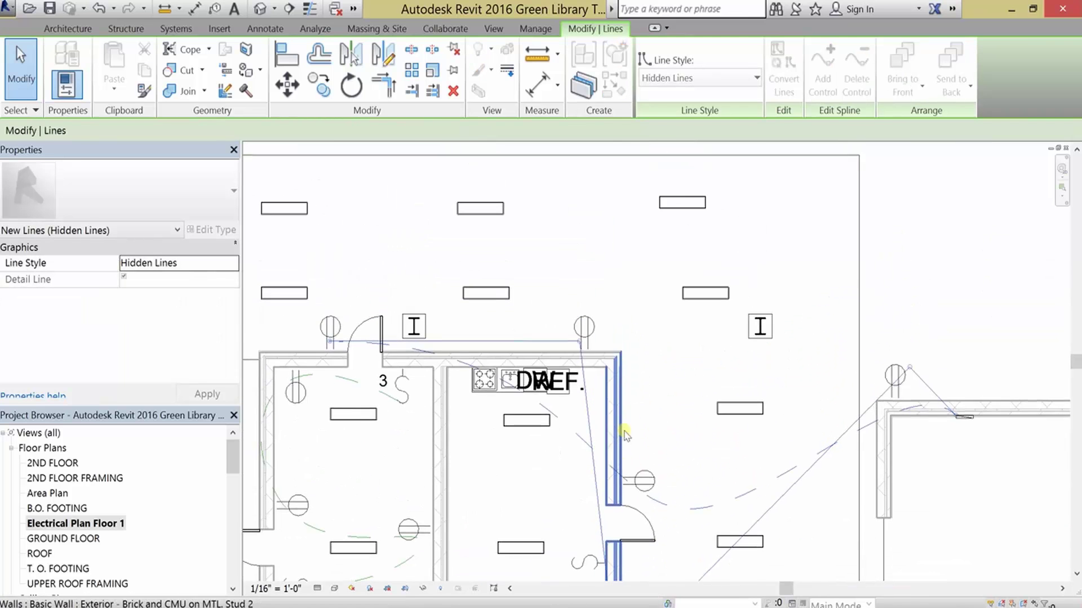
left_click_drag(624, 434, 673, 298)
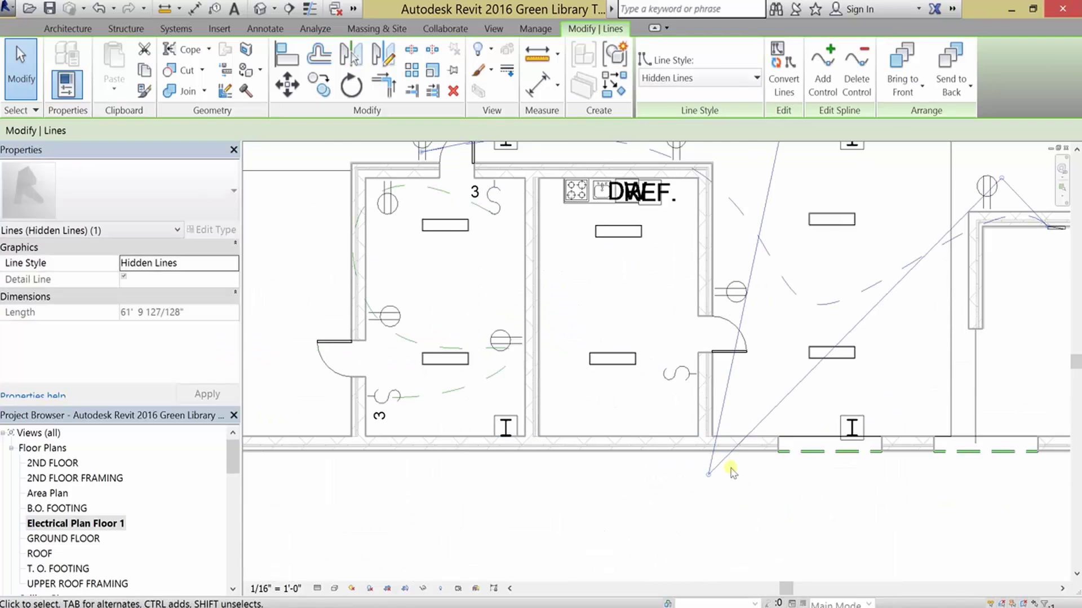
left_click_drag(730, 473, 596, 566)
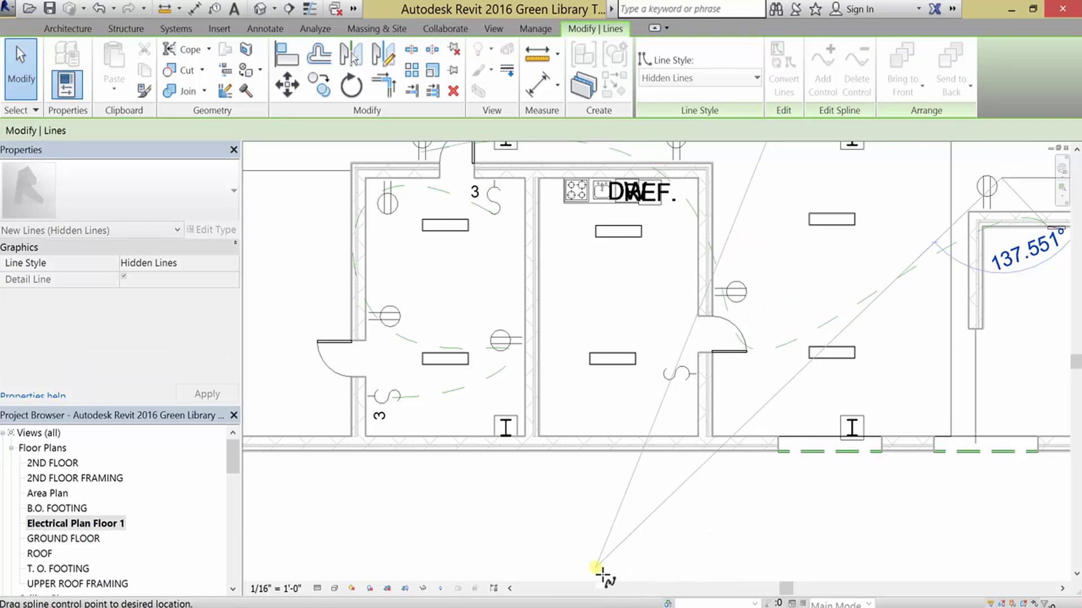
left_click_drag(597, 565, 633, 338)
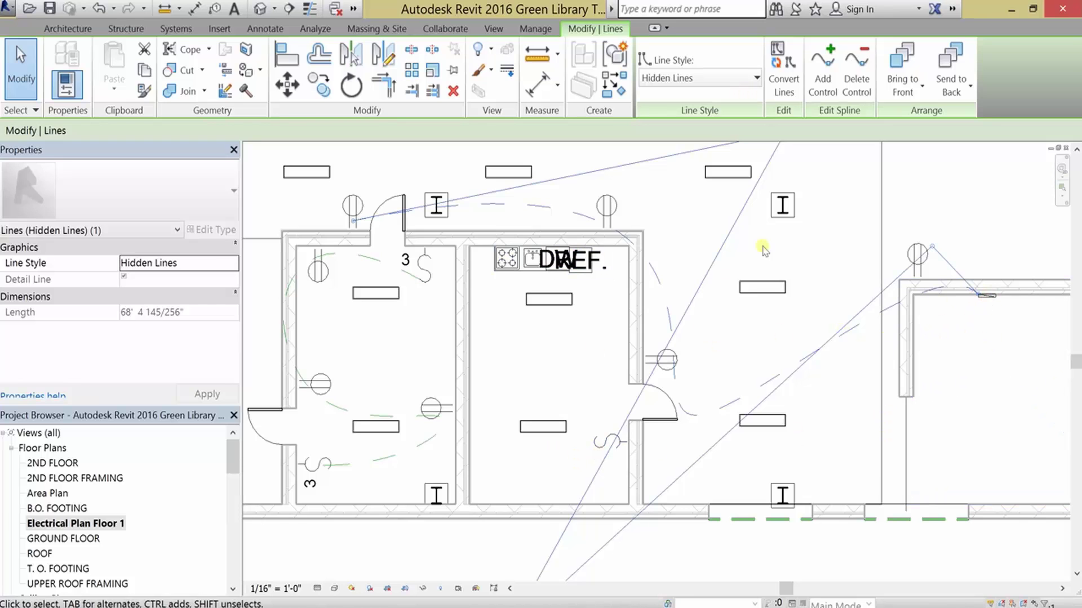
Begin the kitchen-room spline and pan up to the ceiling lights
left_click(264, 28)
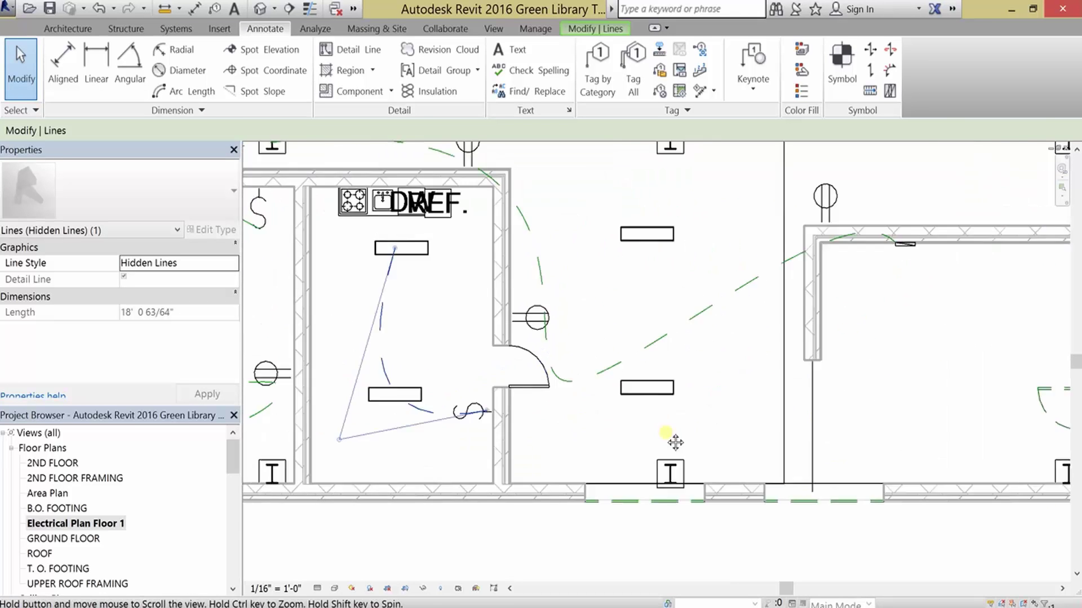
left_click_drag(675, 442, 610, 399)
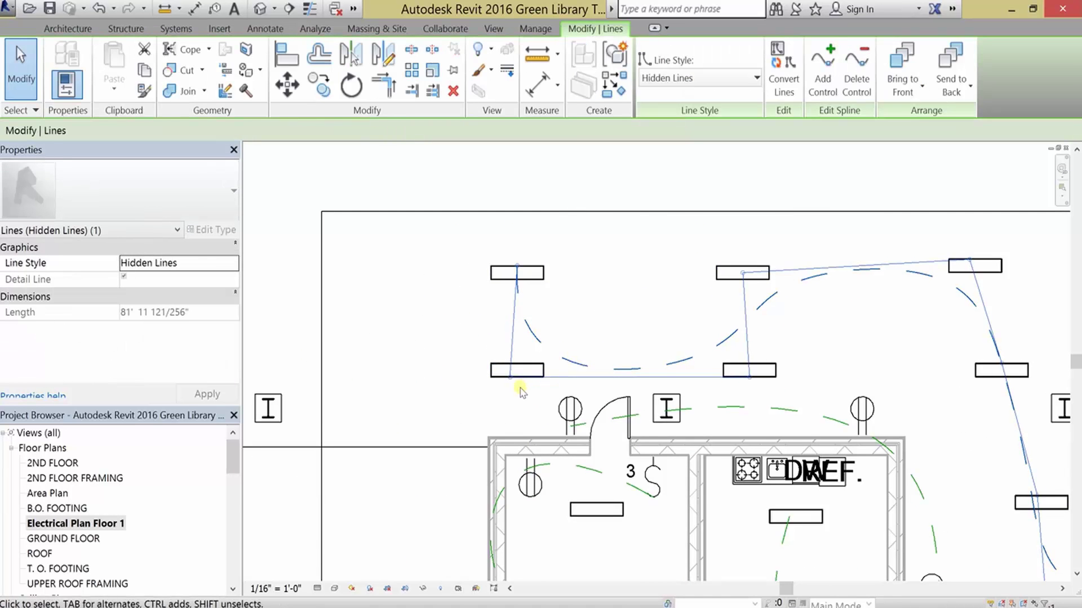
Snap spline points onto a ceiling light and pull the right-room spline down to the lower wall
left_click_drag(521, 390, 710, 402)
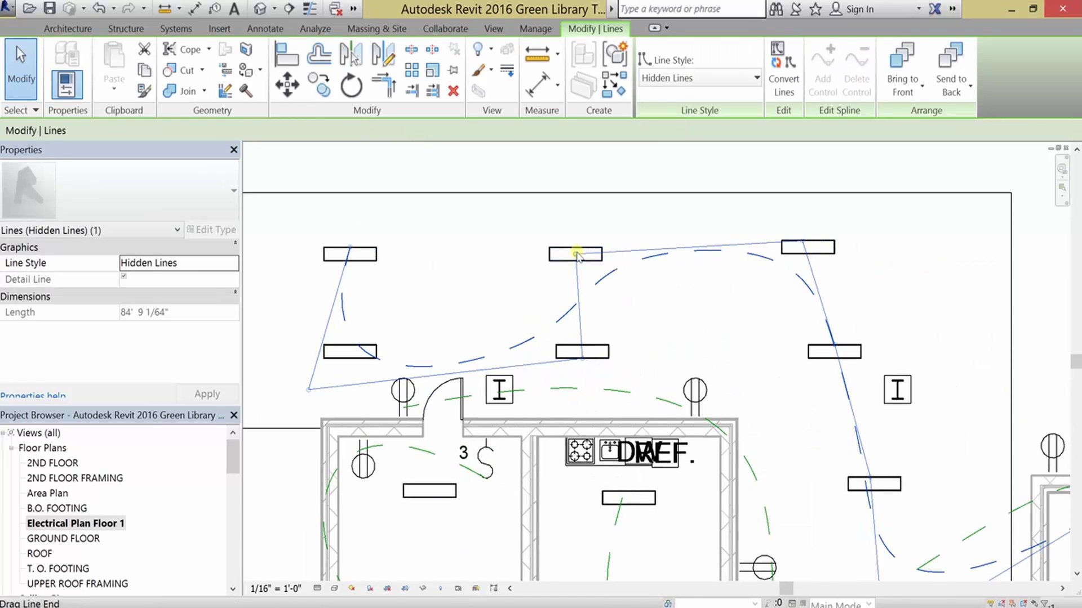
left_click_drag(576, 253, 811, 237)
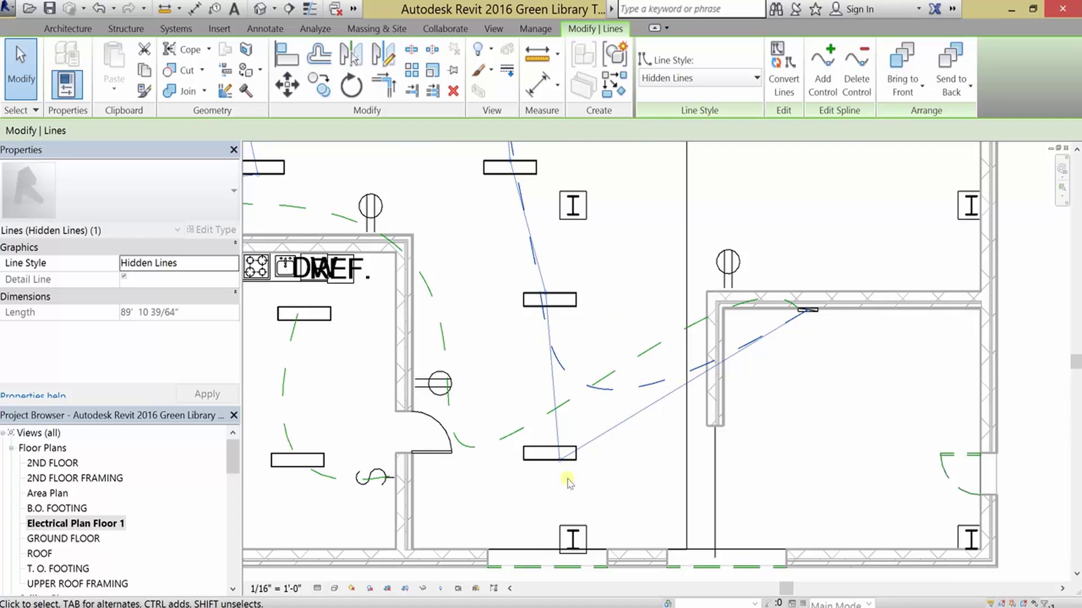
left_click_drag(565, 480, 534, 590)
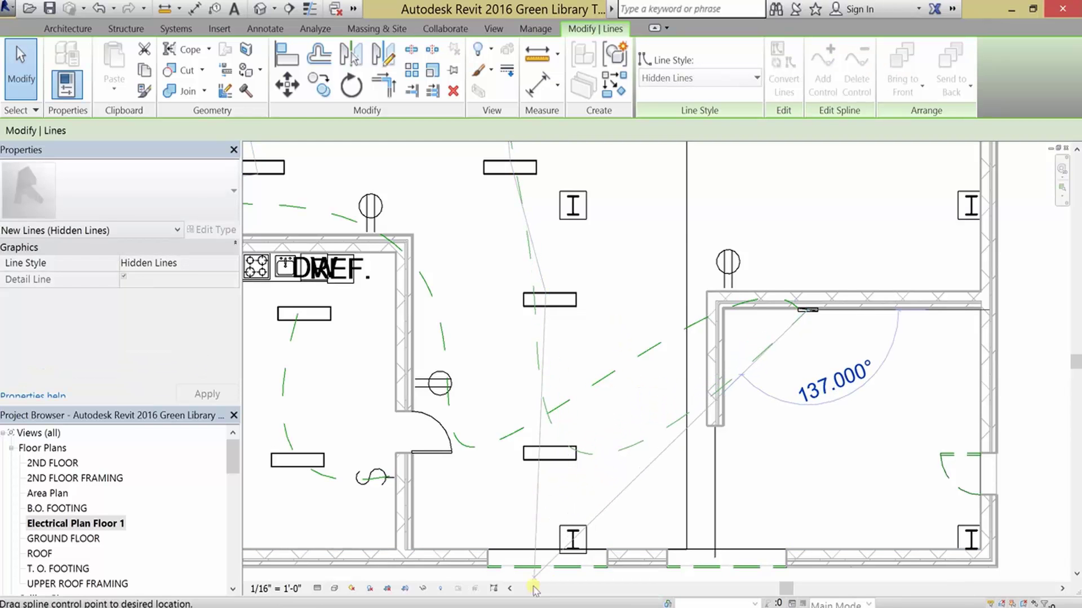
left_click_drag(535, 590, 538, 562)
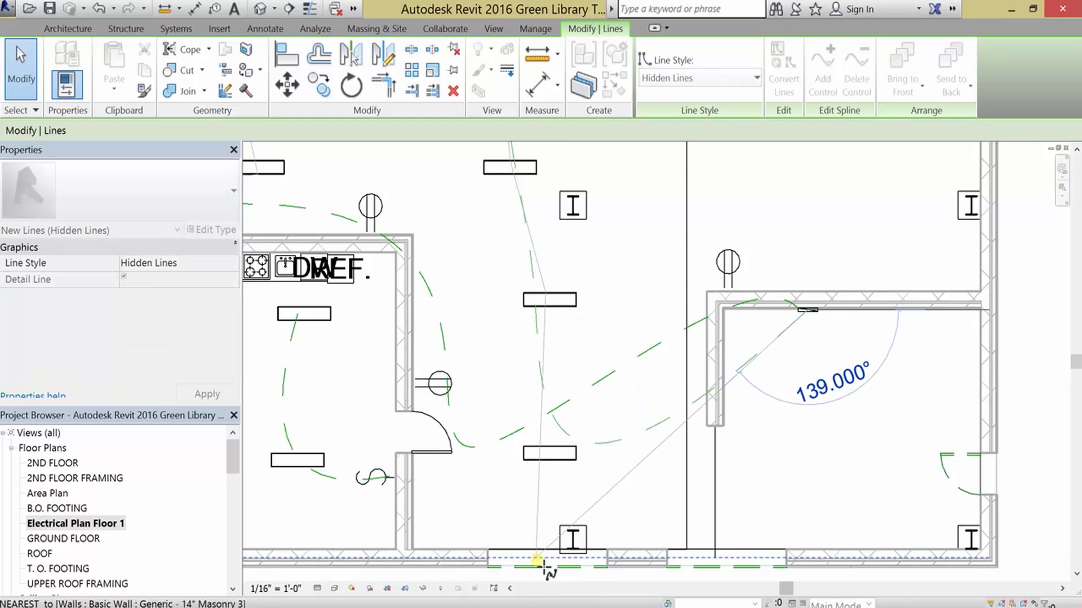
left_click_drag(538, 560, 548, 514)
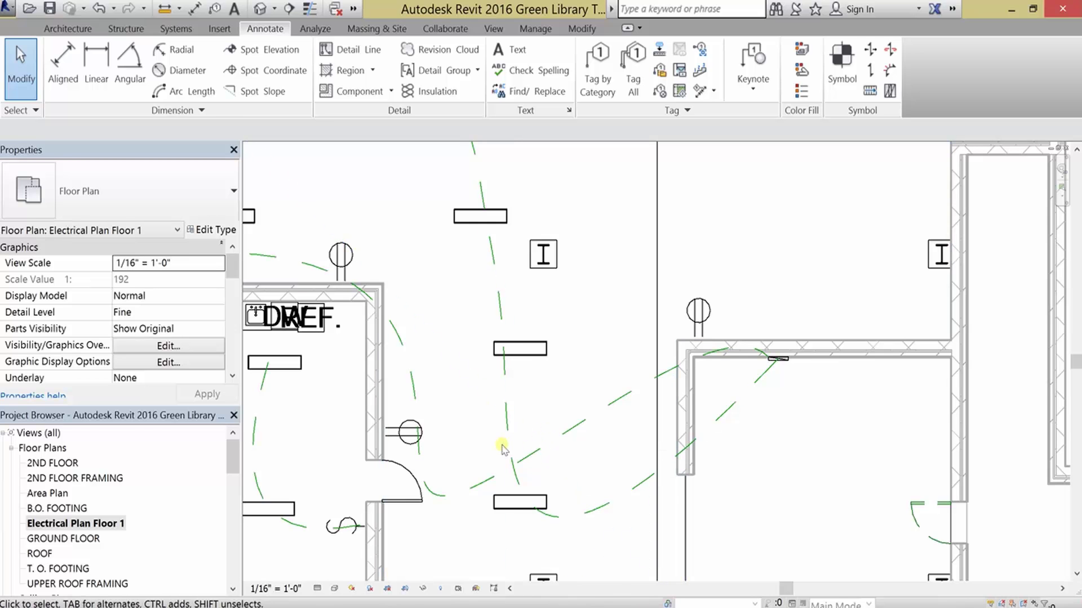
mouse_move(504, 436)
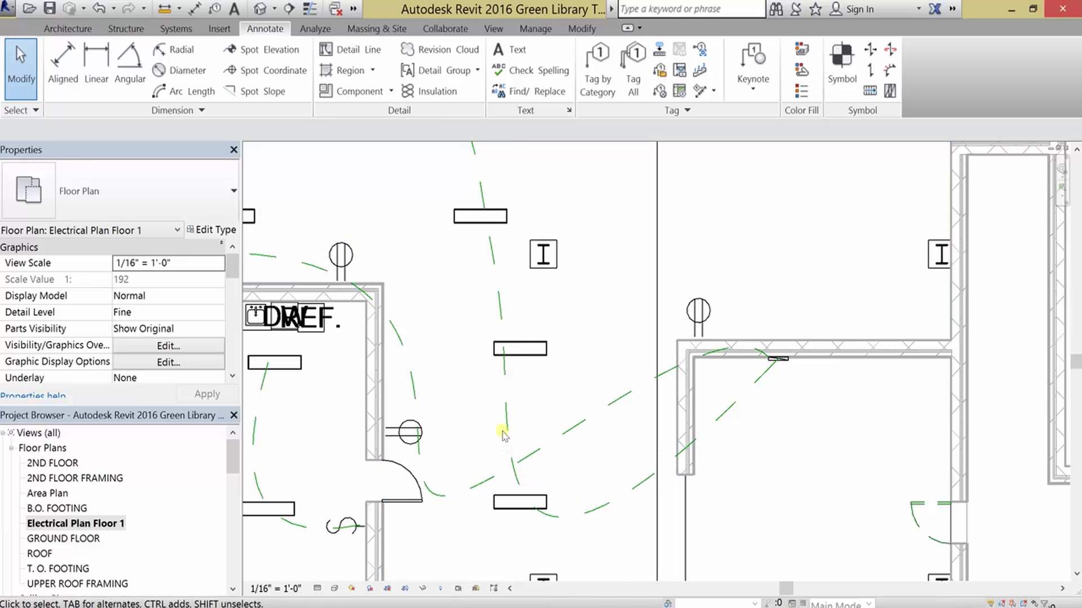
mouse_move(521, 427)
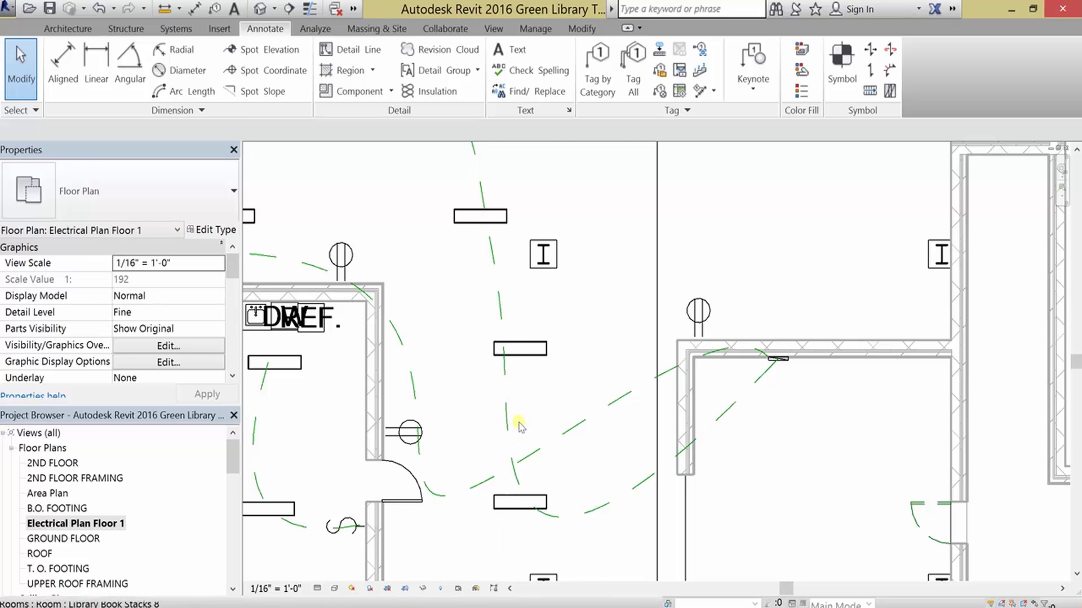